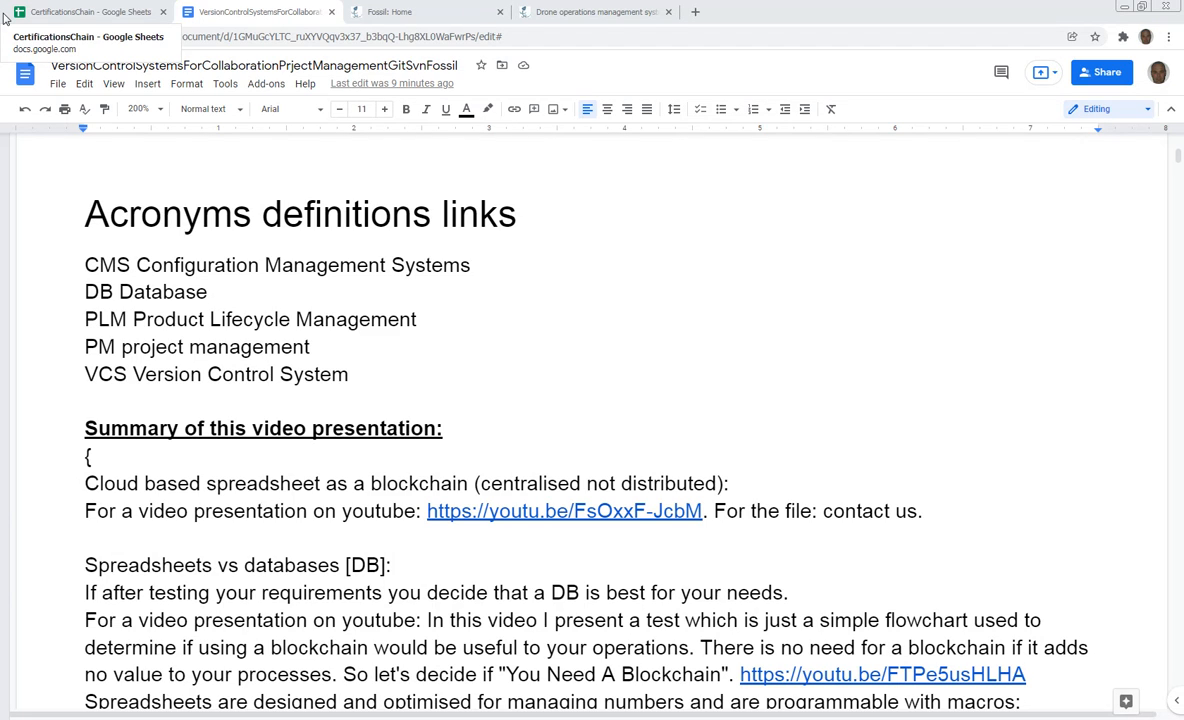
mouse_move(108, 178)
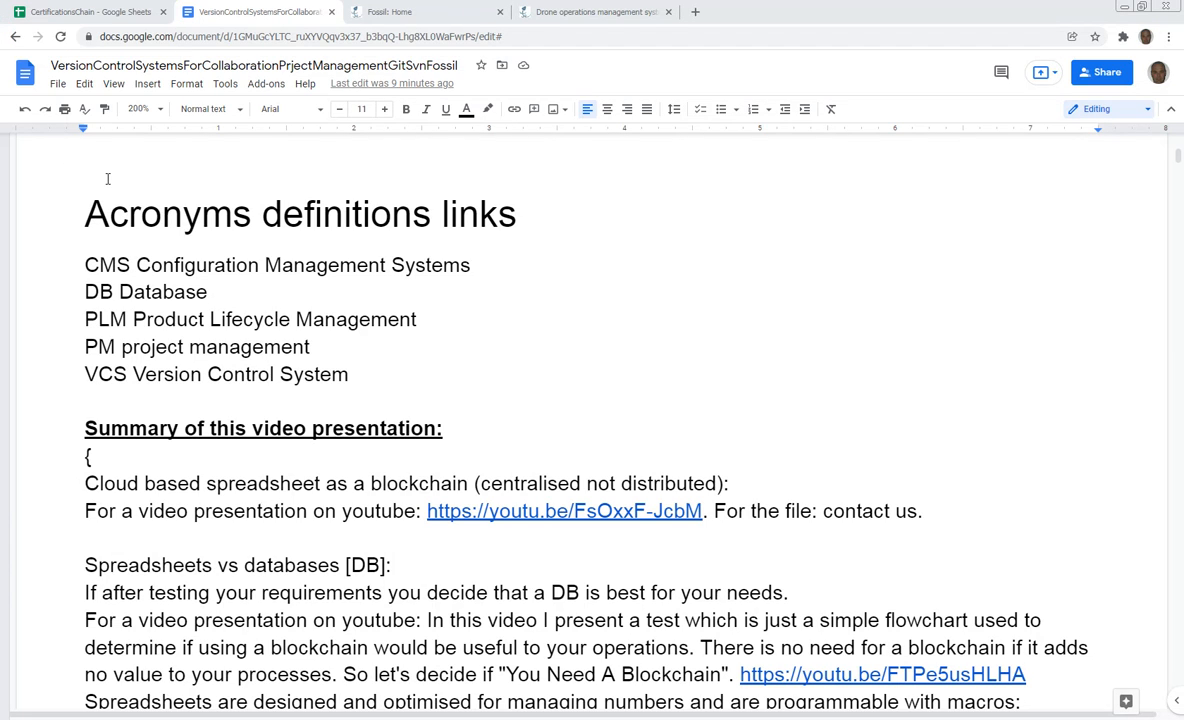
mouse_move(8, 240)
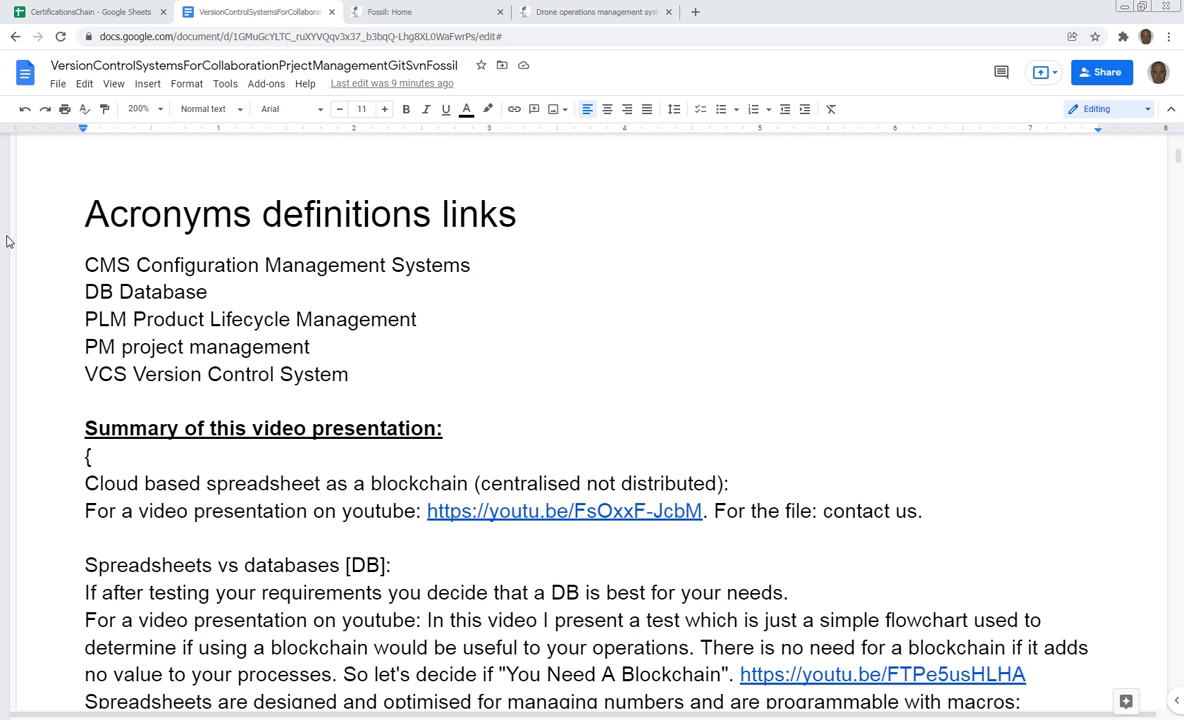
mouse_move(80, 66)
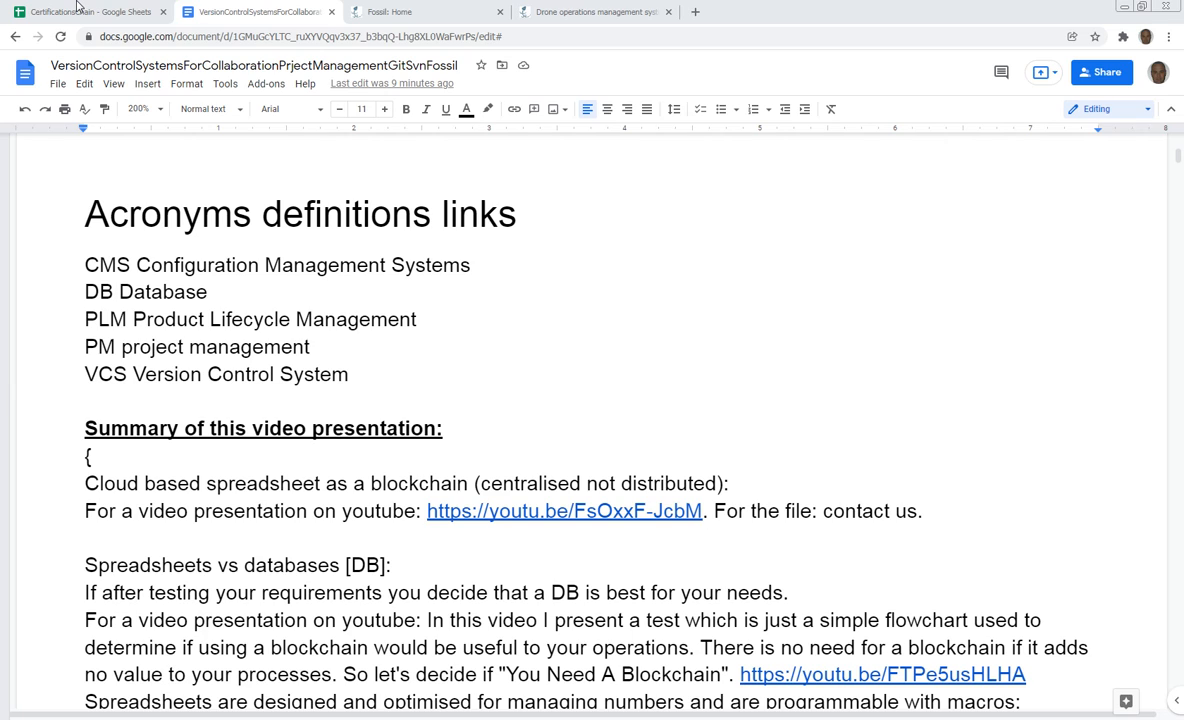
mouse_move(80, 12)
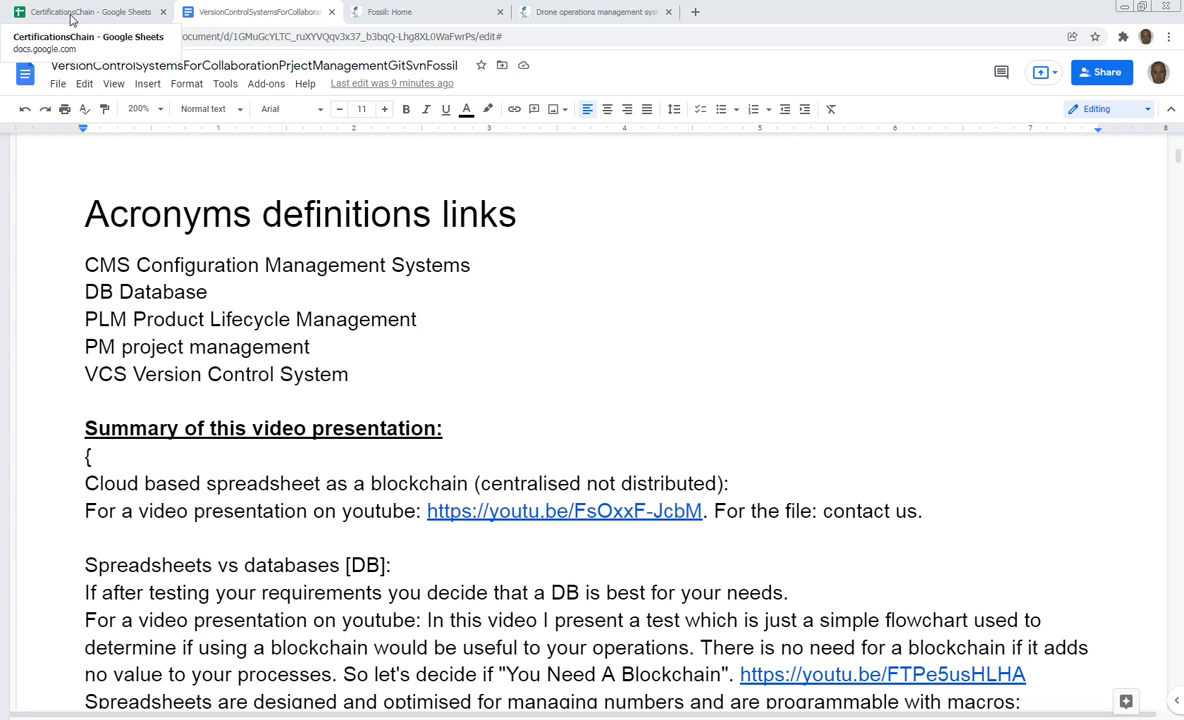
Switch to the CertificationsChain sheet and review its requirement and approval rows.
left_click(84, 12)
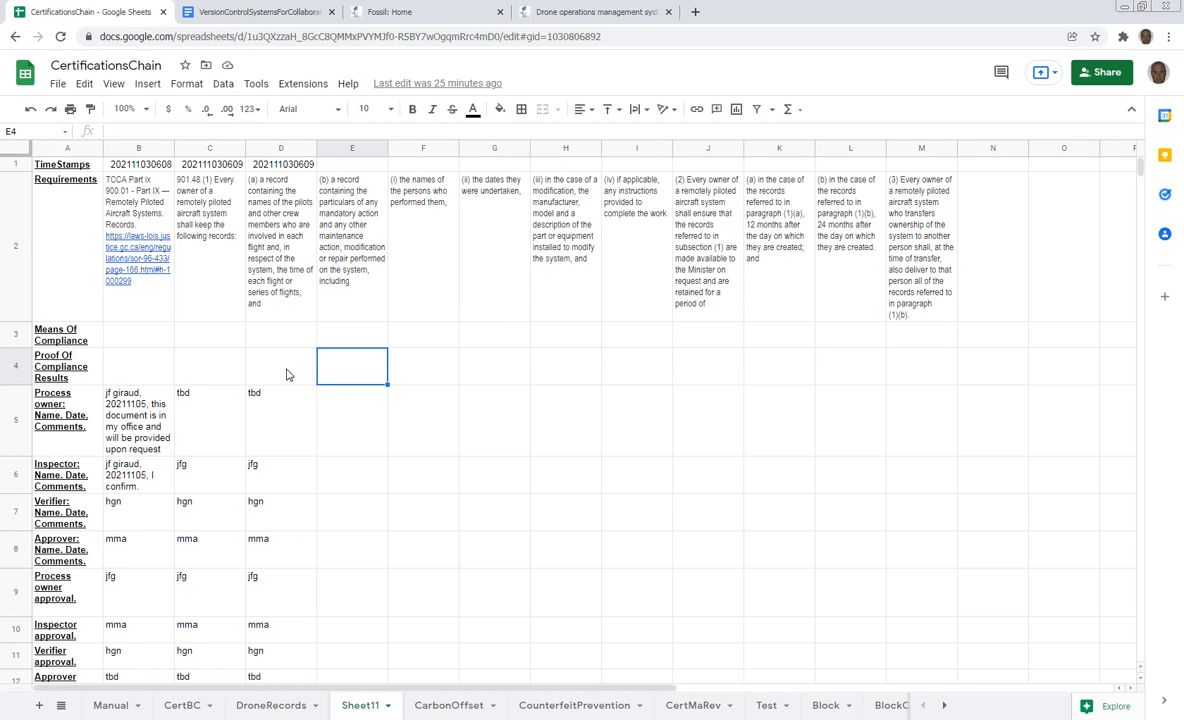
mouse_move(264, 352)
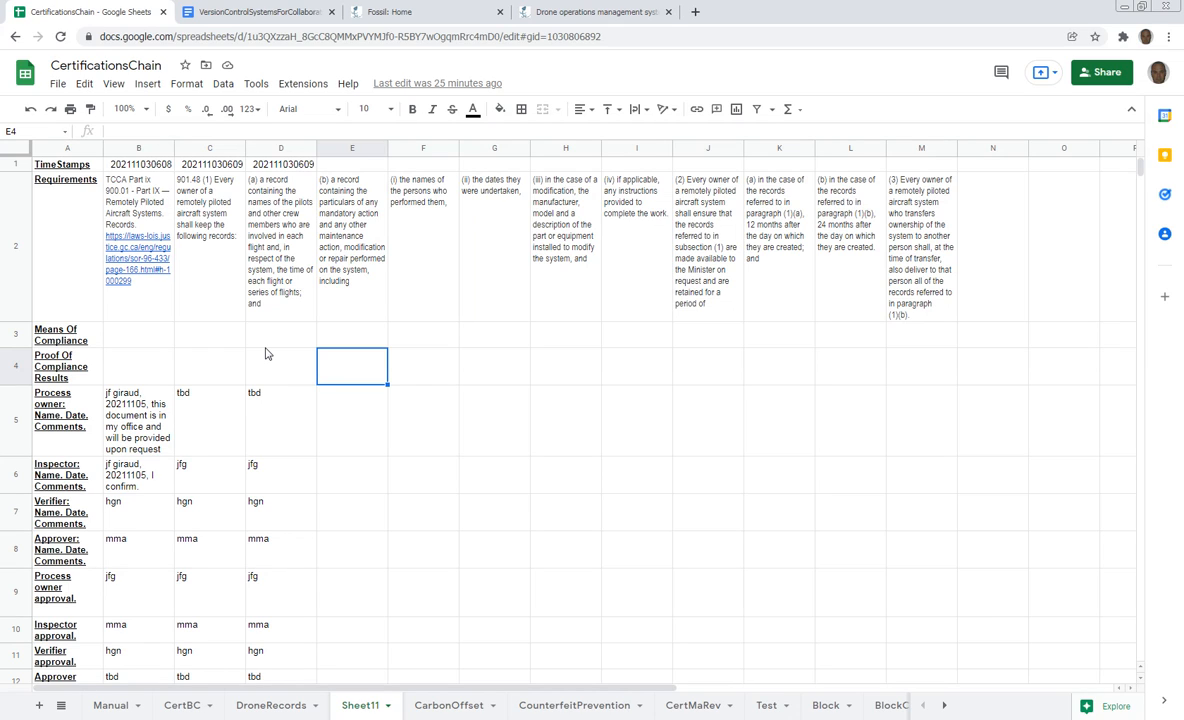
mouse_move(228, 314)
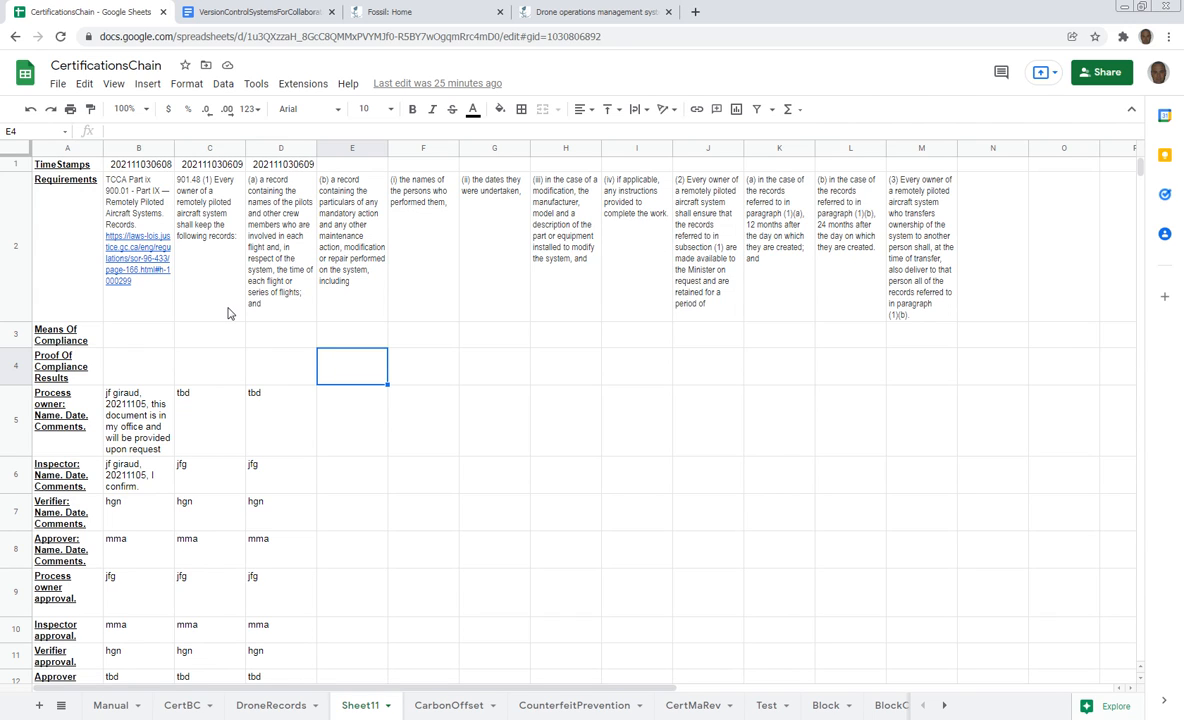
mouse_move(224, 332)
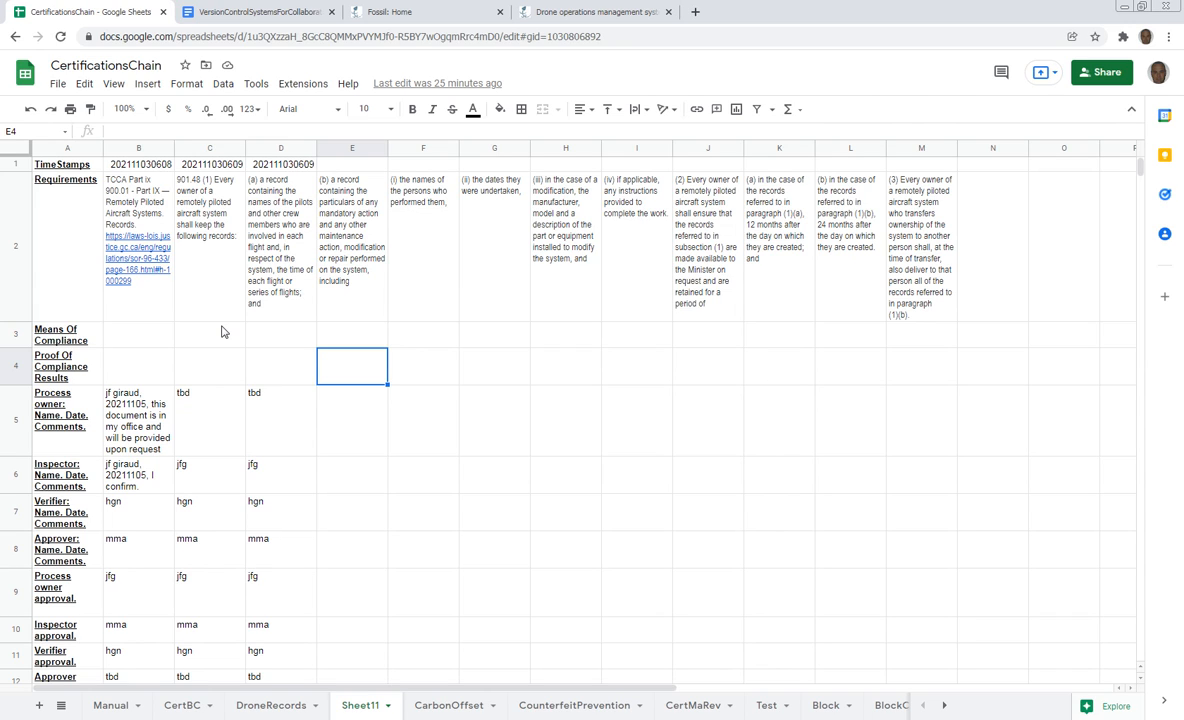
mouse_move(234, 370)
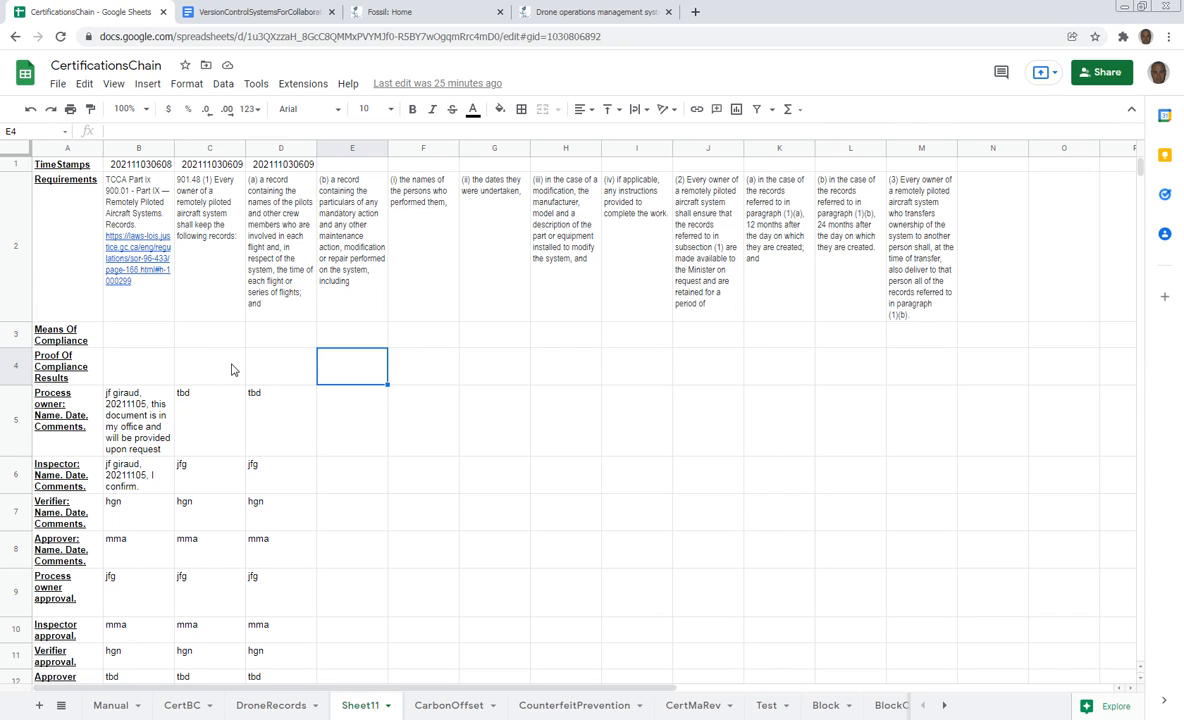
mouse_move(228, 386)
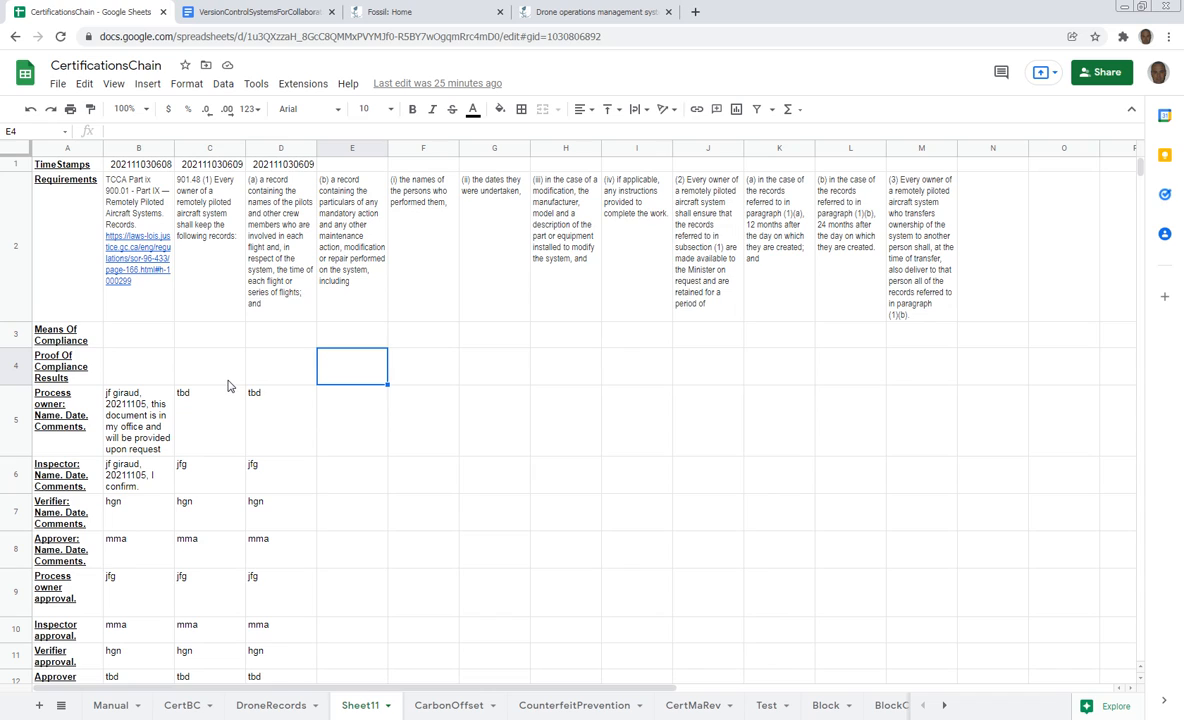
mouse_move(238, 384)
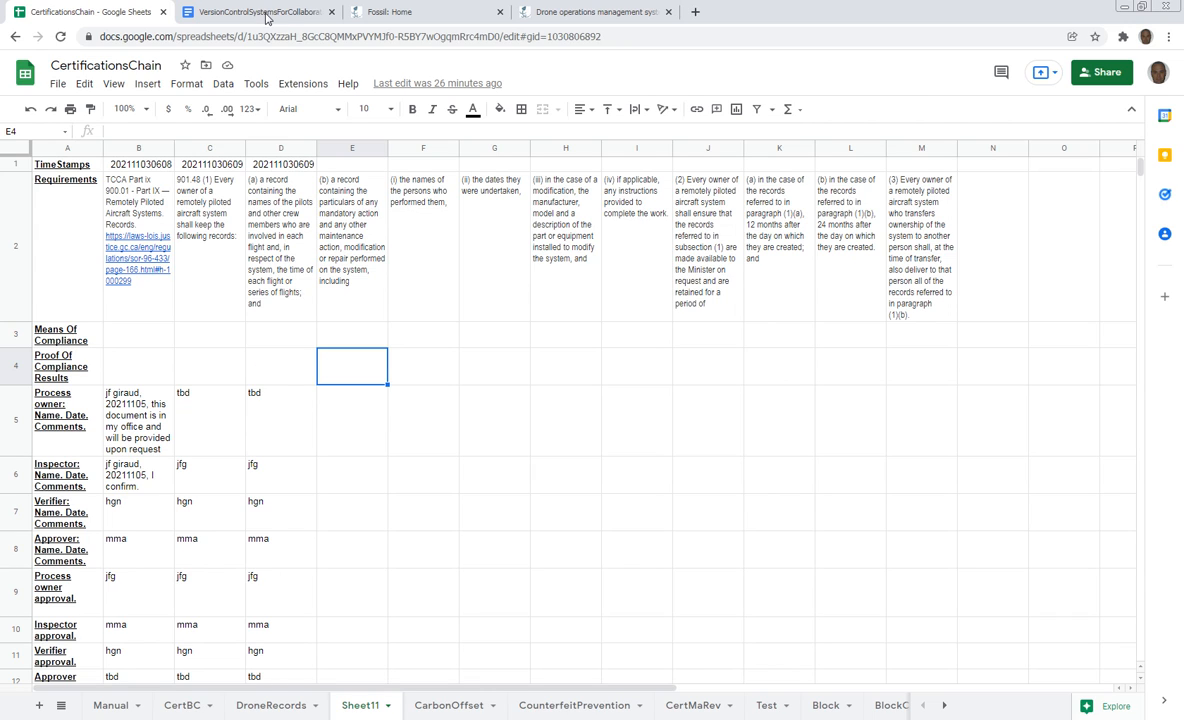
Return to the notes doc and scroll to the spreadsheets-vs-databases and version control links.
left_click(256, 12)
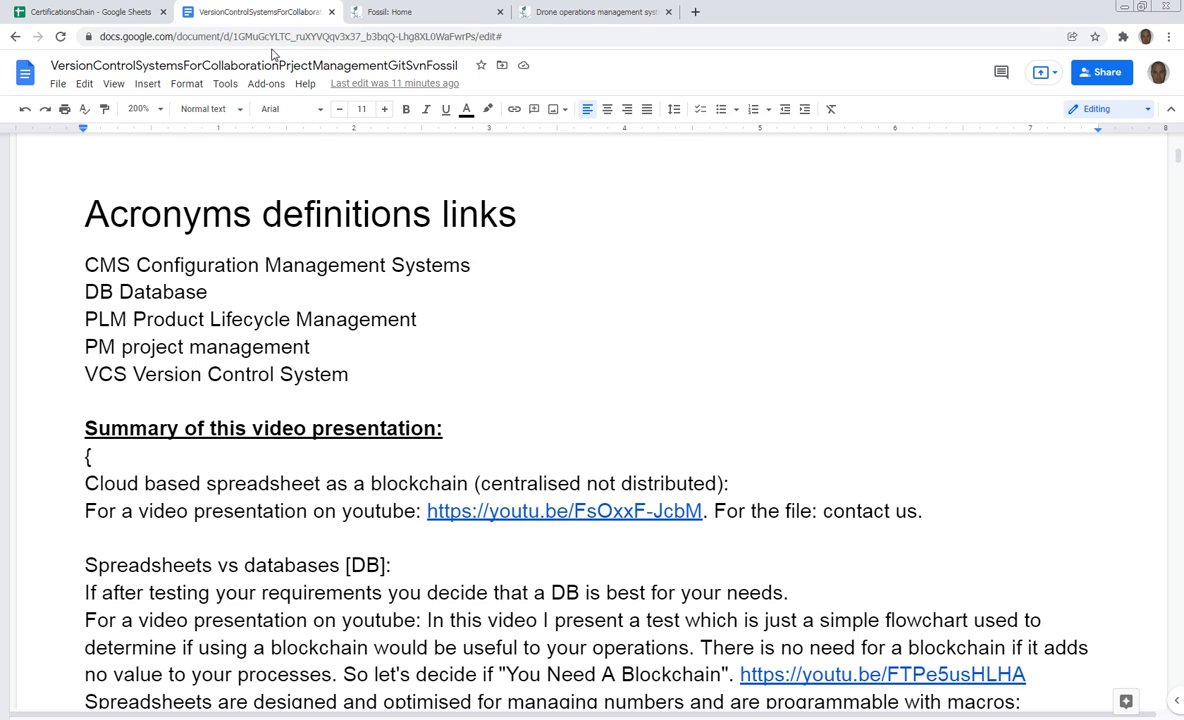
mouse_move(250, 64)
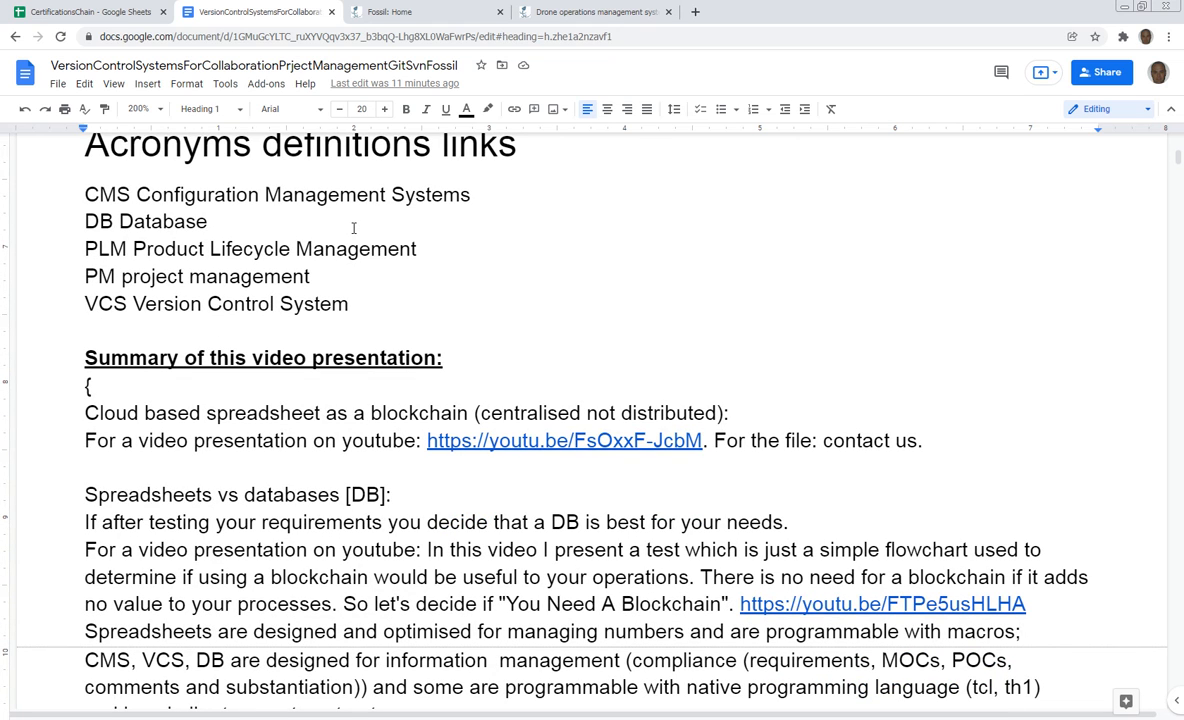
left_click(352, 144)
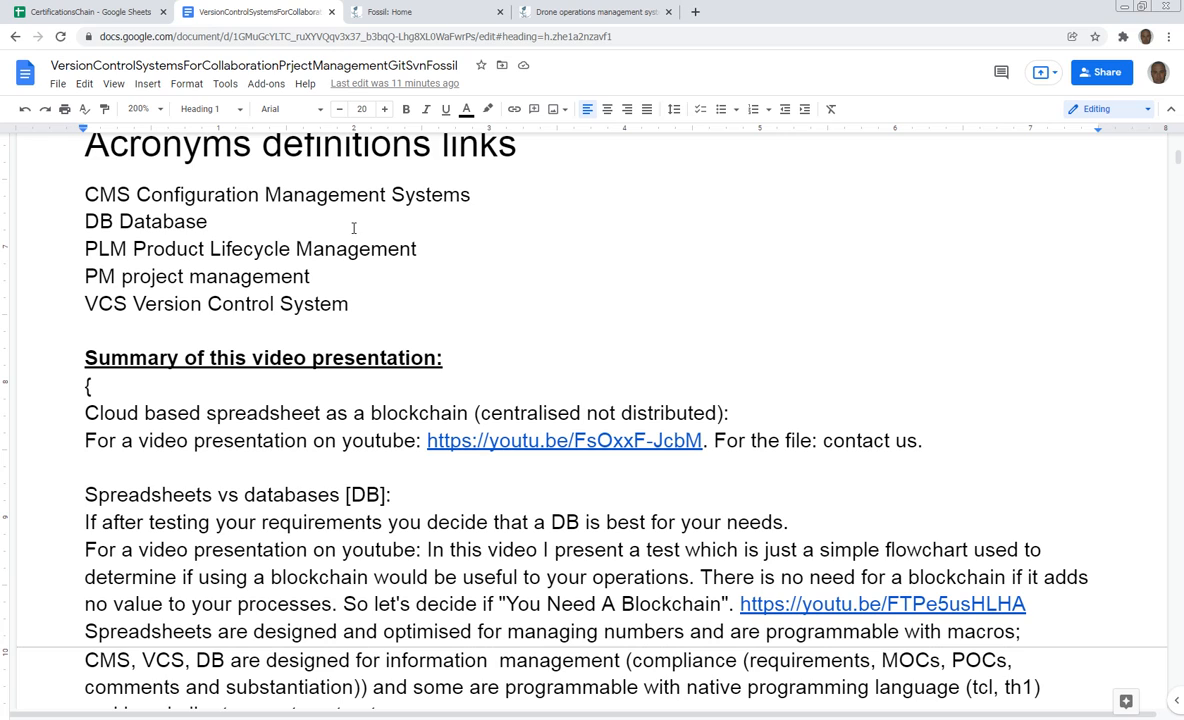
left_click(352, 144)
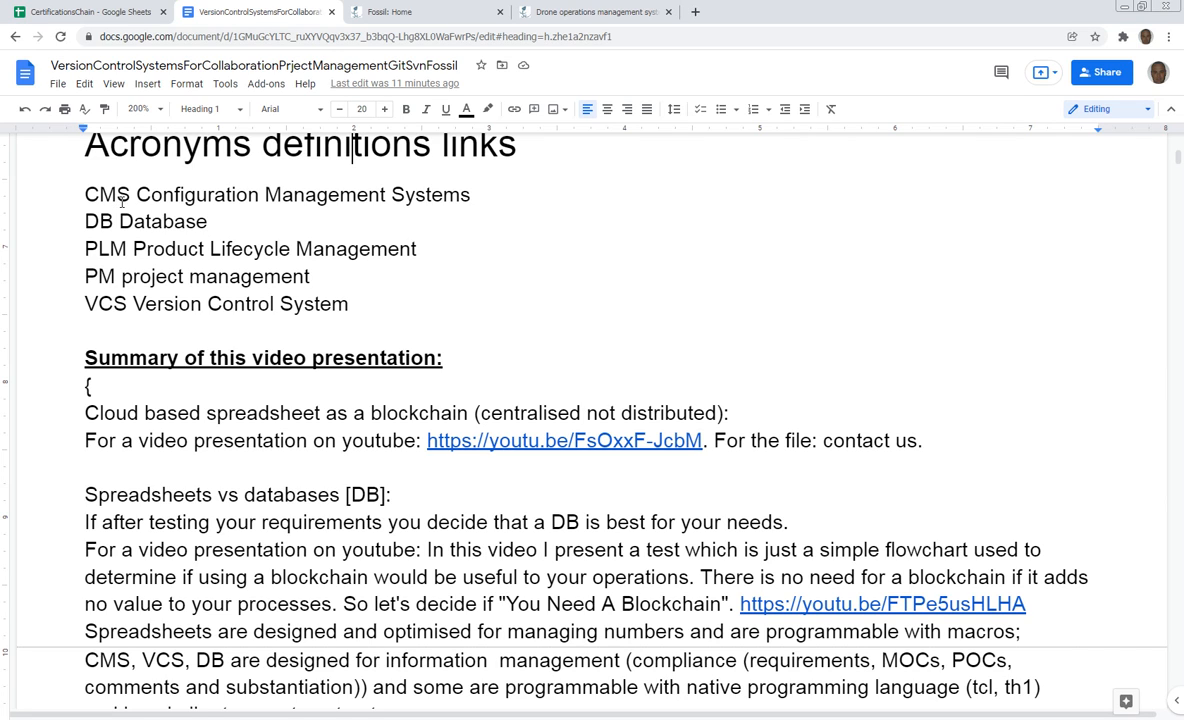
mouse_move(240, 256)
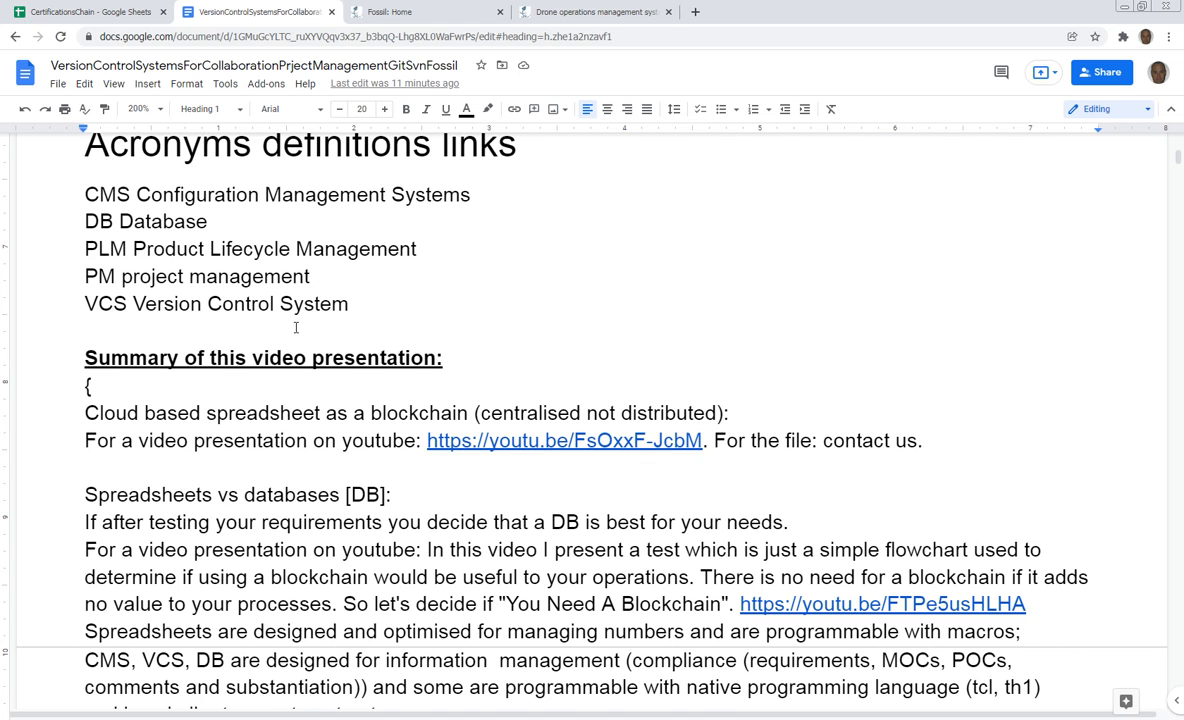
scroll("down", 3)
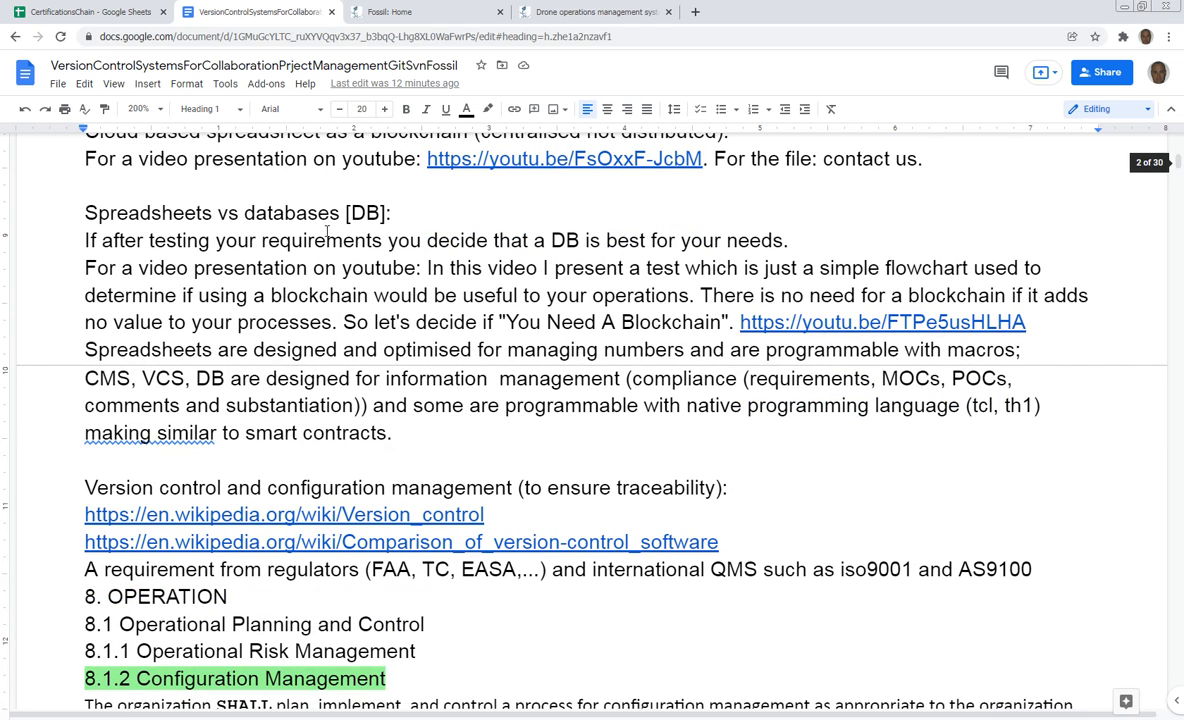
mouse_move(244, 310)
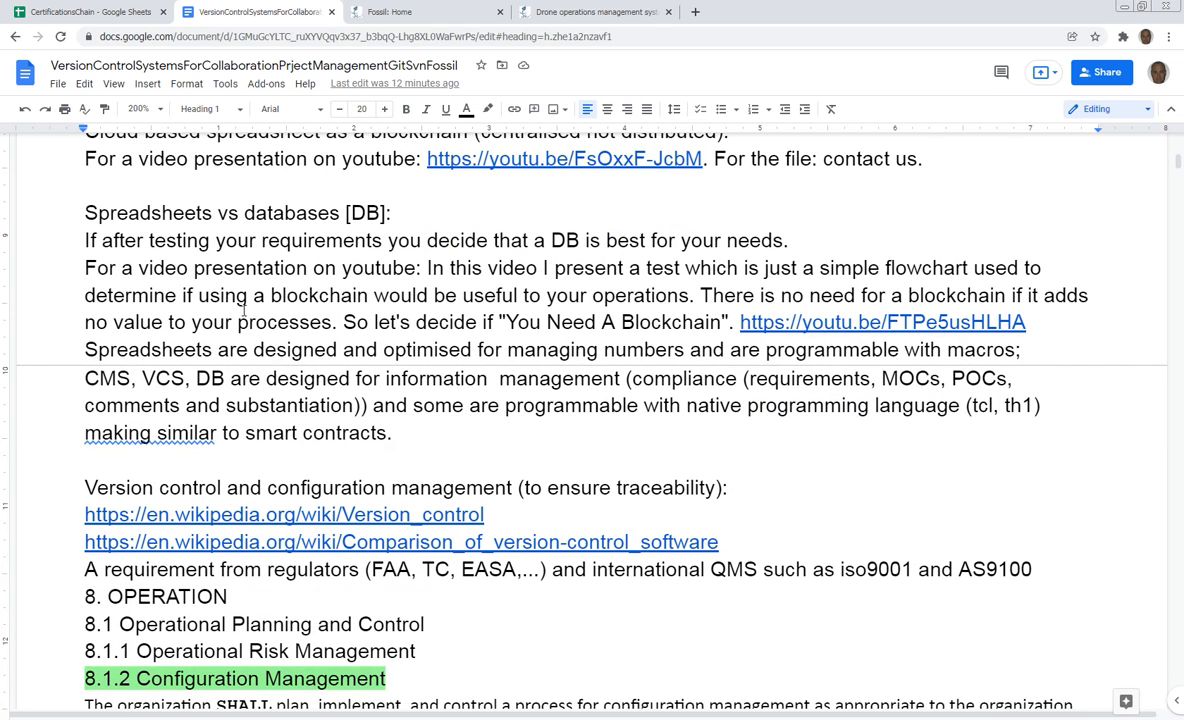
mouse_move(482, 276)
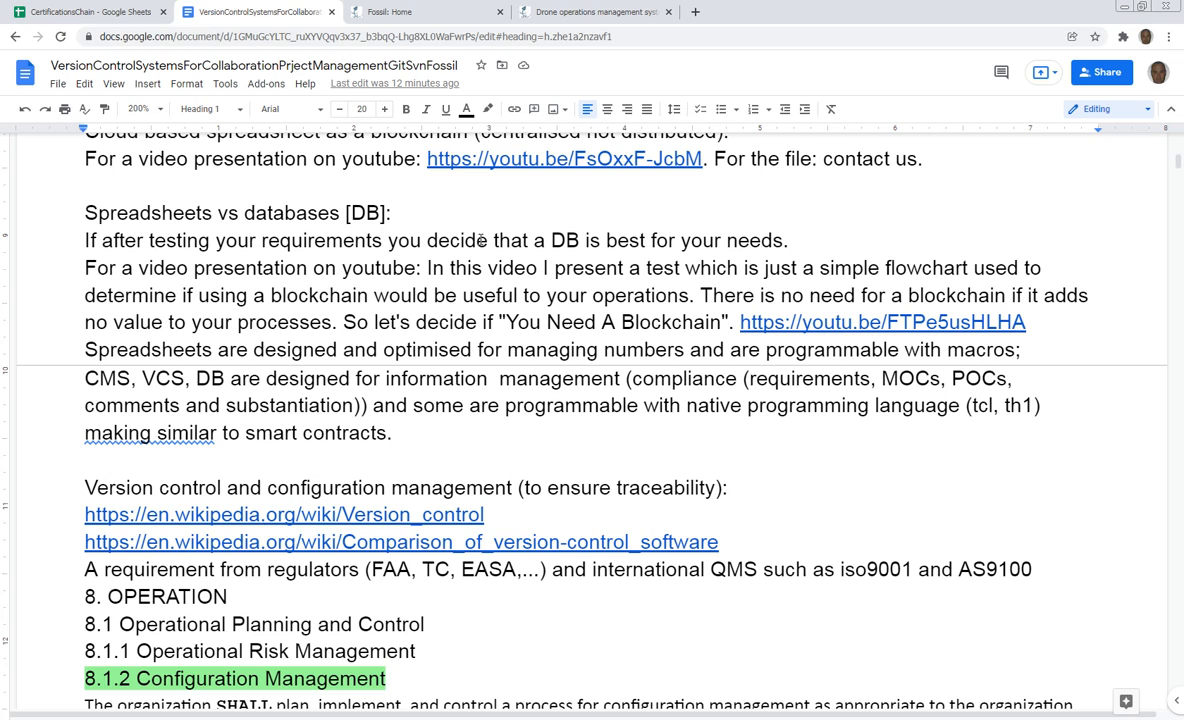
mouse_move(484, 296)
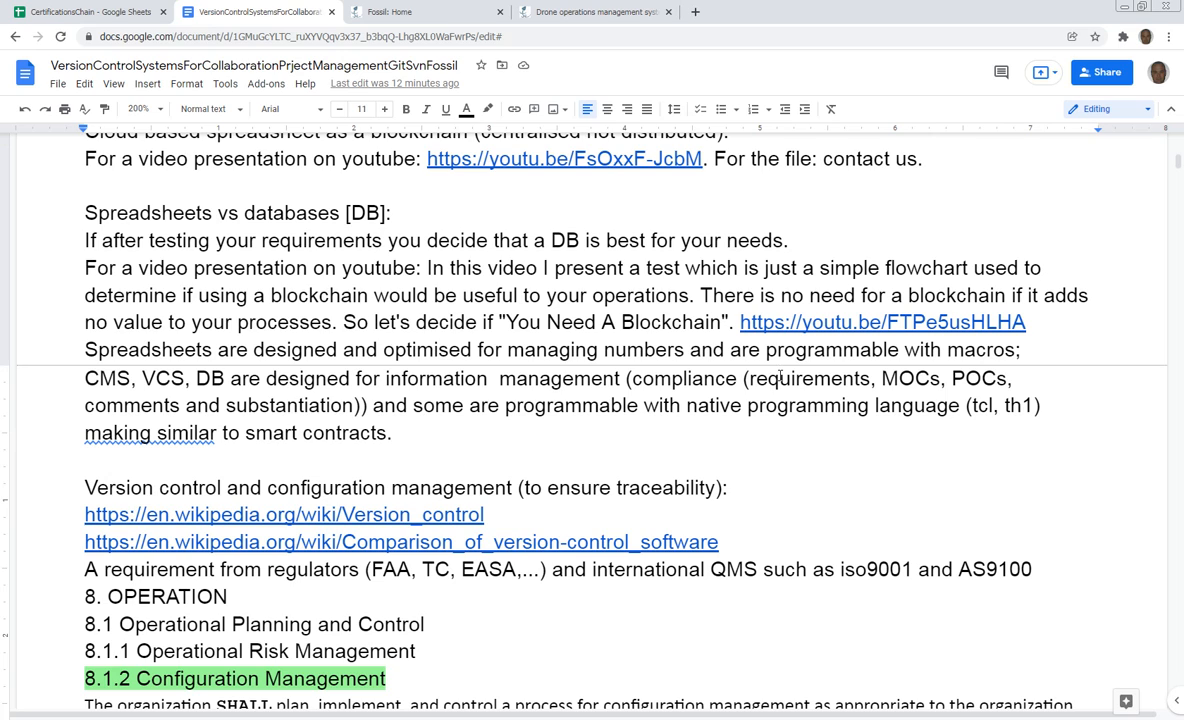
Follow the Version_control Wikipedia link from the doc into a new tab.
left_click(780, 378)
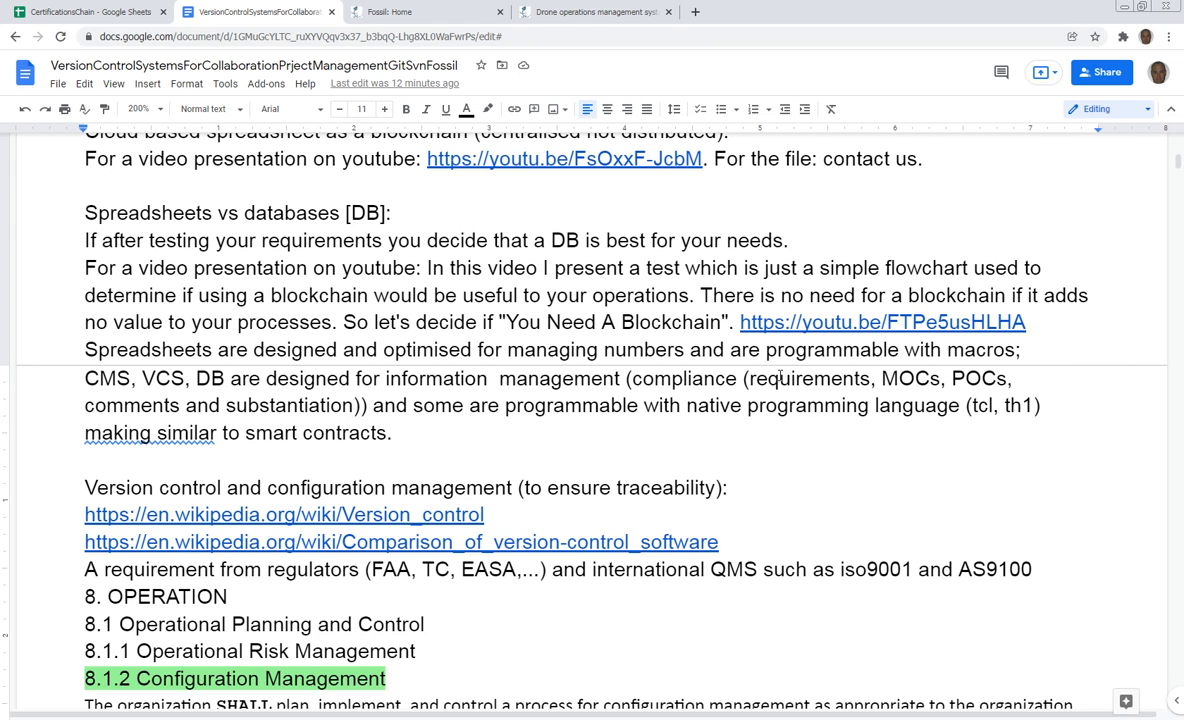
scroll("down", 3)
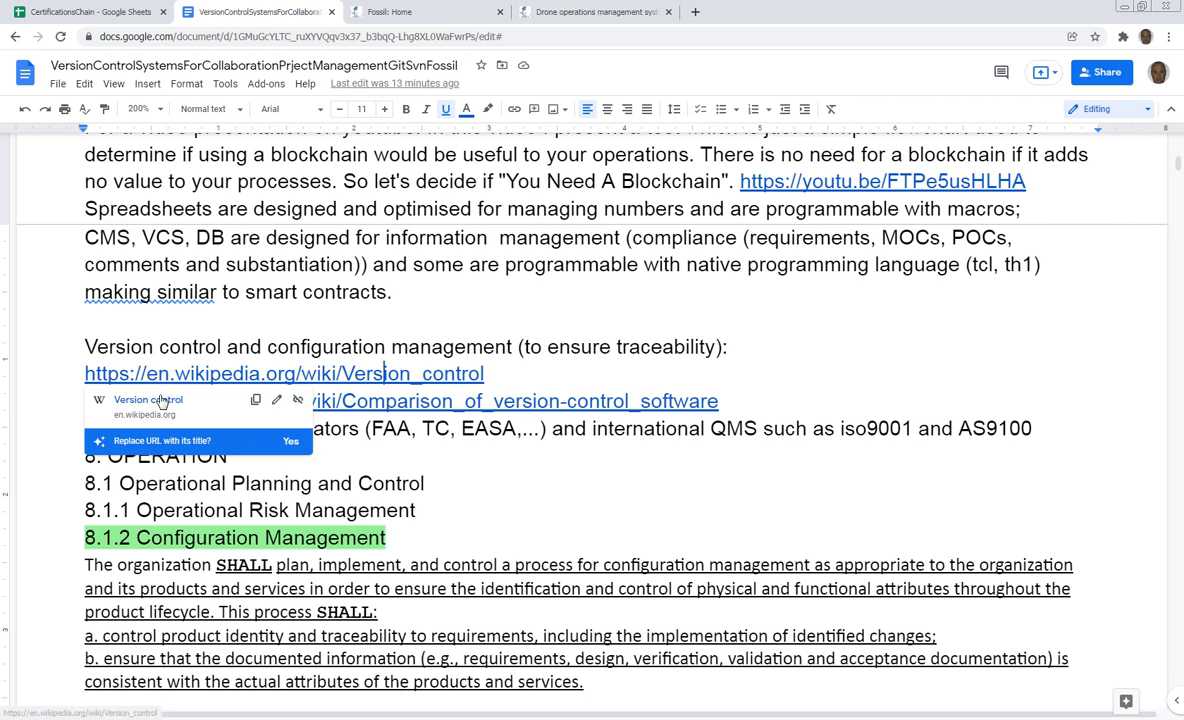
left_click(284, 374)
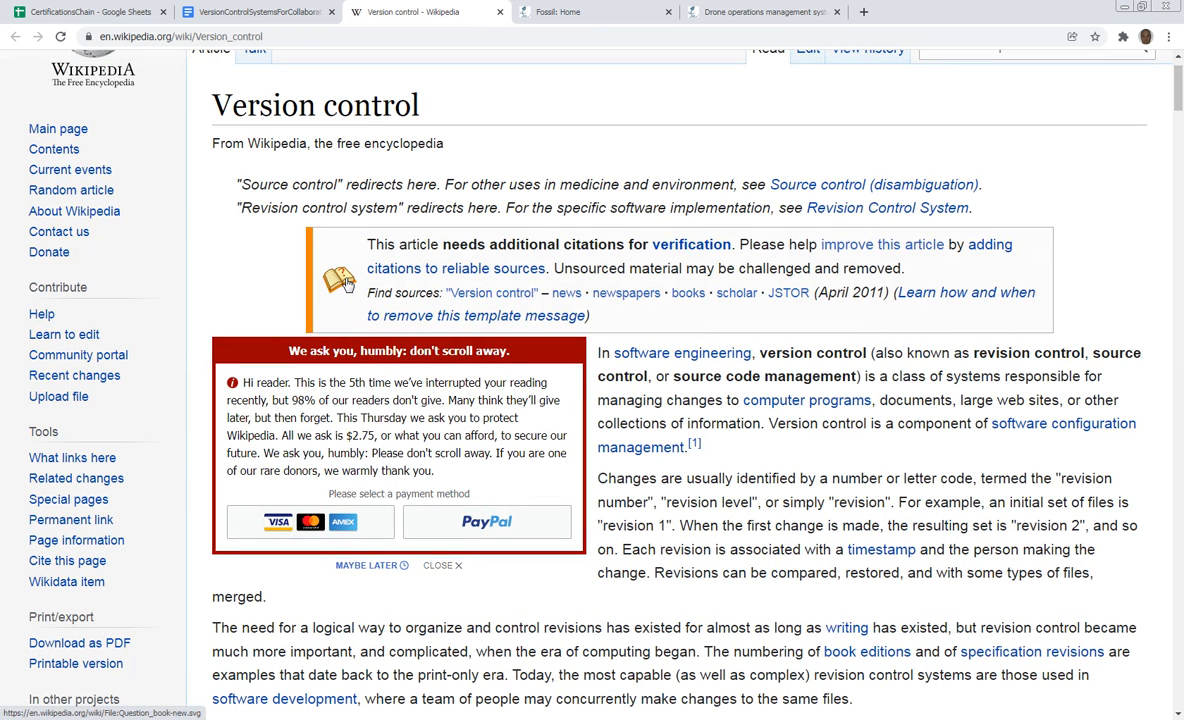
mouse_move(668, 476)
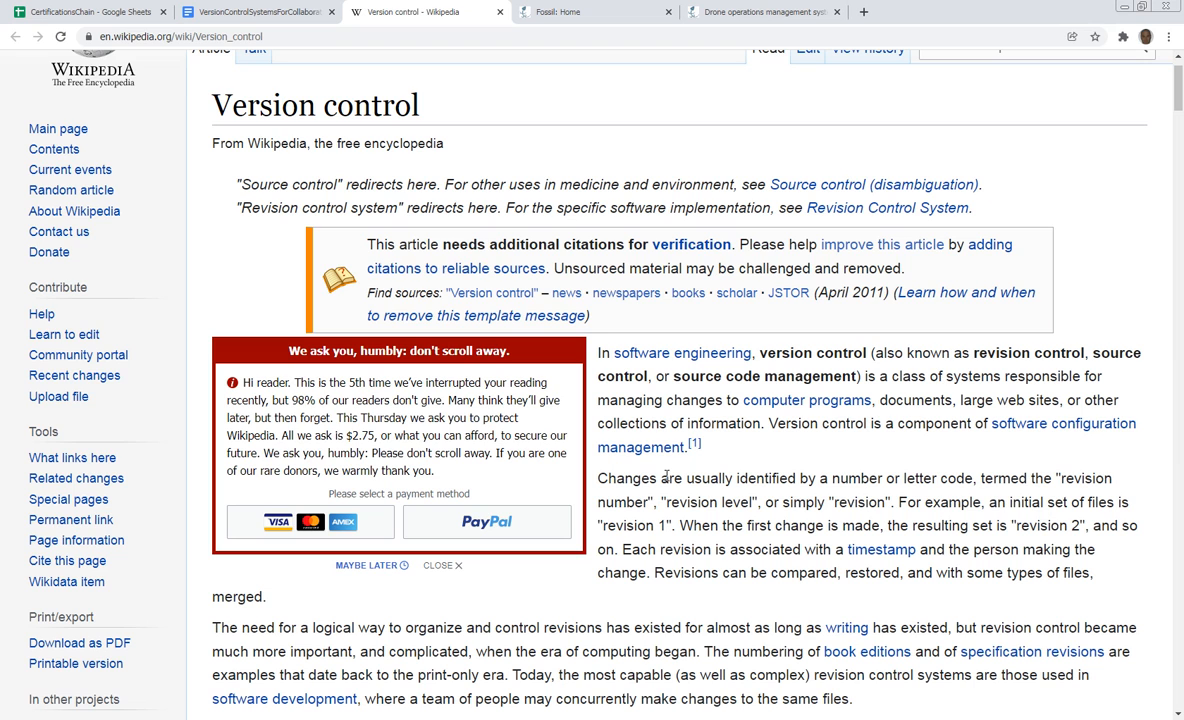
Scroll through the article's introduction on revisions and version control systems.
scroll("down", 3)
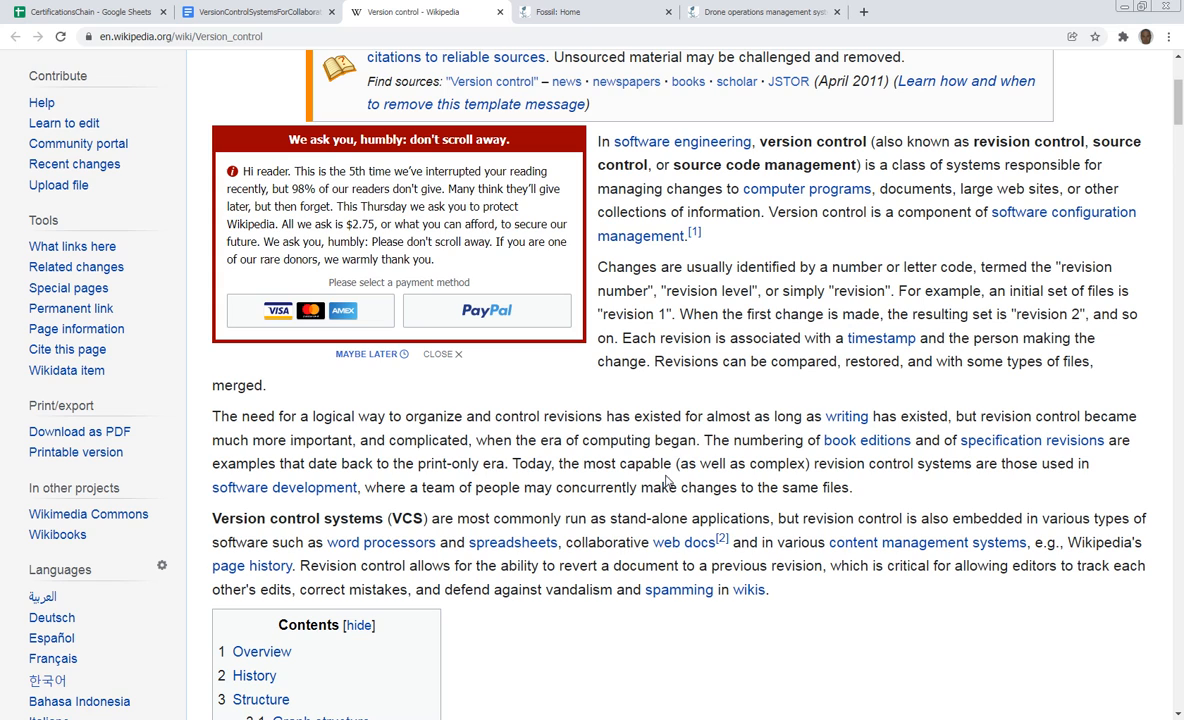
scroll("down", 3)
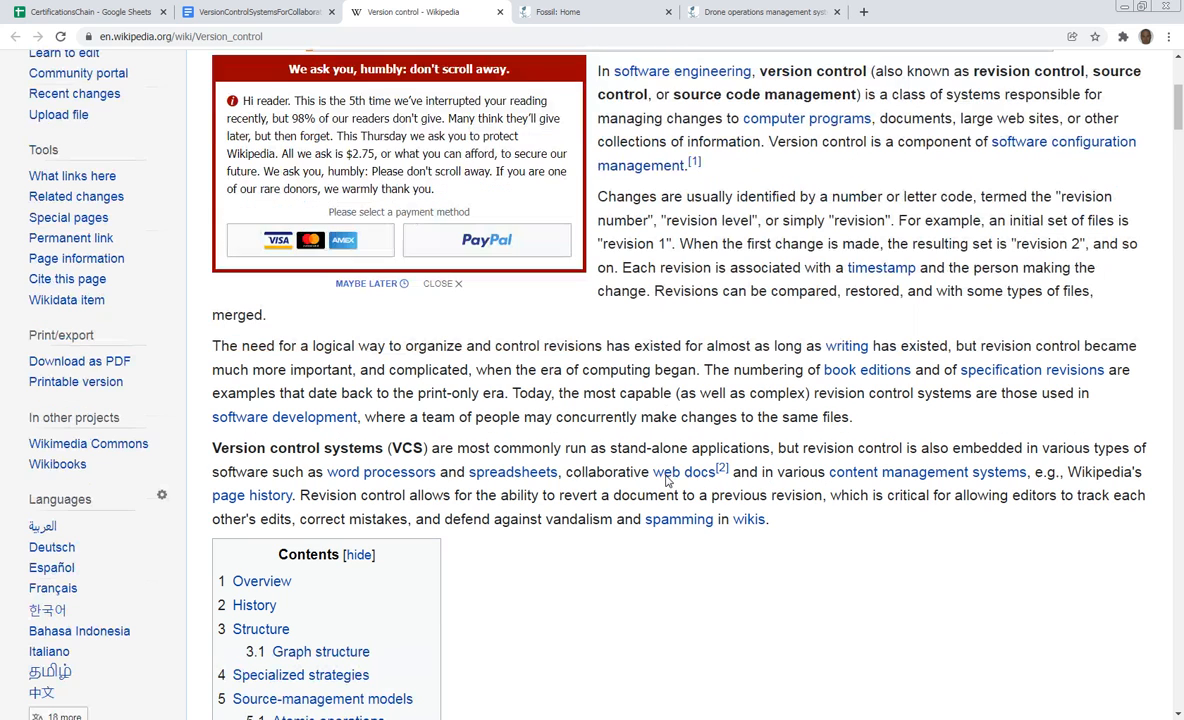
mouse_move(684, 472)
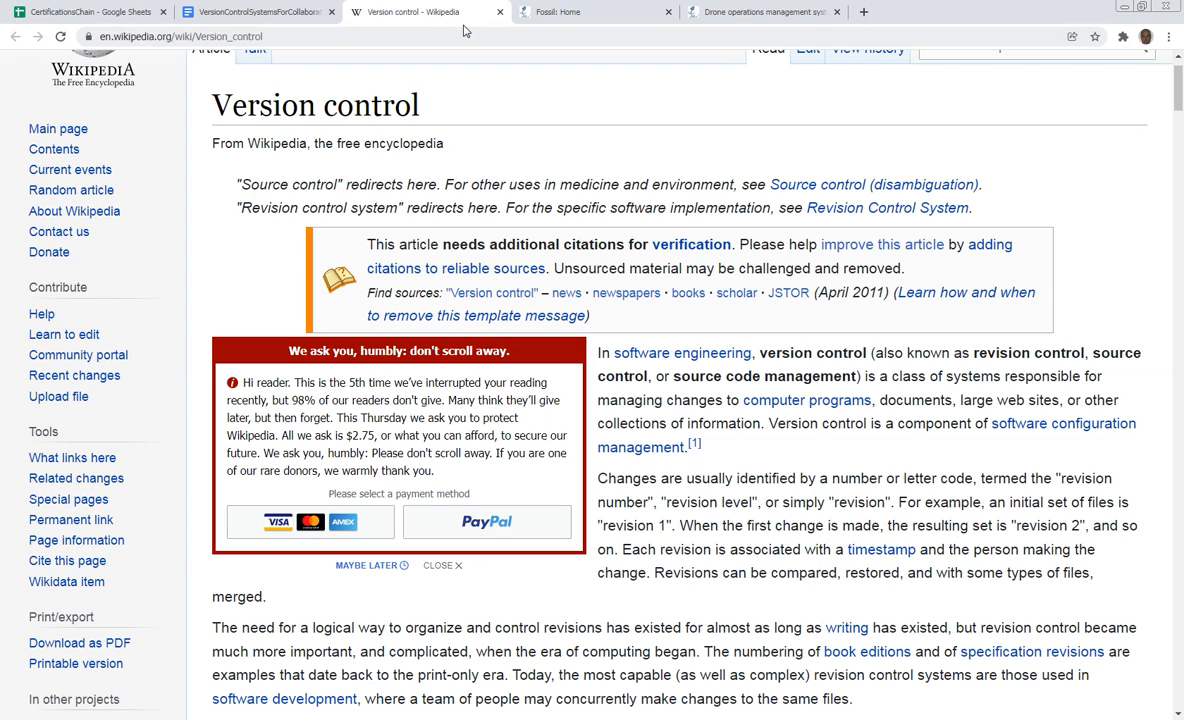
scroll("down", 3)
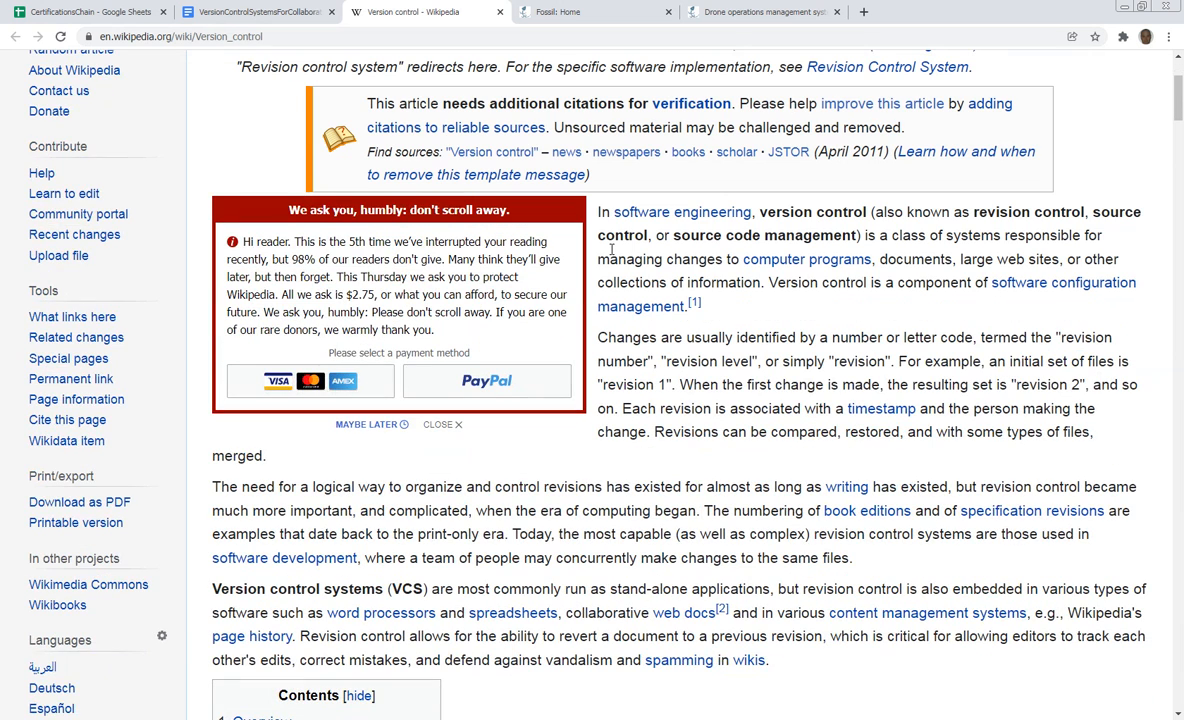
scroll("down", 3)
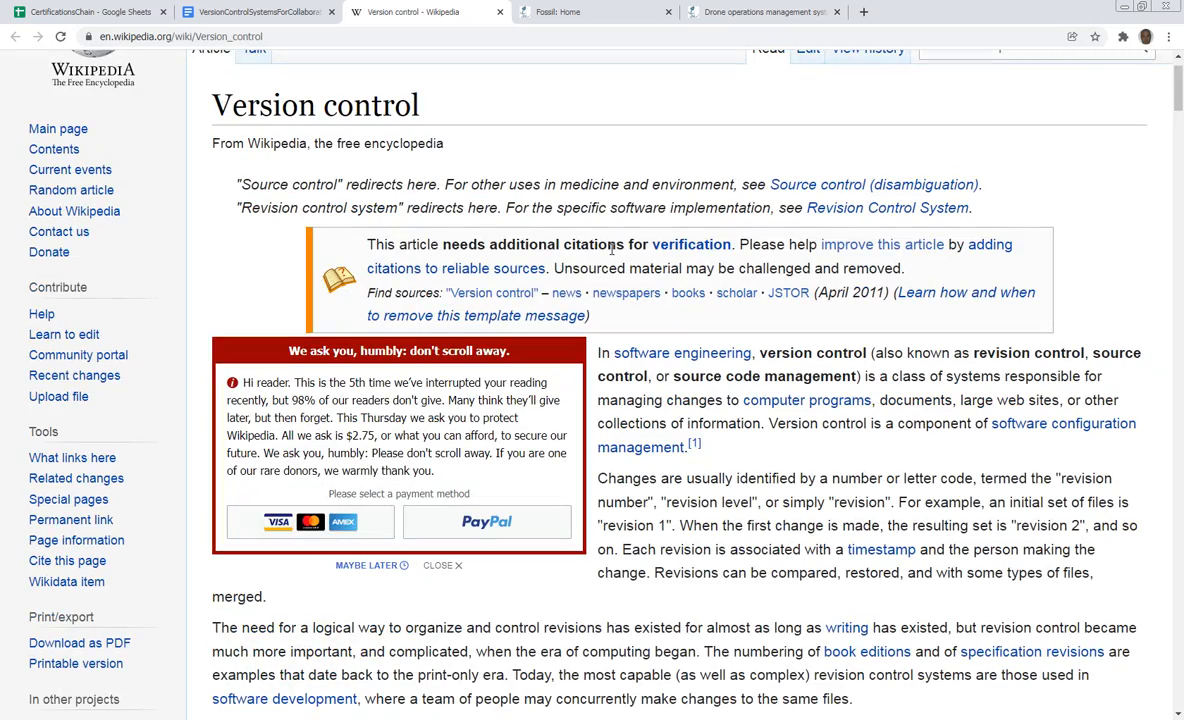
From the notes doc, open the Comparison_of_version-control_software article and dismiss the donation banner.
left_click(258, 12)
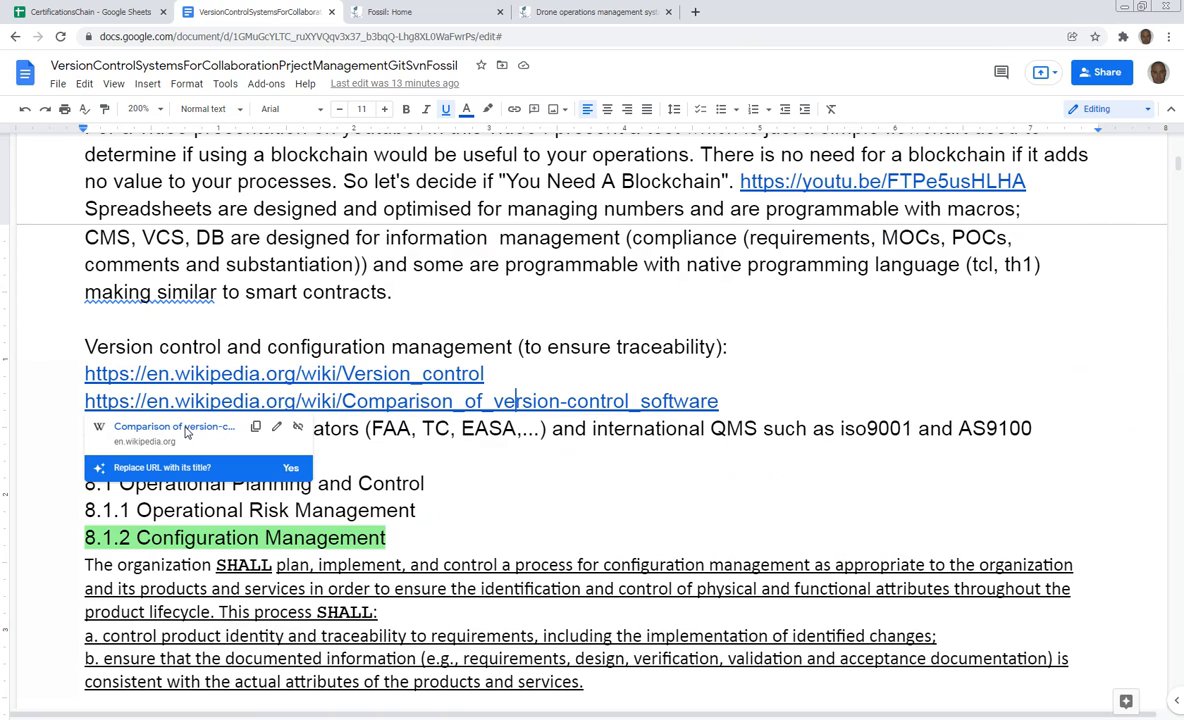
left_click(400, 400)
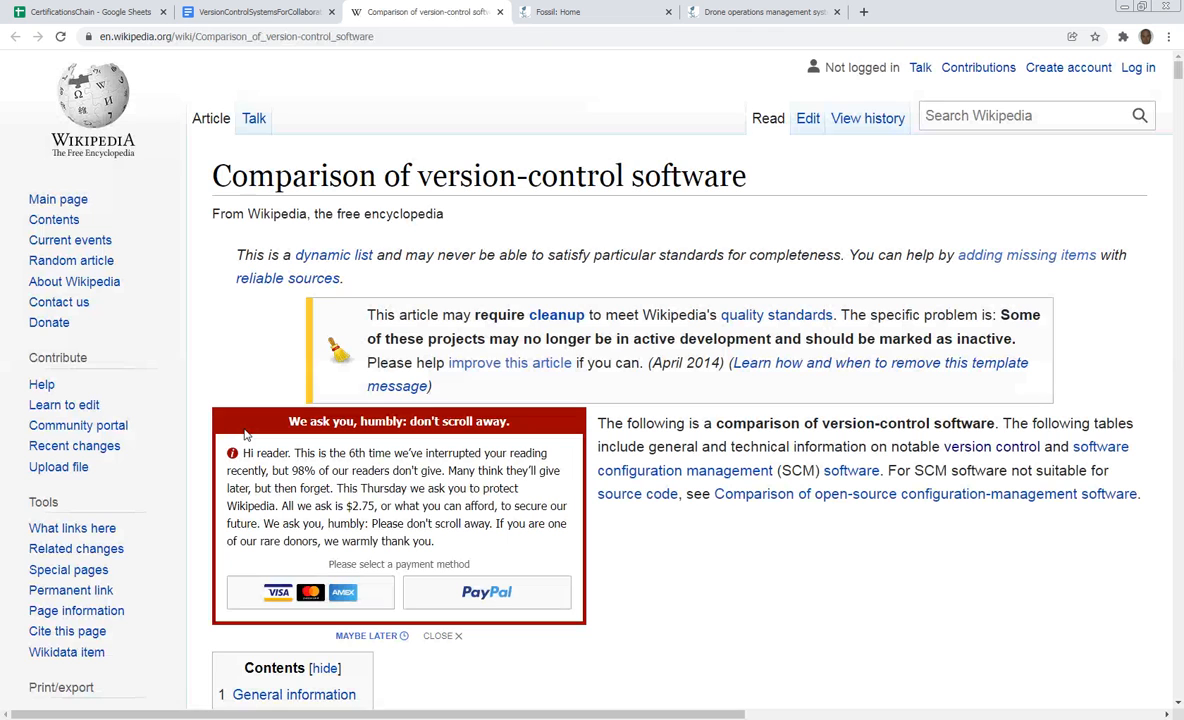
mouse_move(344, 448)
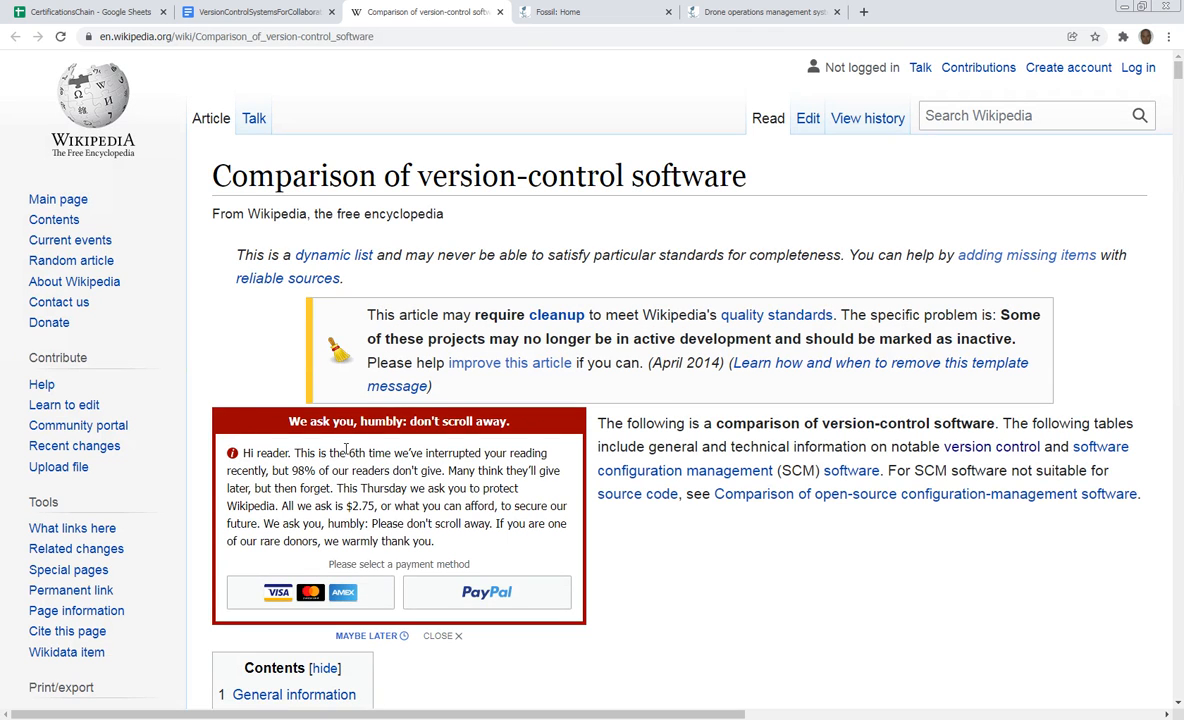
mouse_move(750, 540)
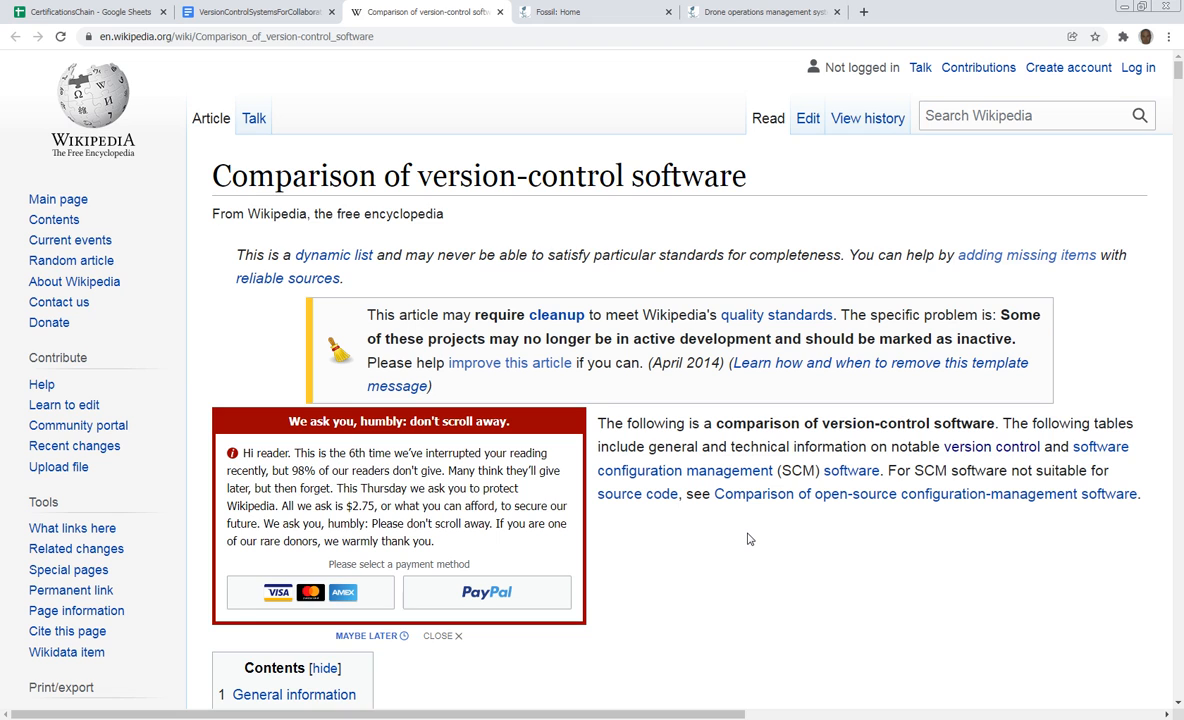
scroll("down", 3)
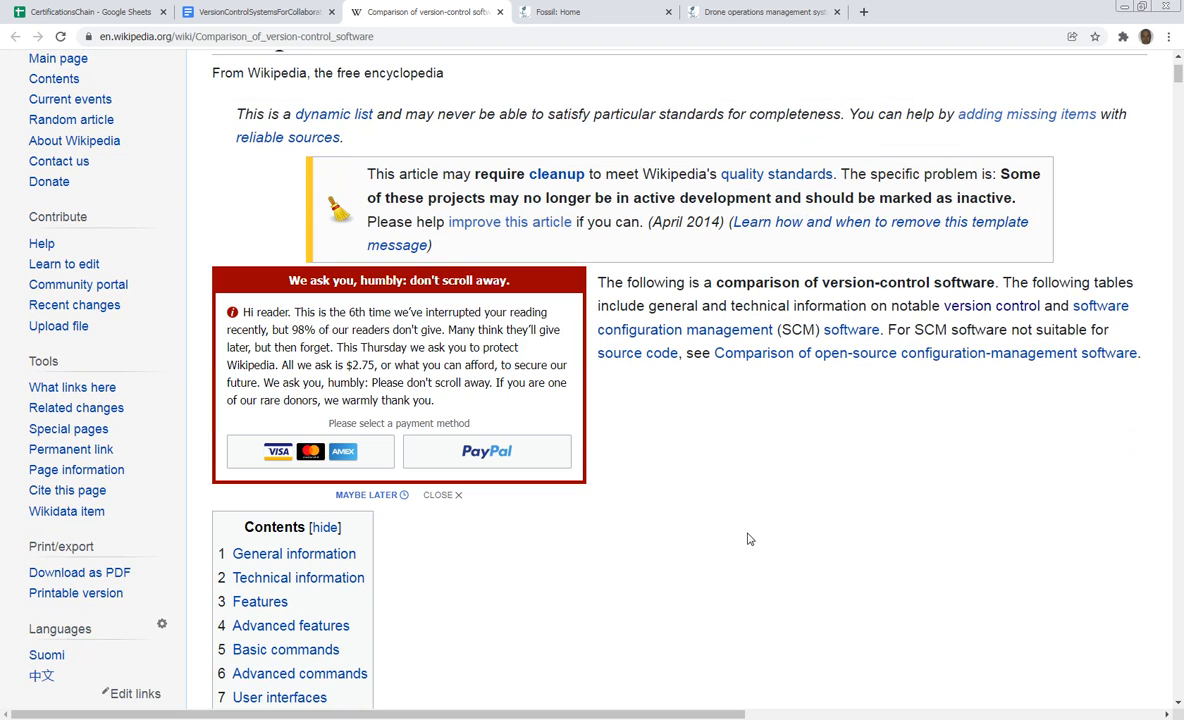
scroll("down", 3)
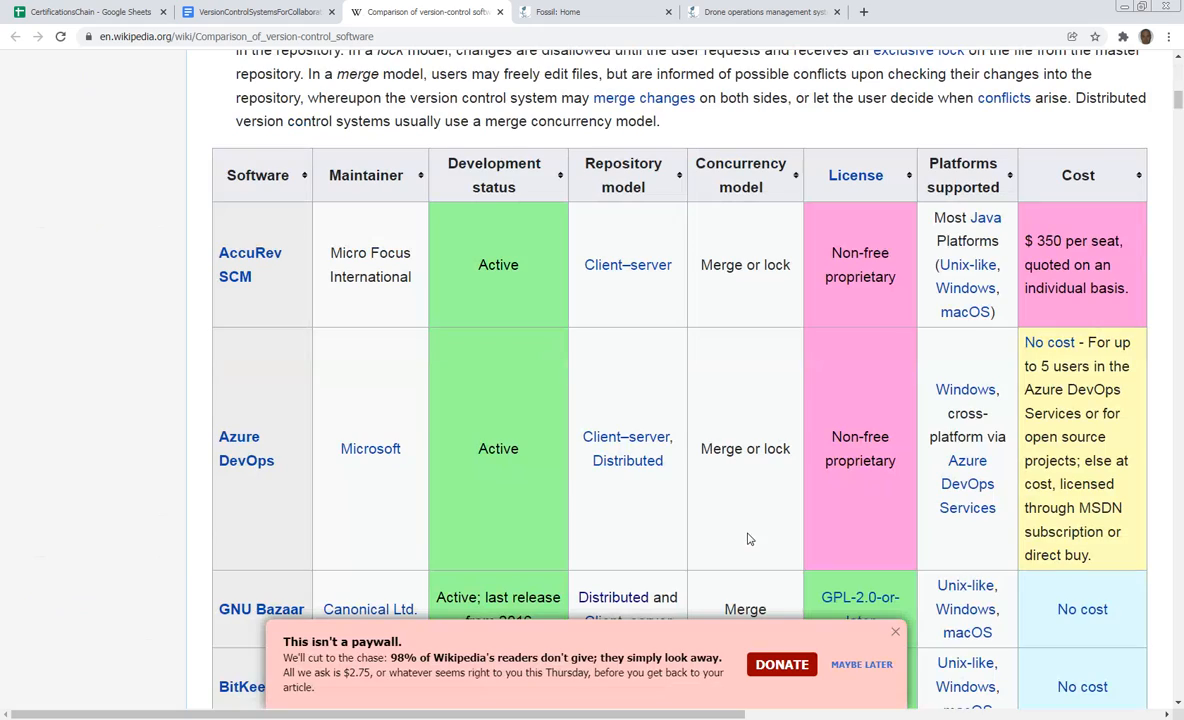
mouse_move(790, 604)
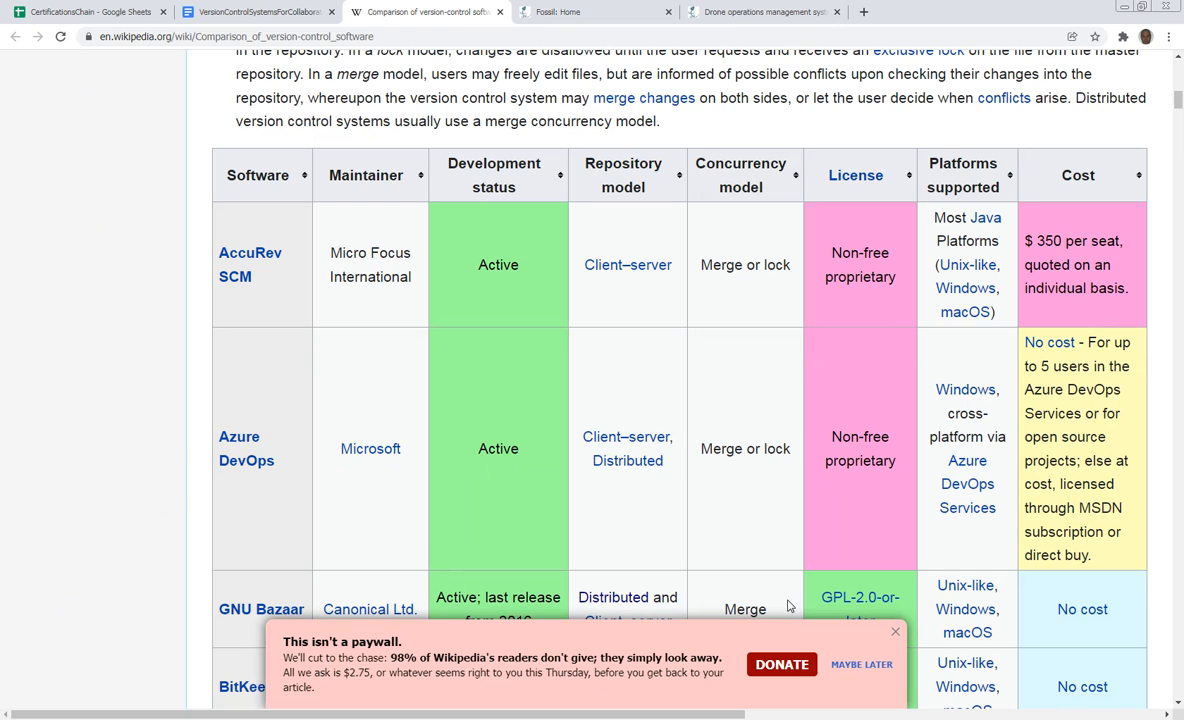
left_click(896, 632)
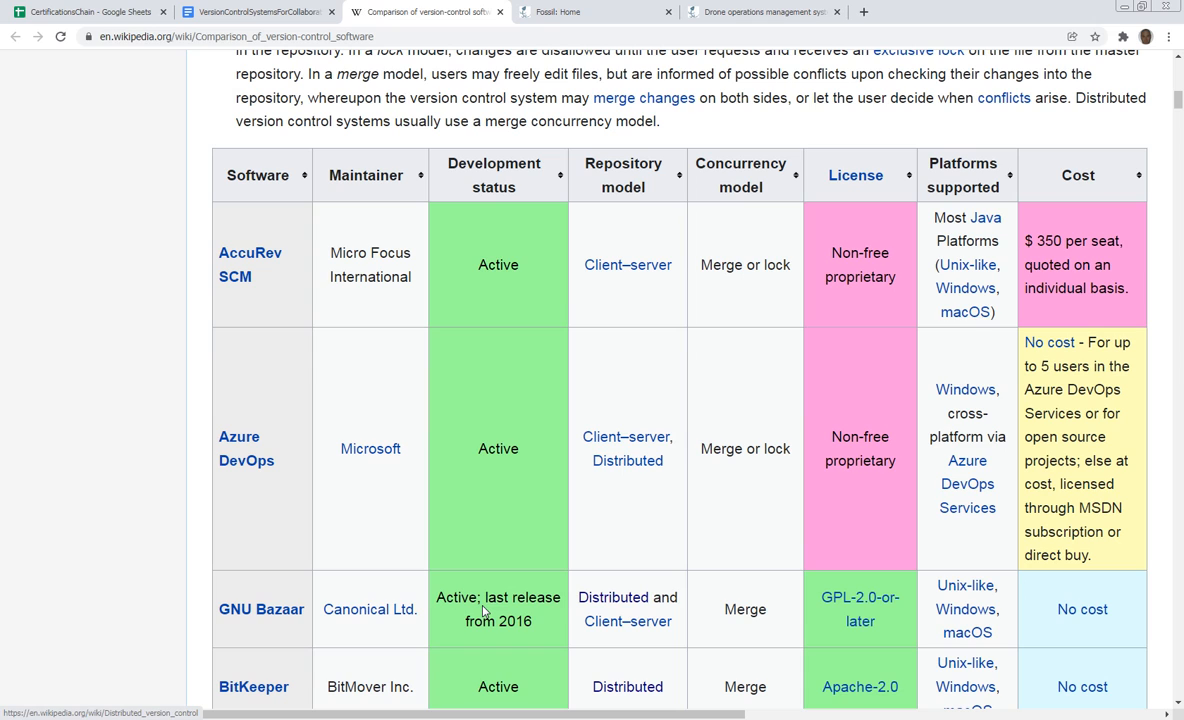
Scroll the comparison table to the Fossil and Git rows, then return to the notes doc.
scroll("down", 3)
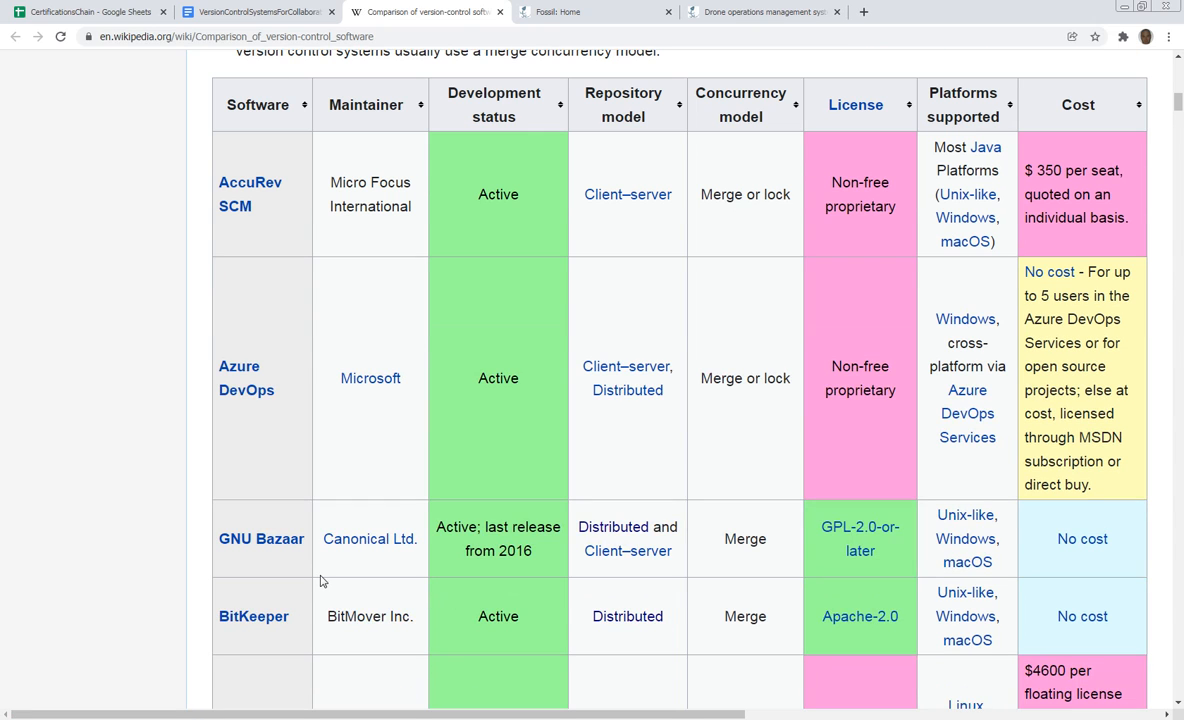
scroll("down", 3)
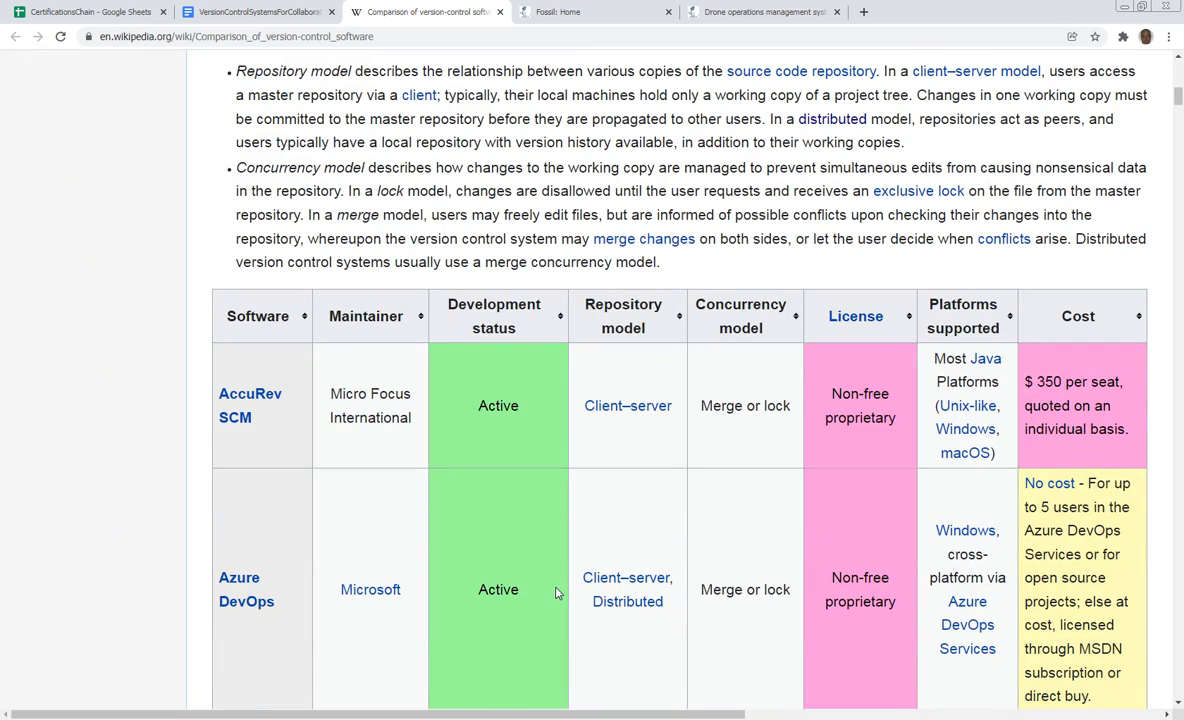
scroll("down", 3)
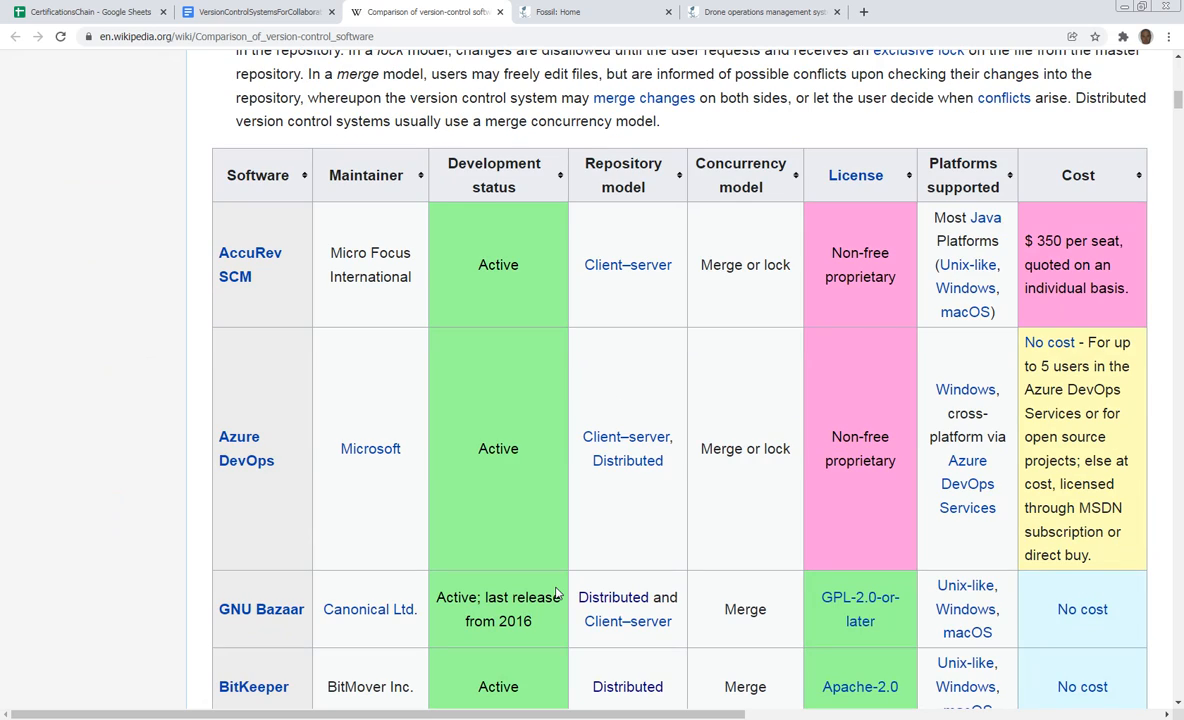
scroll("down", 3)
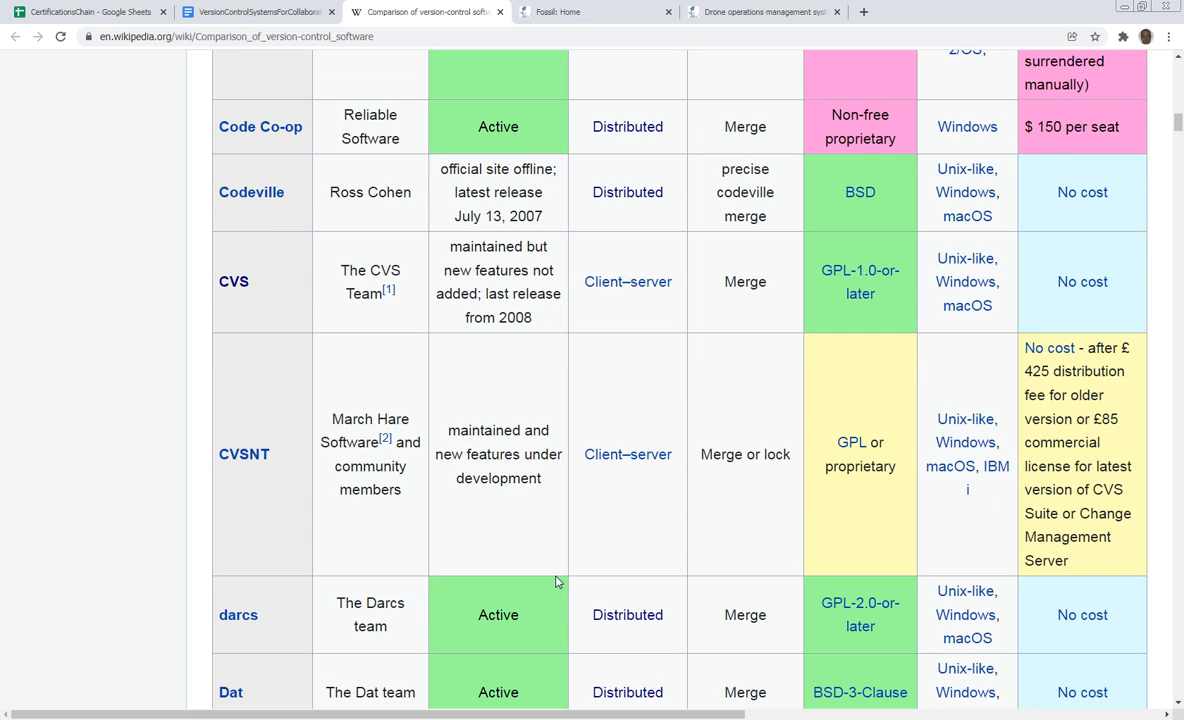
scroll("down", 3)
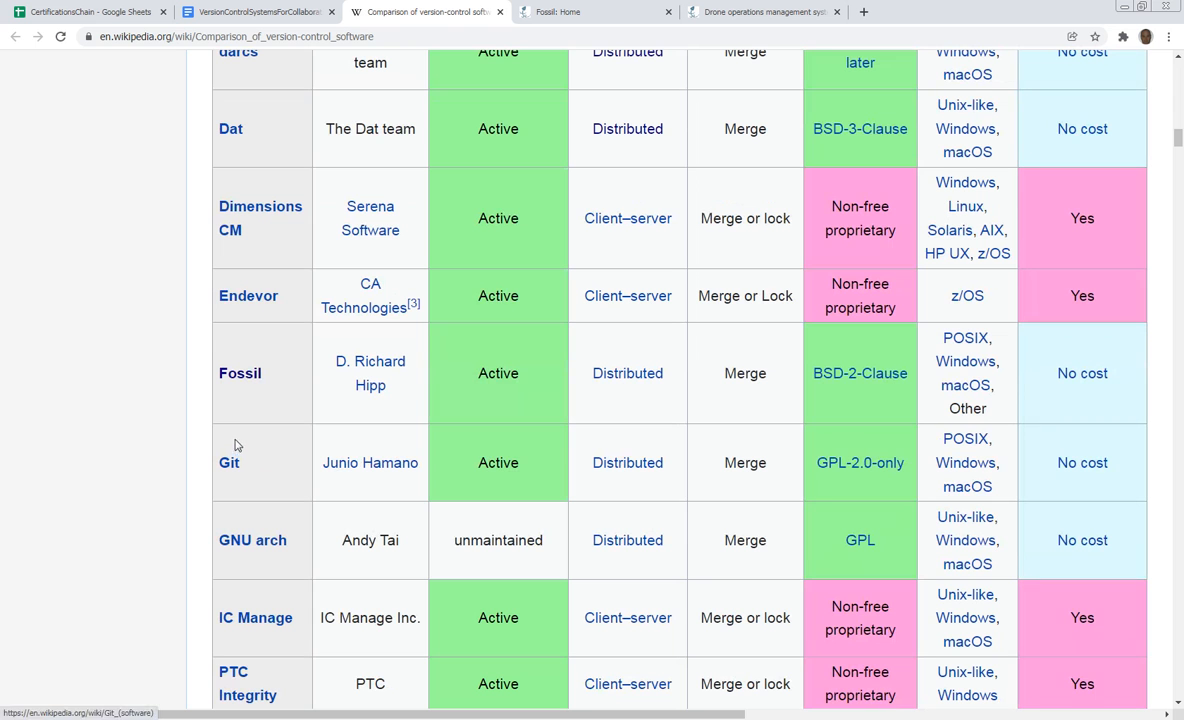
mouse_move(242, 408)
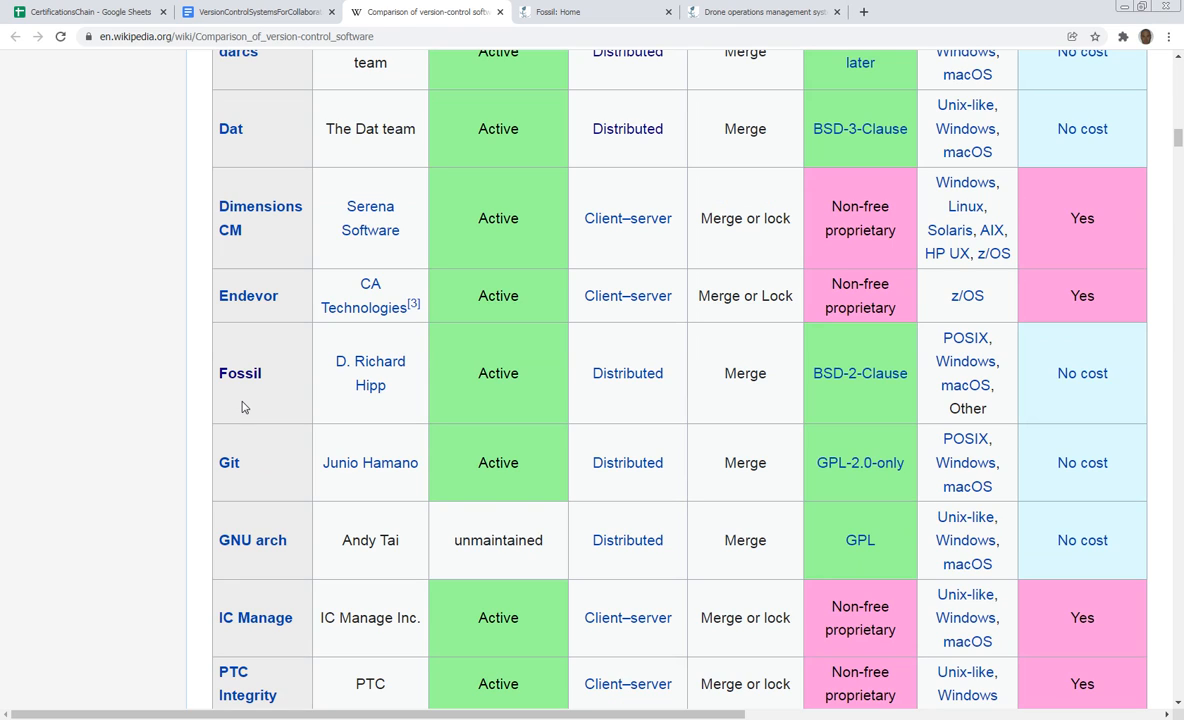
mouse_move(368, 386)
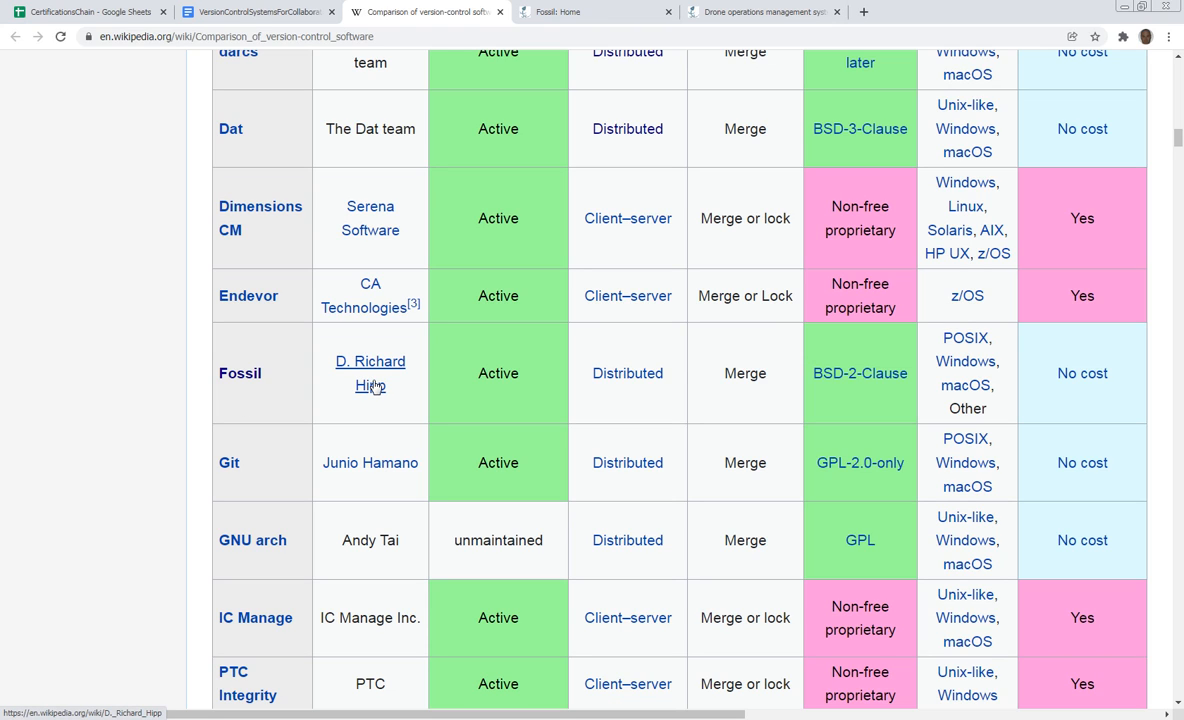
mouse_move(370, 374)
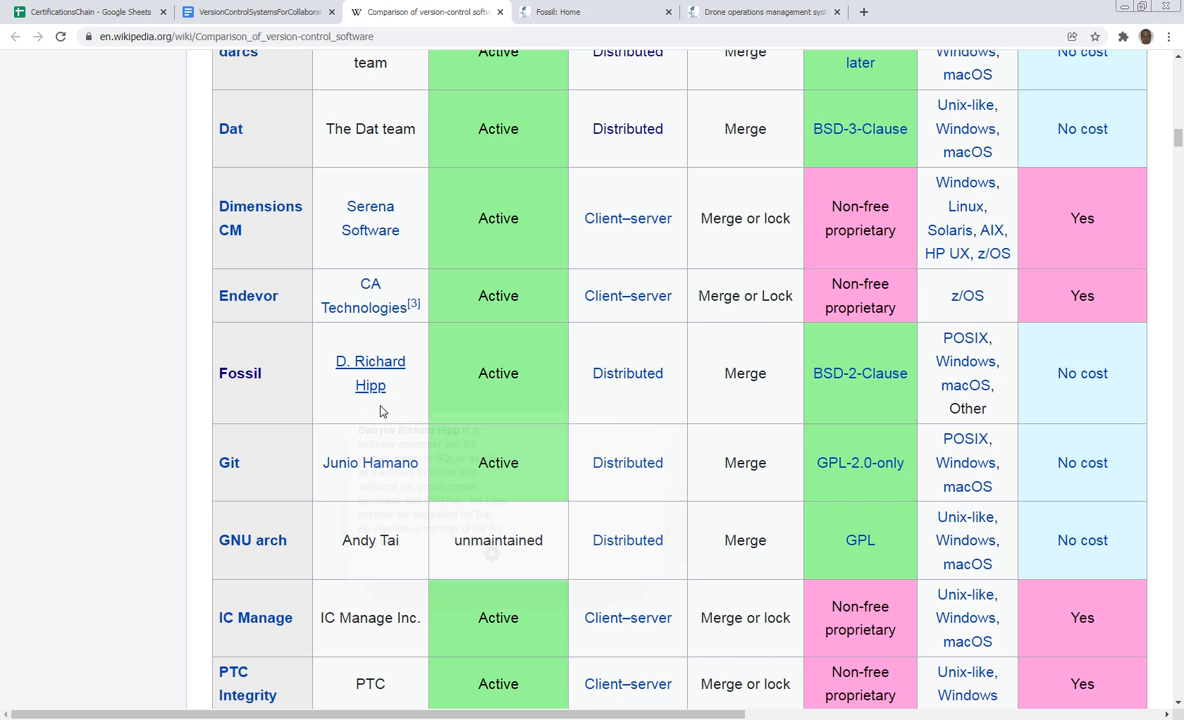
mouse_move(376, 416)
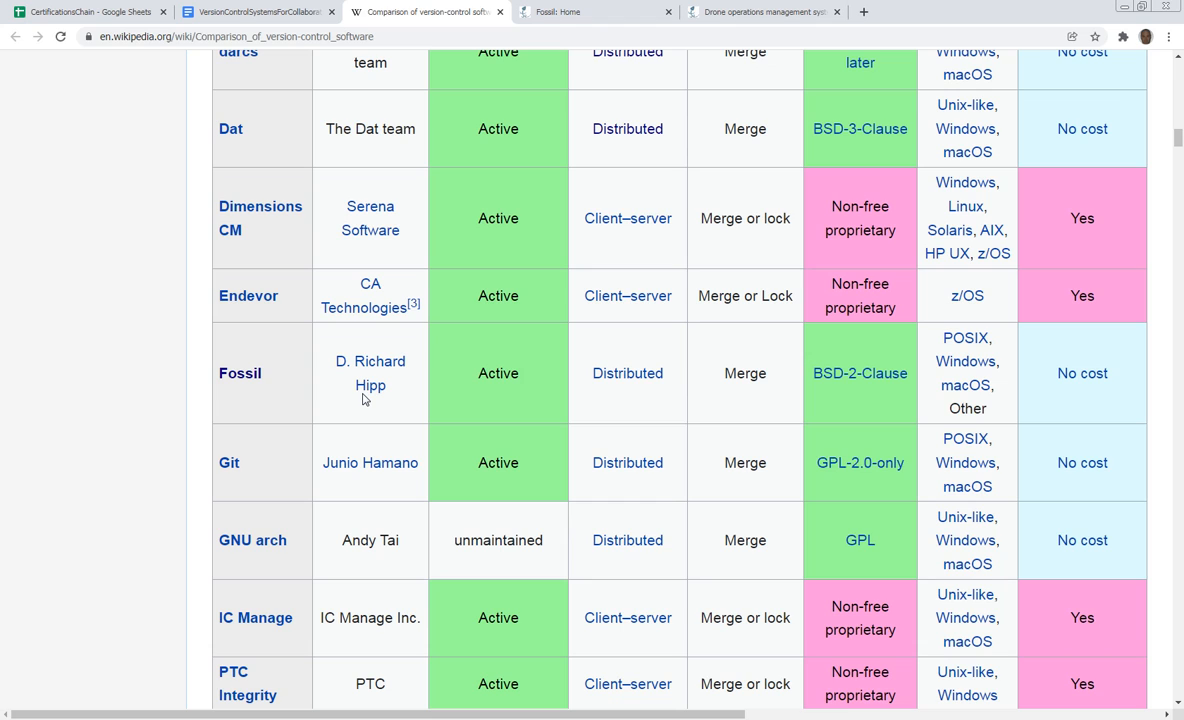
mouse_move(370, 384)
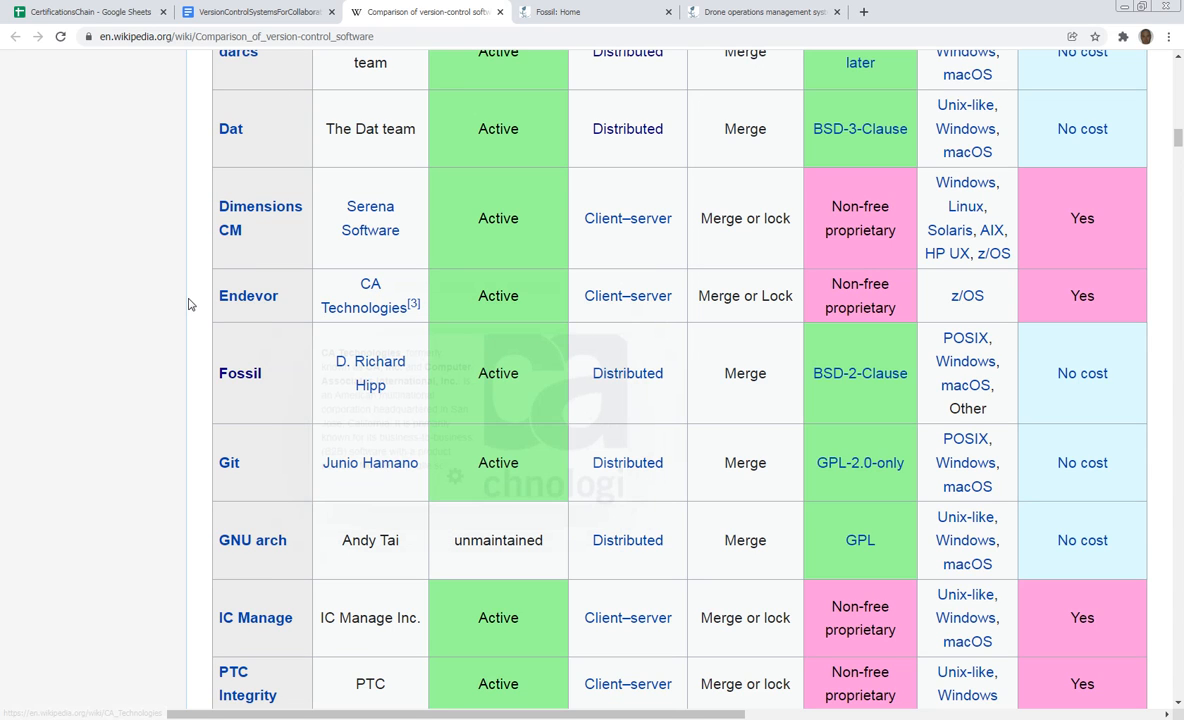
mouse_move(192, 278)
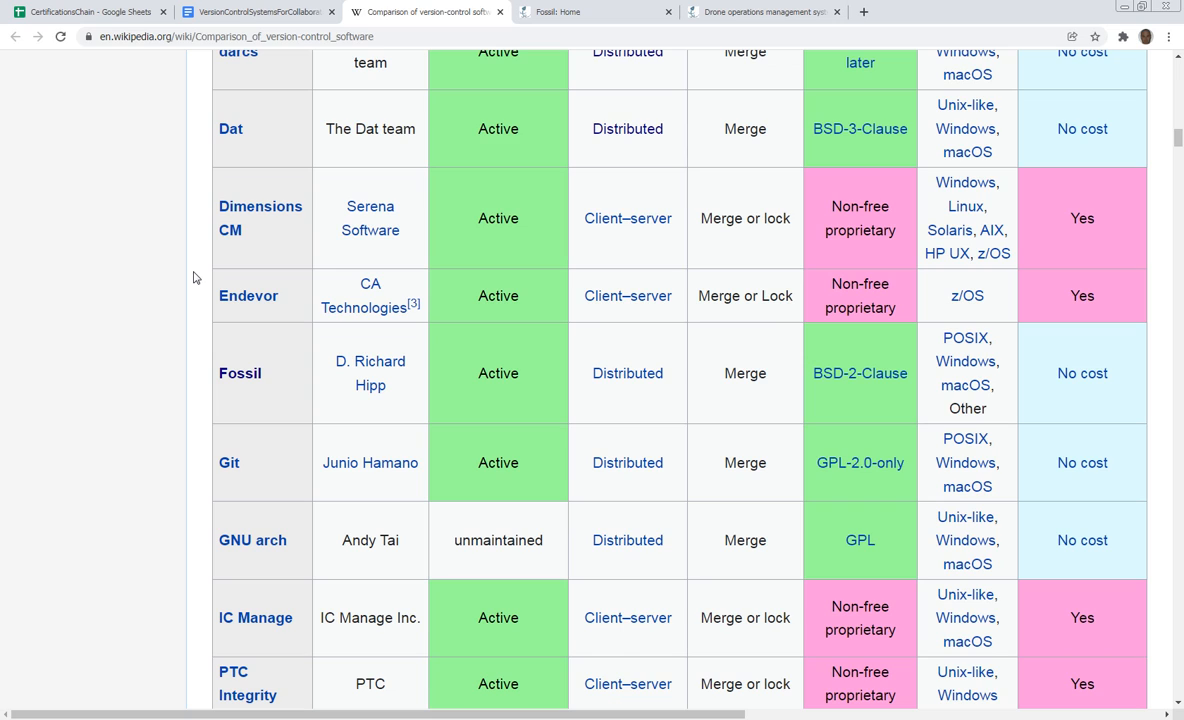
mouse_move(258, 178)
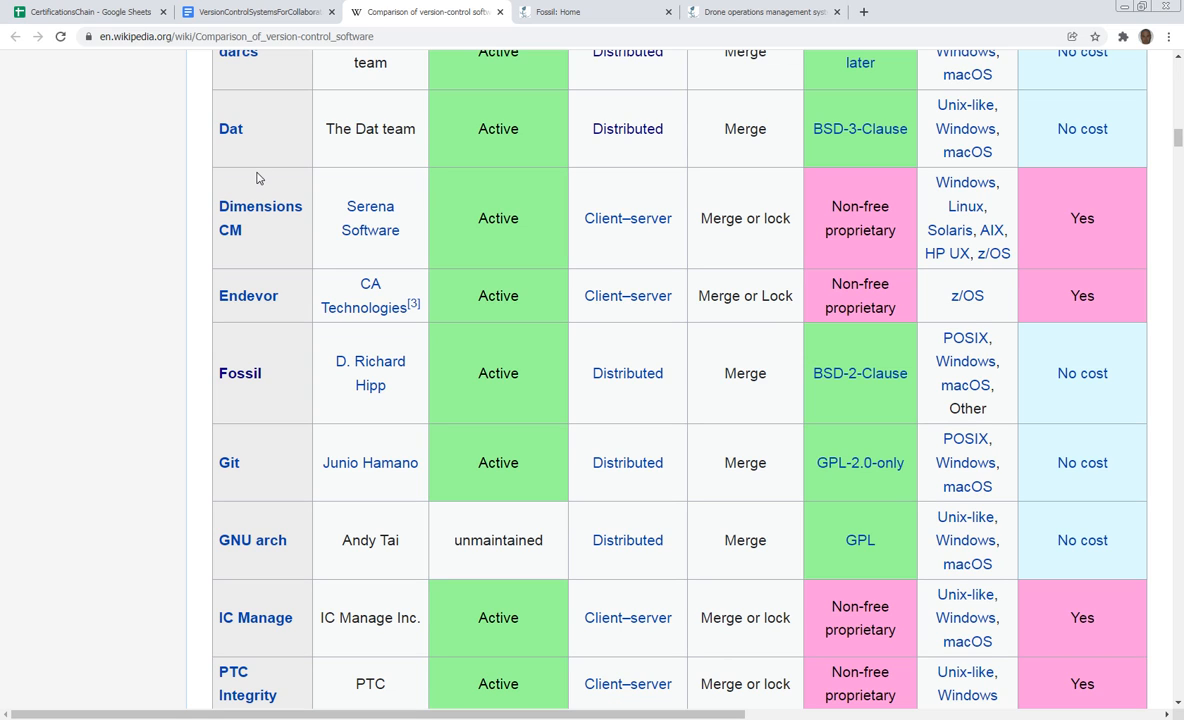
mouse_move(322, 78)
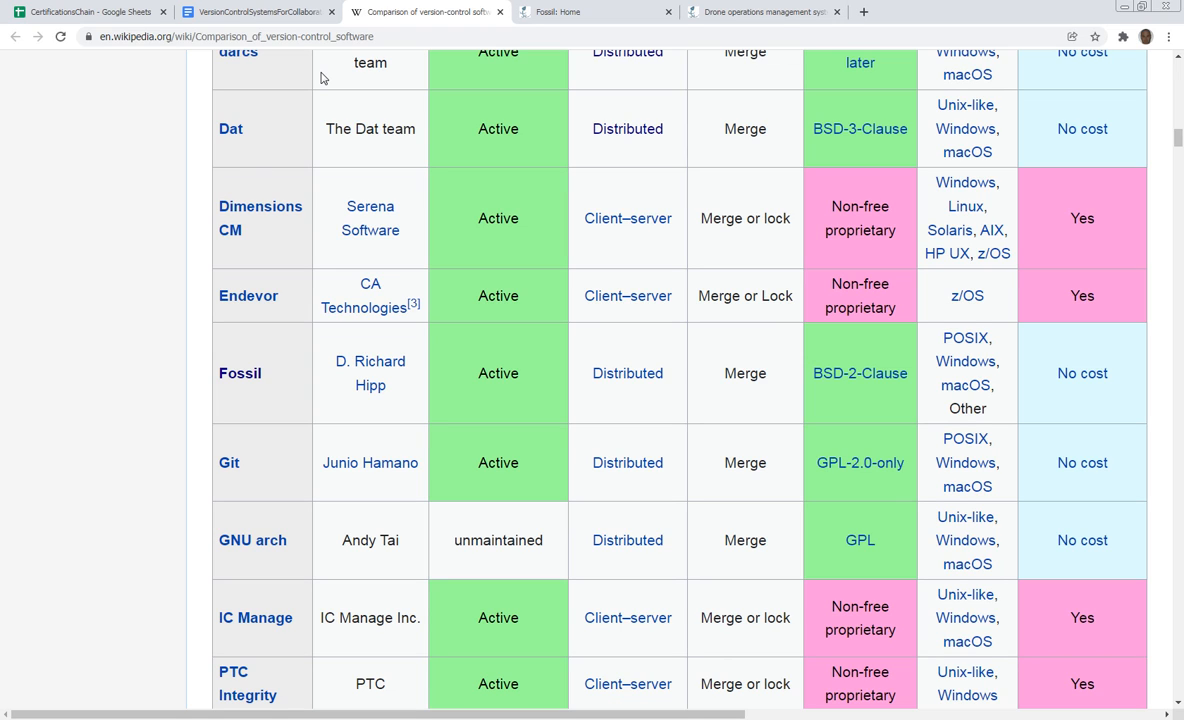
left_click(256, 12)
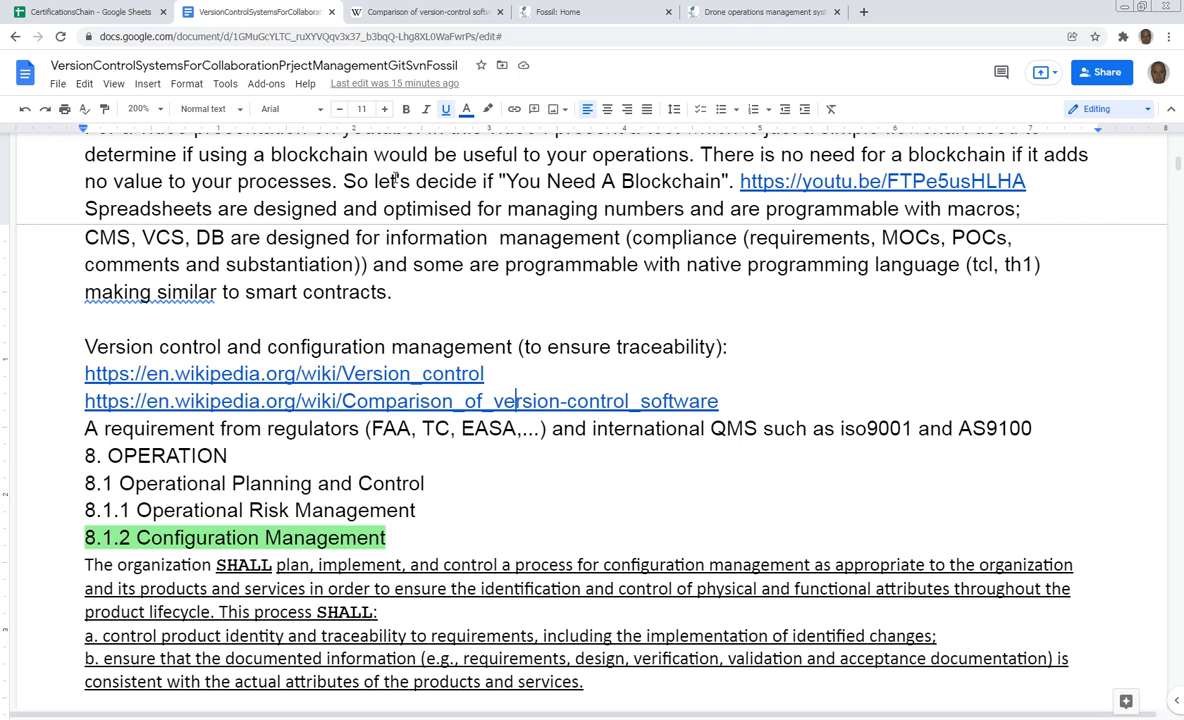
scroll("down", 3)
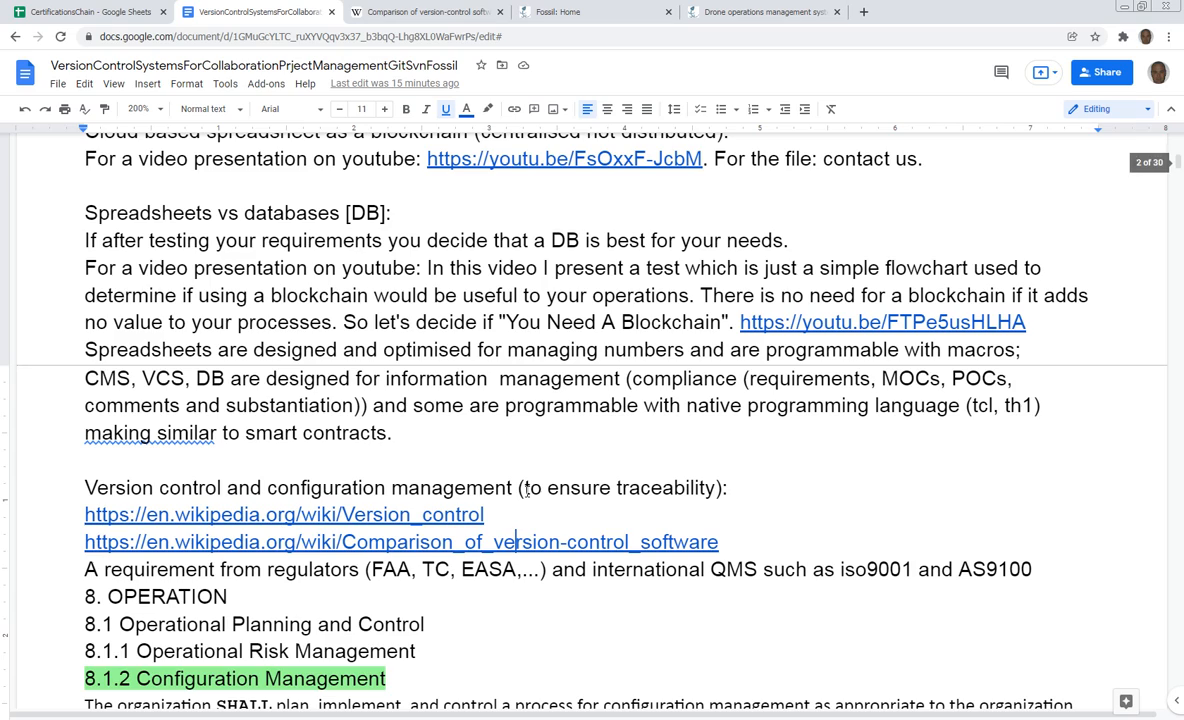
scroll("down", 3)
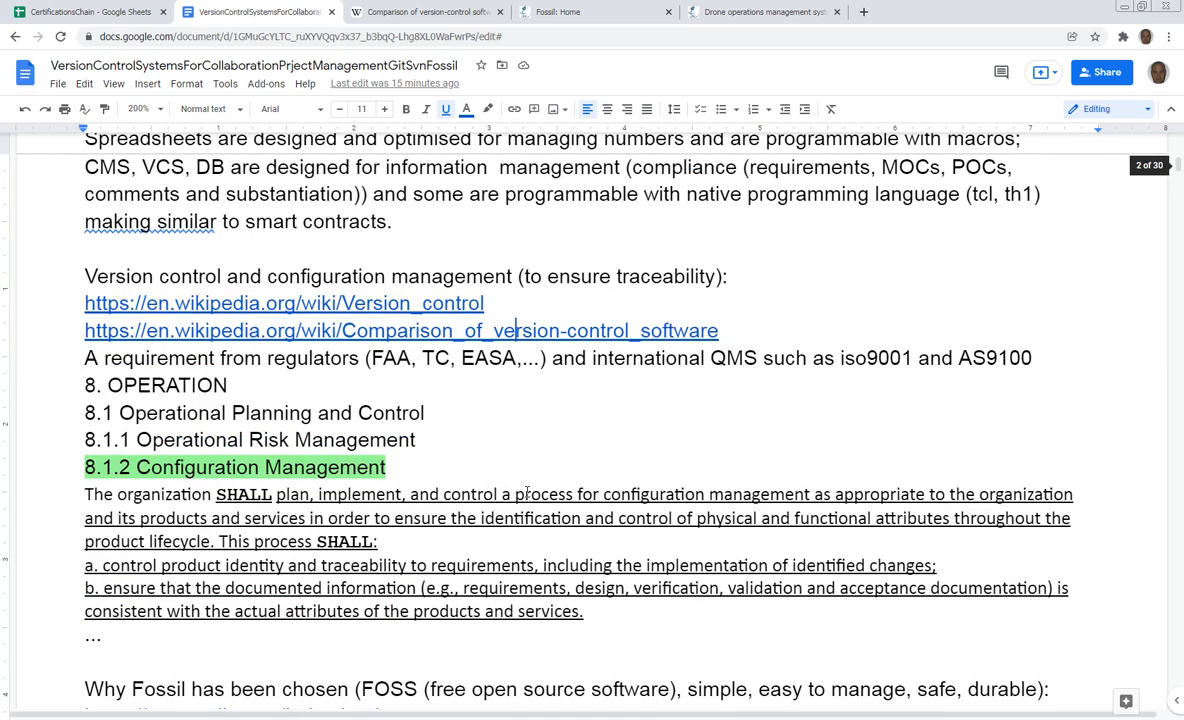
scroll("down", 3)
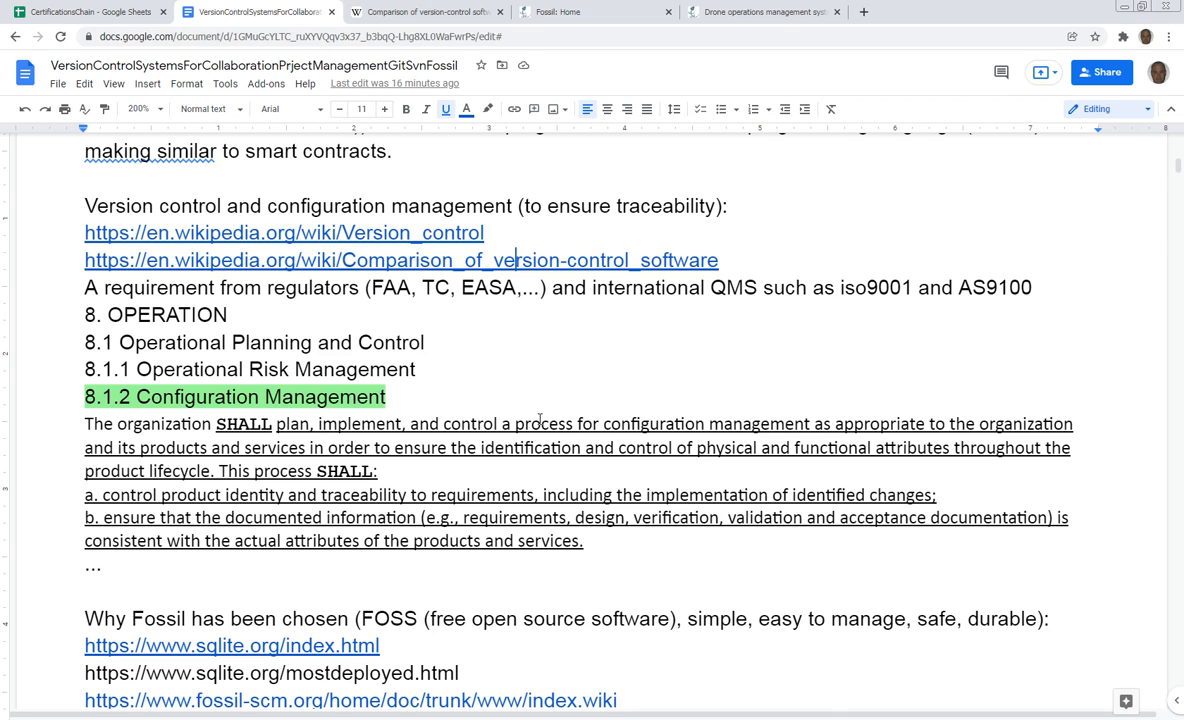
scroll("down", 3)
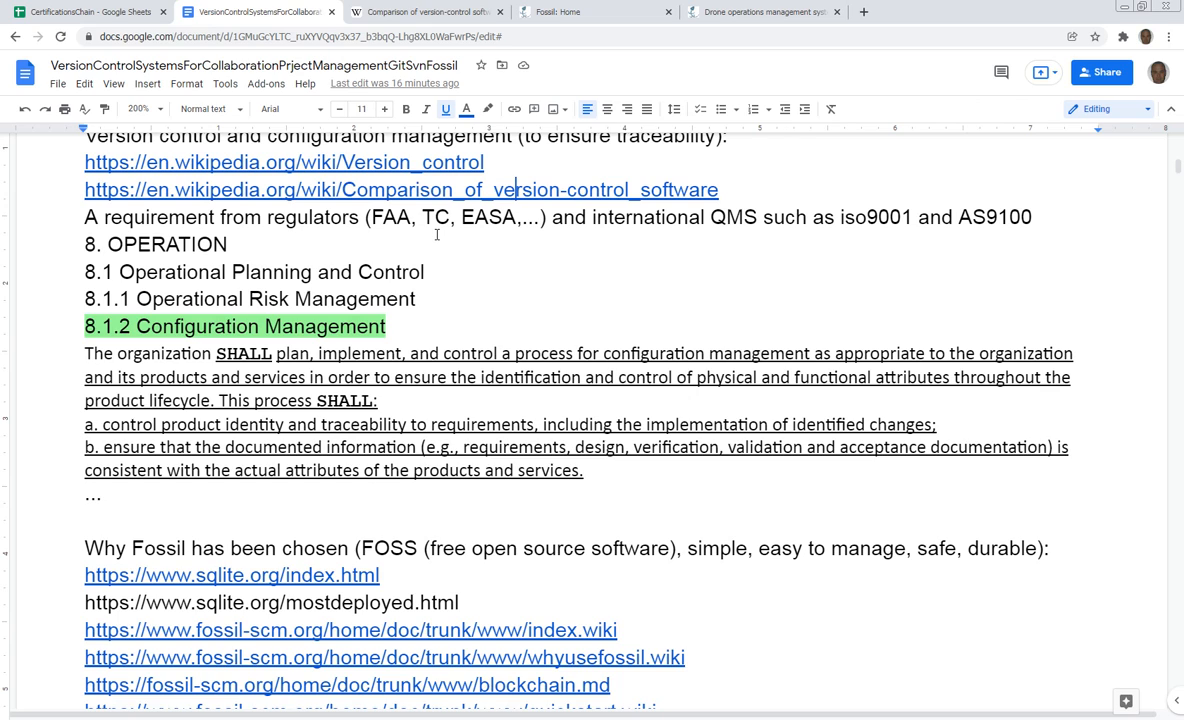
mouse_move(484, 232)
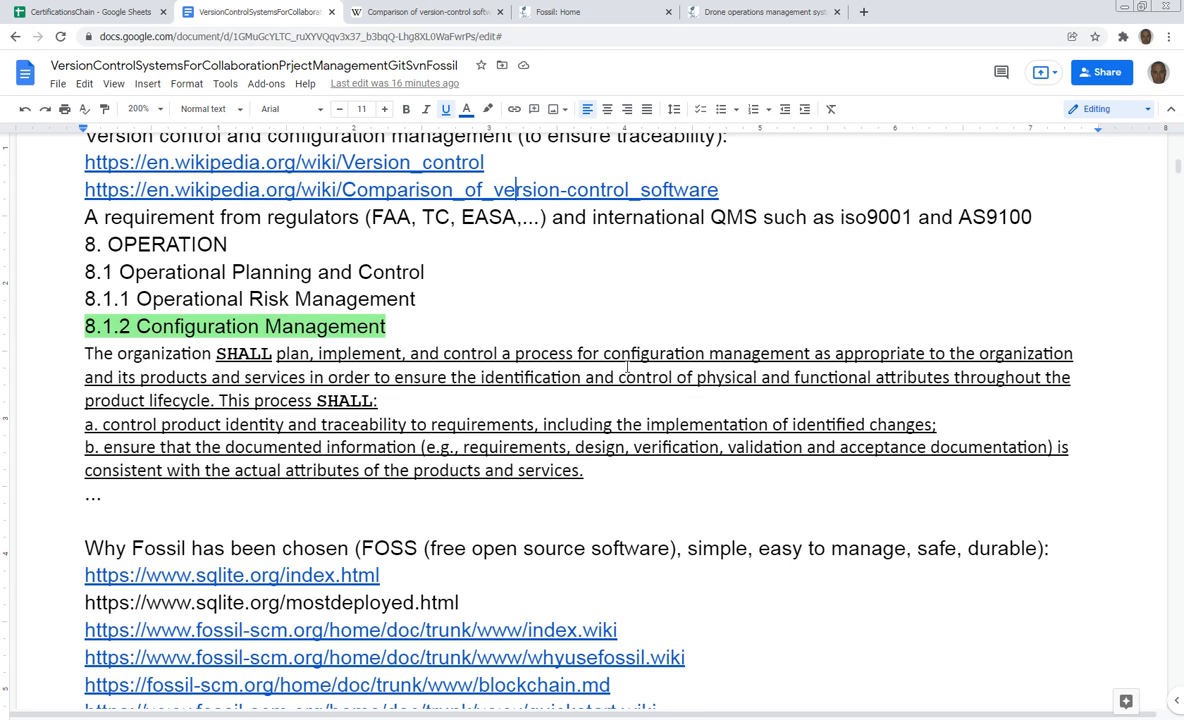
scroll("down", 3)
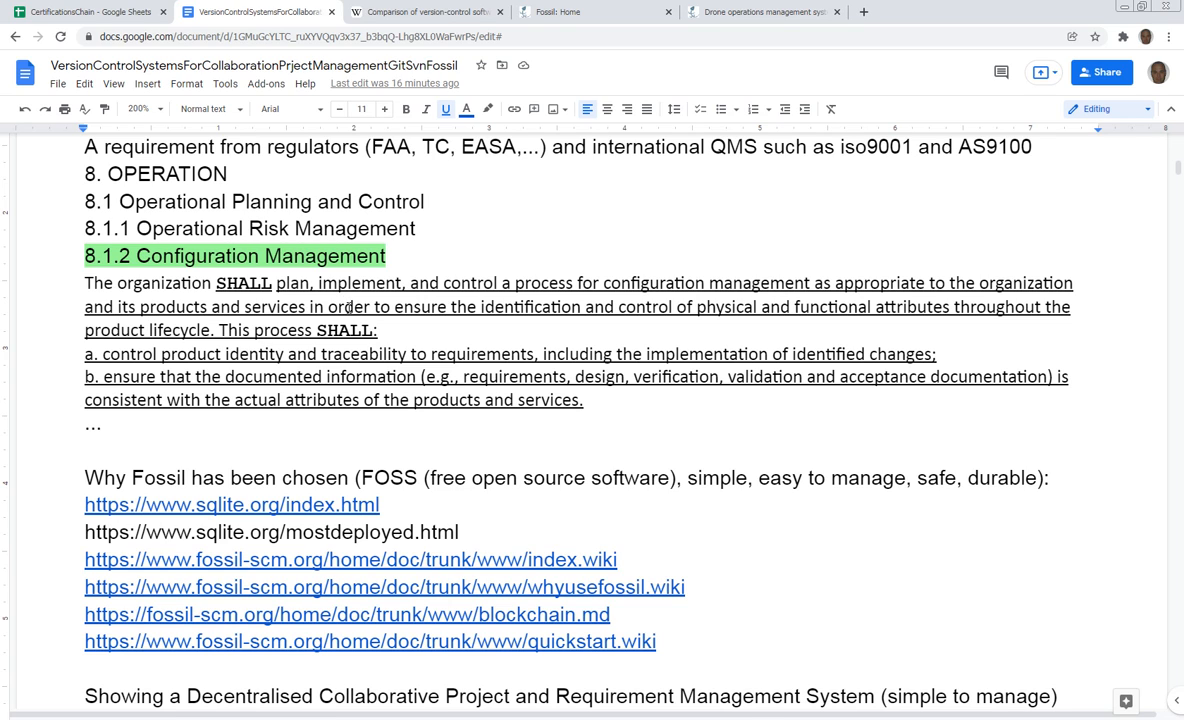
scroll("down", 3)
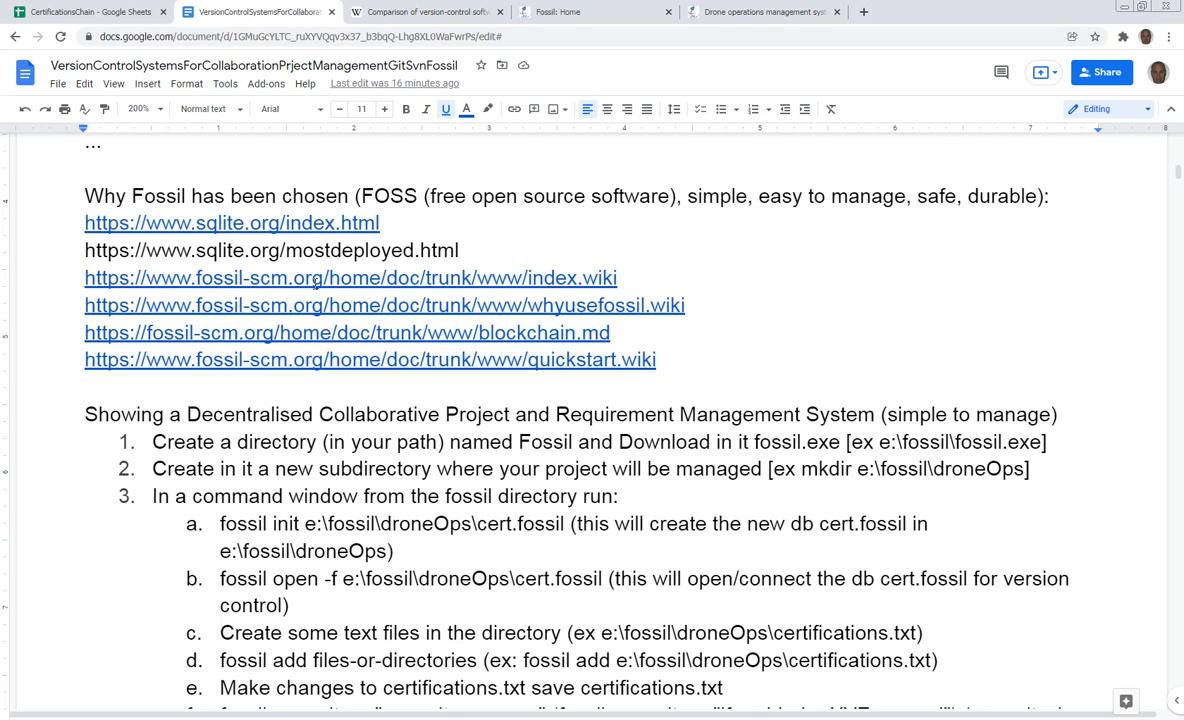
scroll("down", 3)
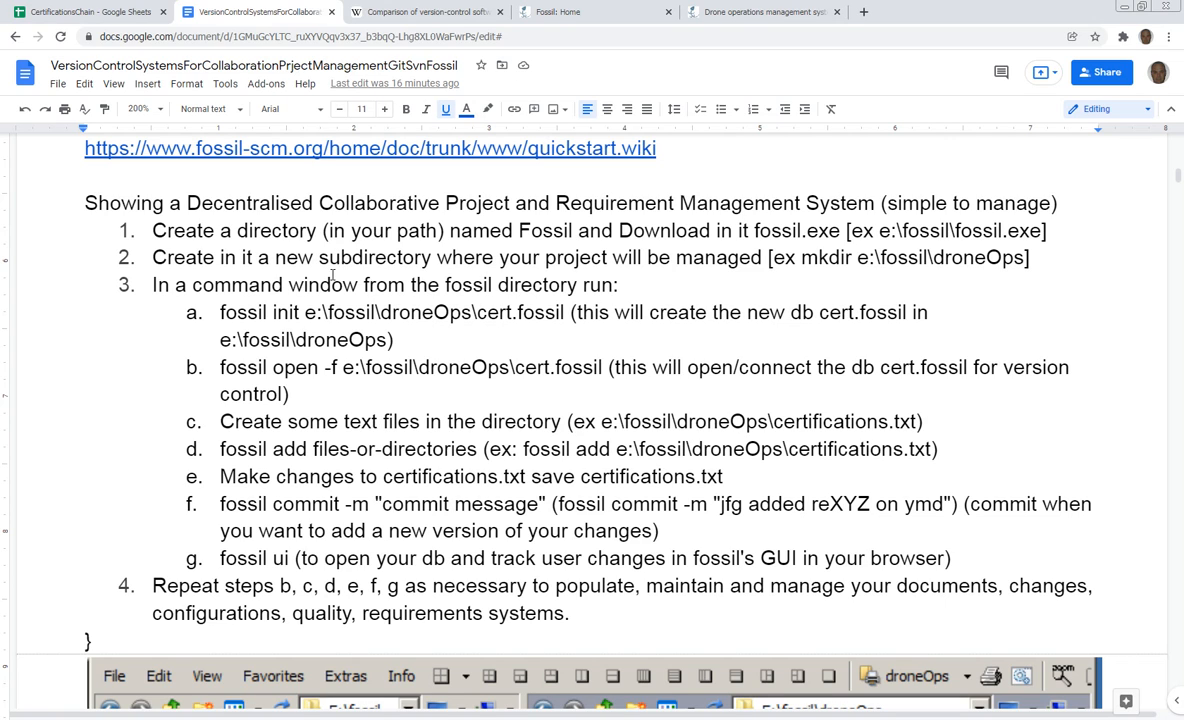
mouse_move(320, 380)
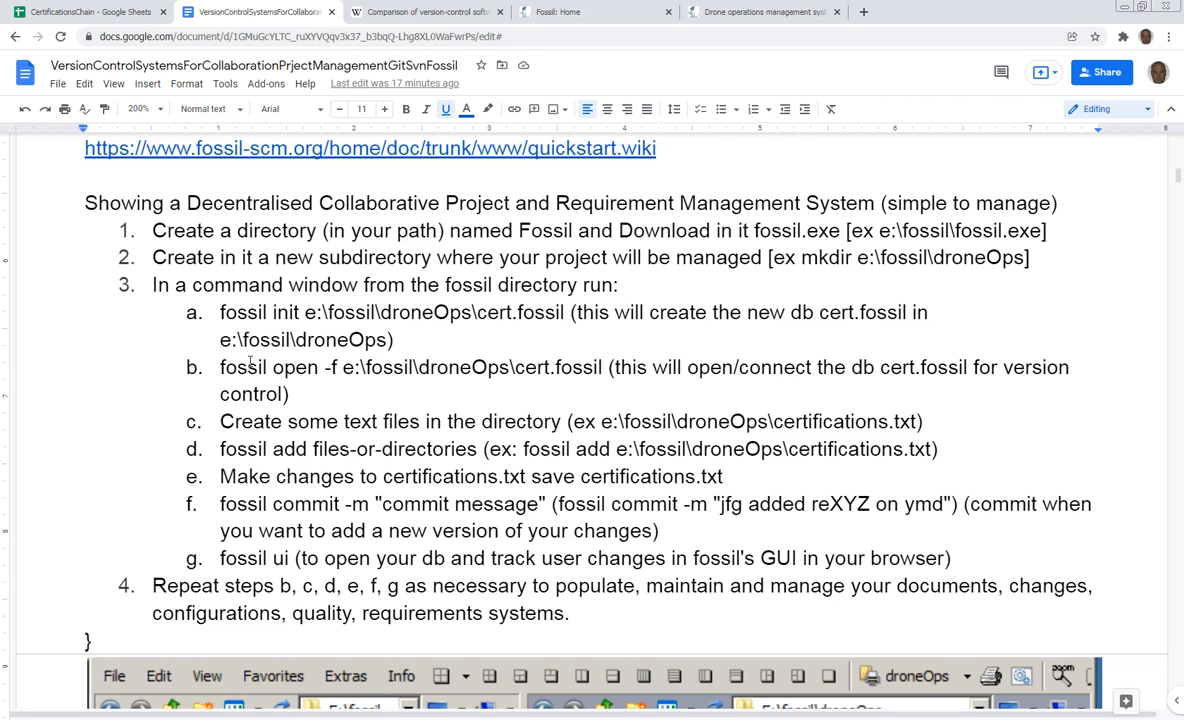
mouse_move(916, 228)
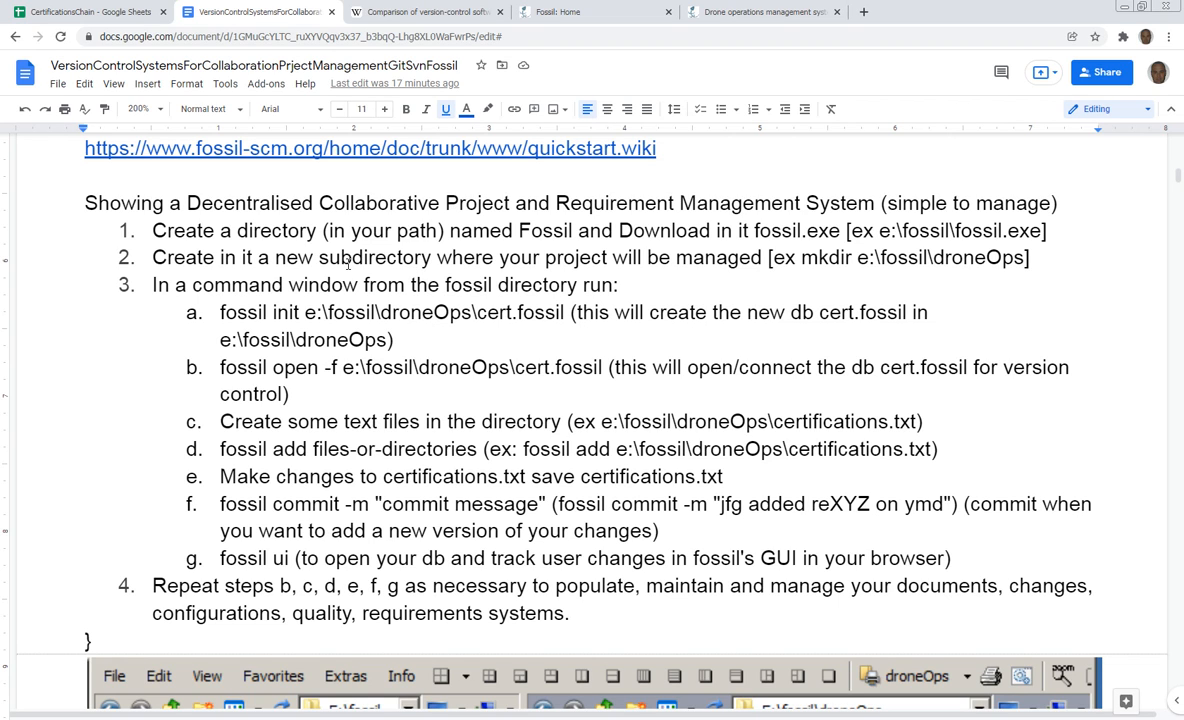
mouse_move(876, 240)
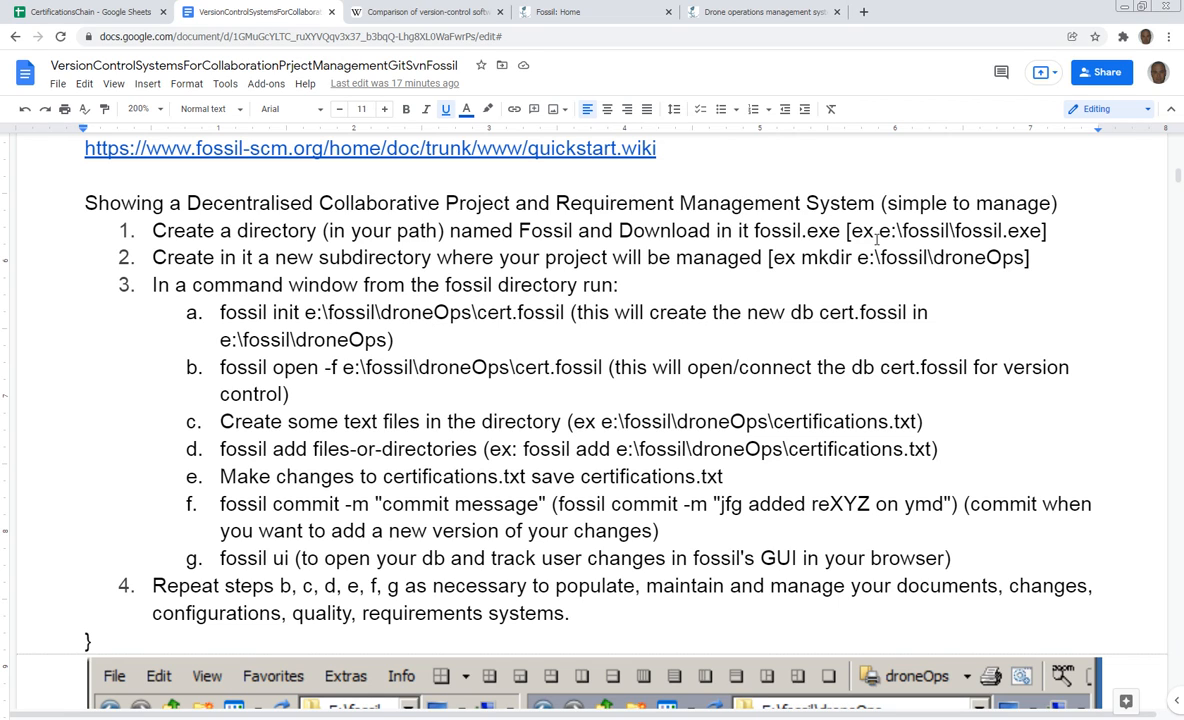
mouse_move(752, 248)
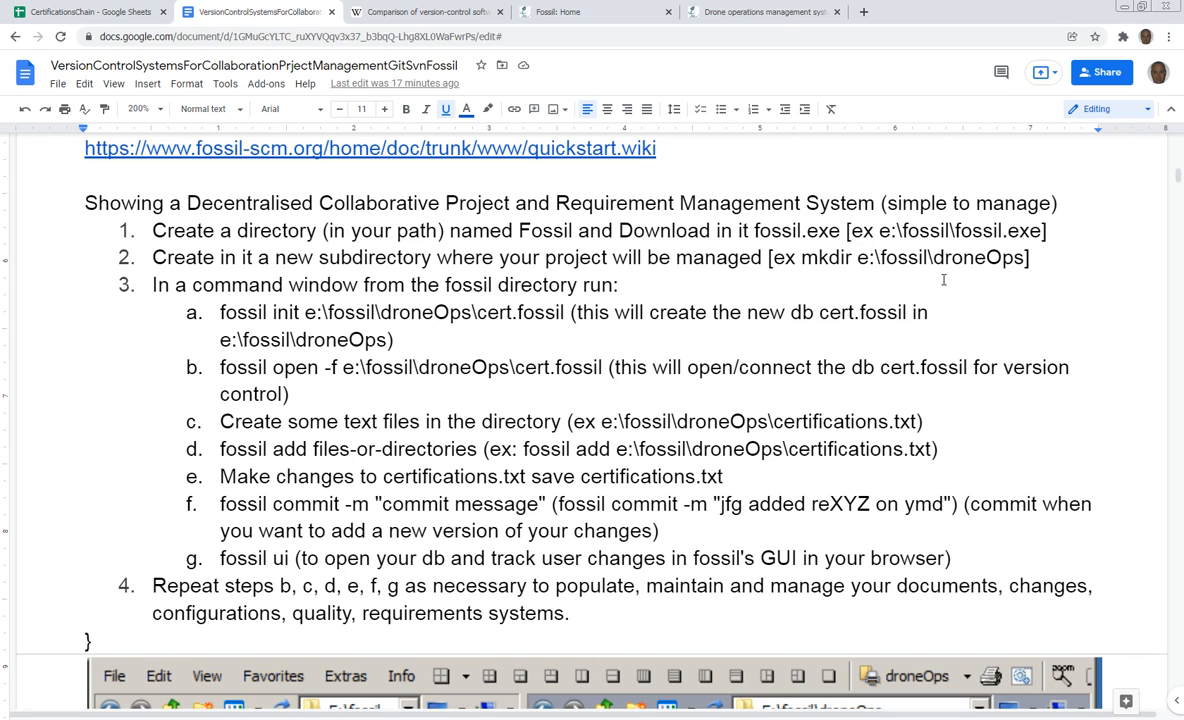
double_click(958, 256)
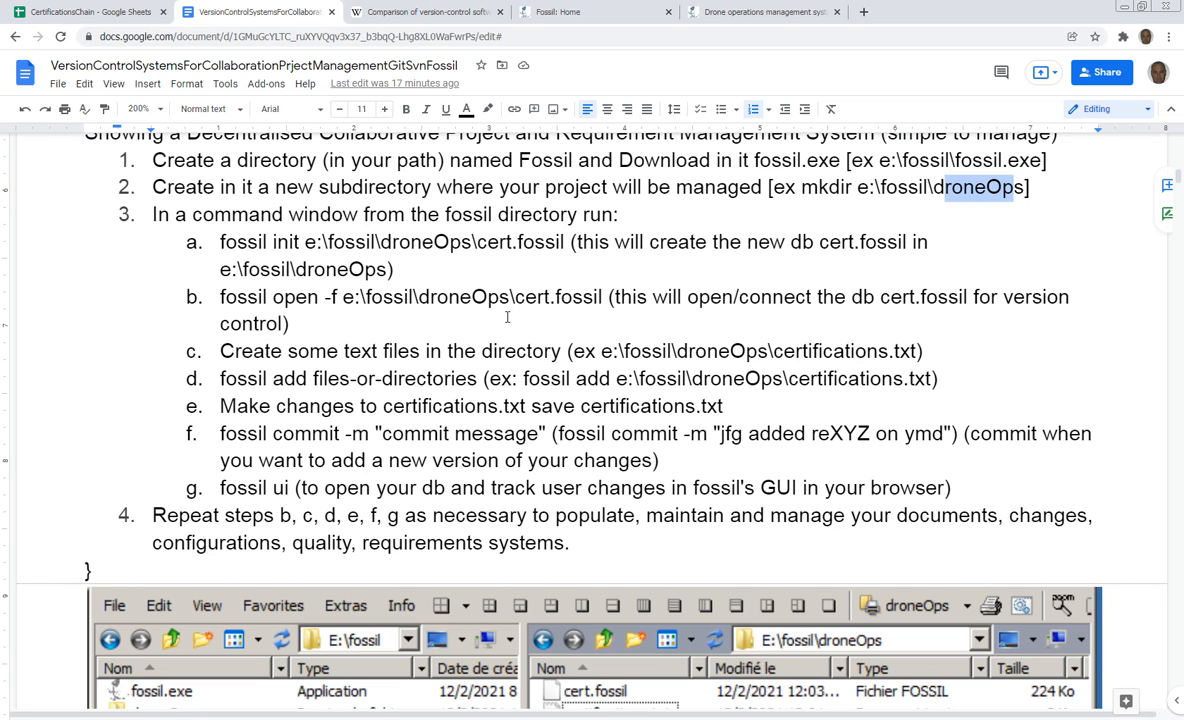
mouse_move(364, 216)
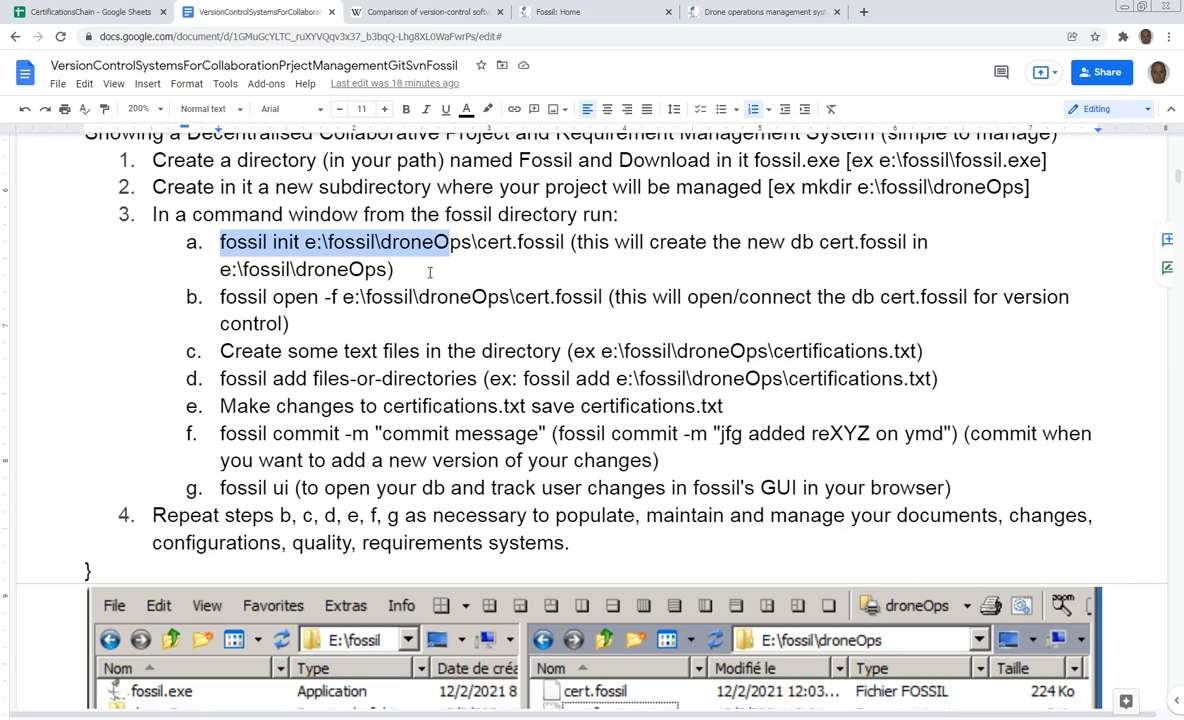
left_click(394, 268)
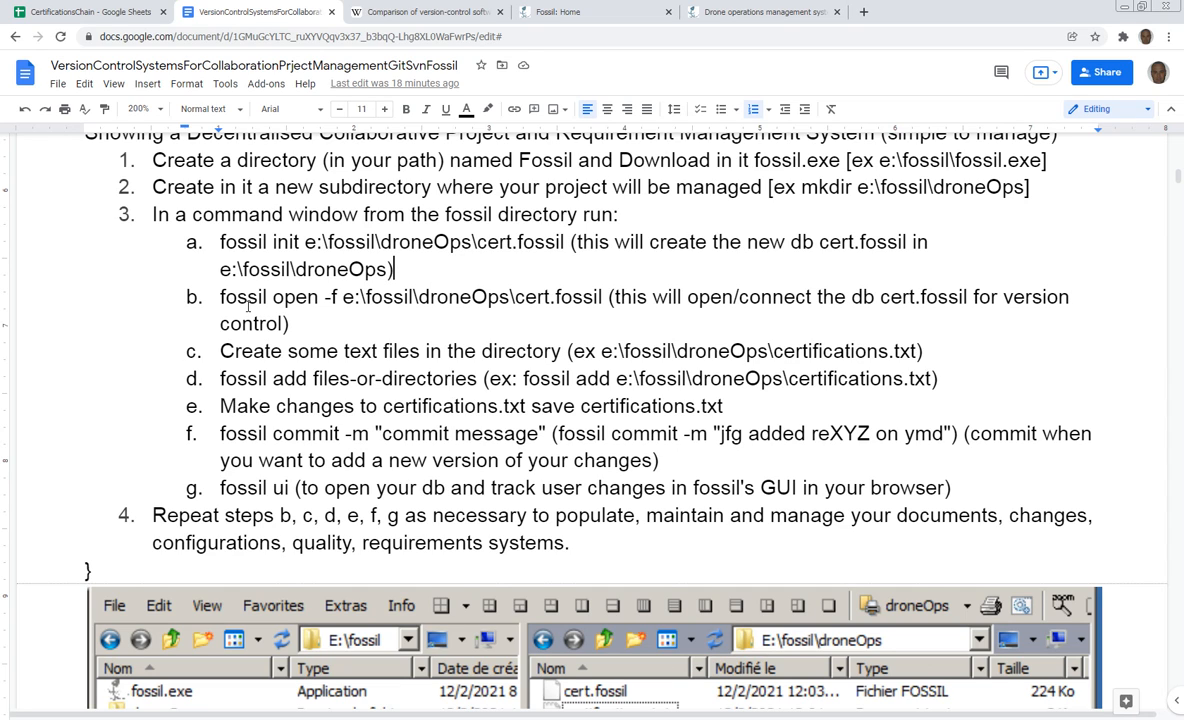
left_click_drag(220, 296, 604, 296)
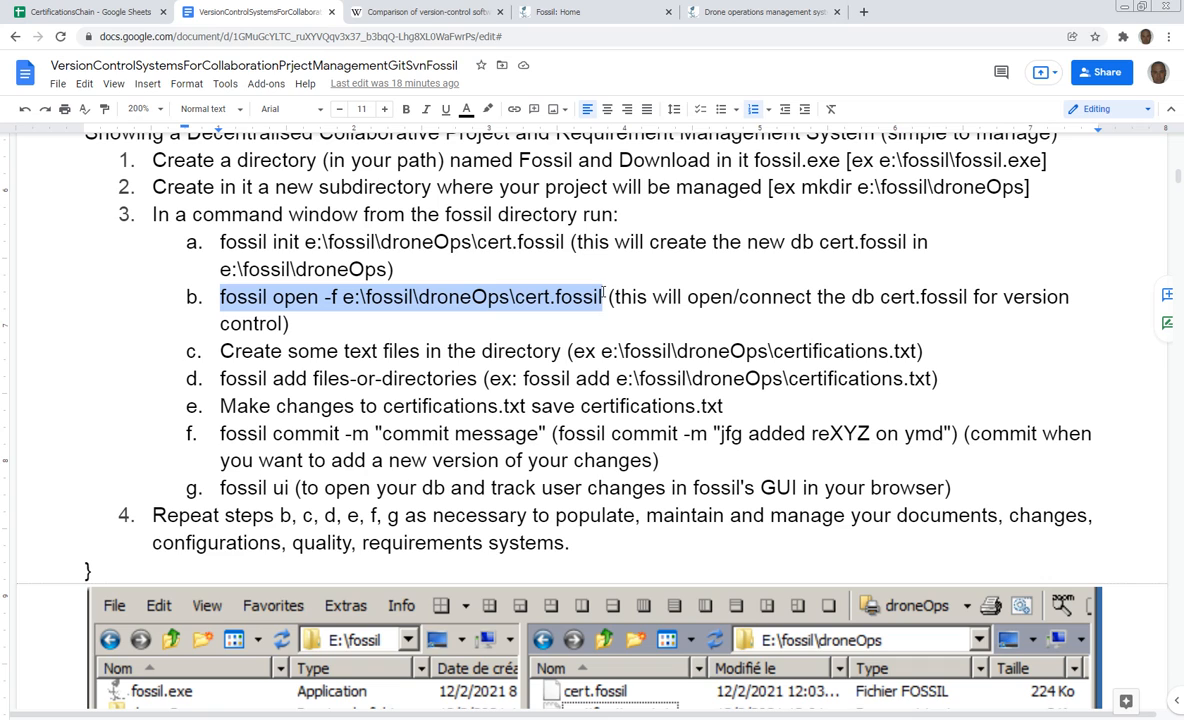
scroll("down", 3)
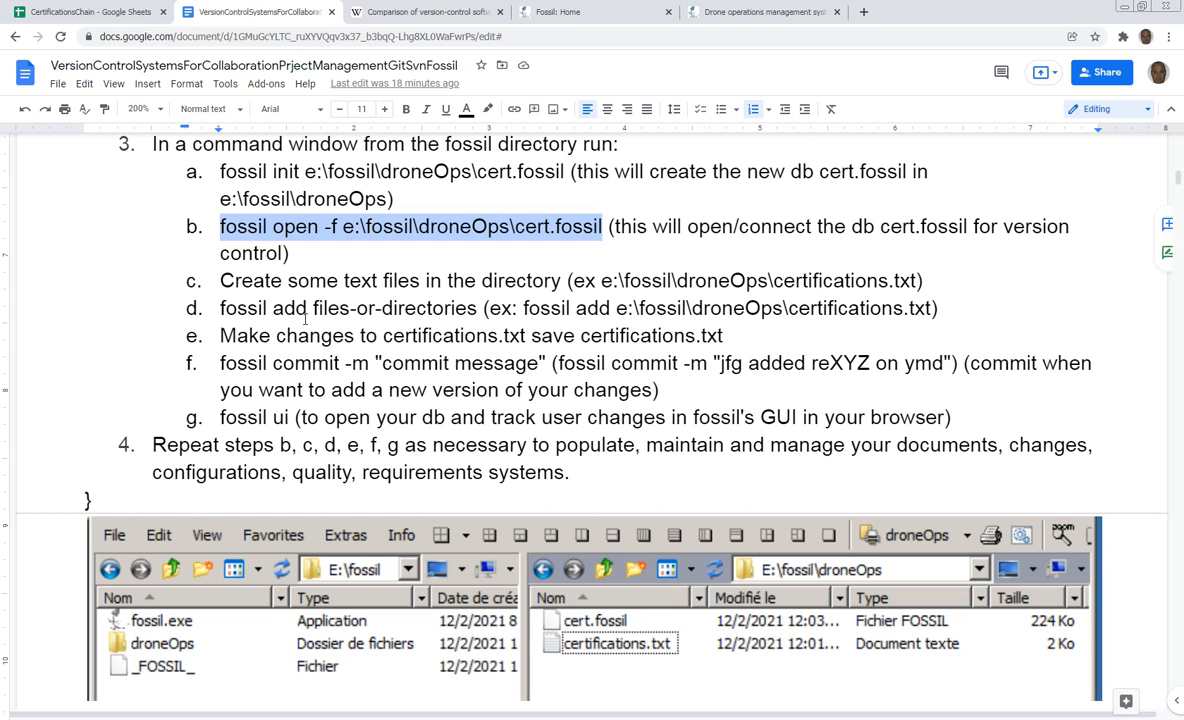
scroll("down", 3)
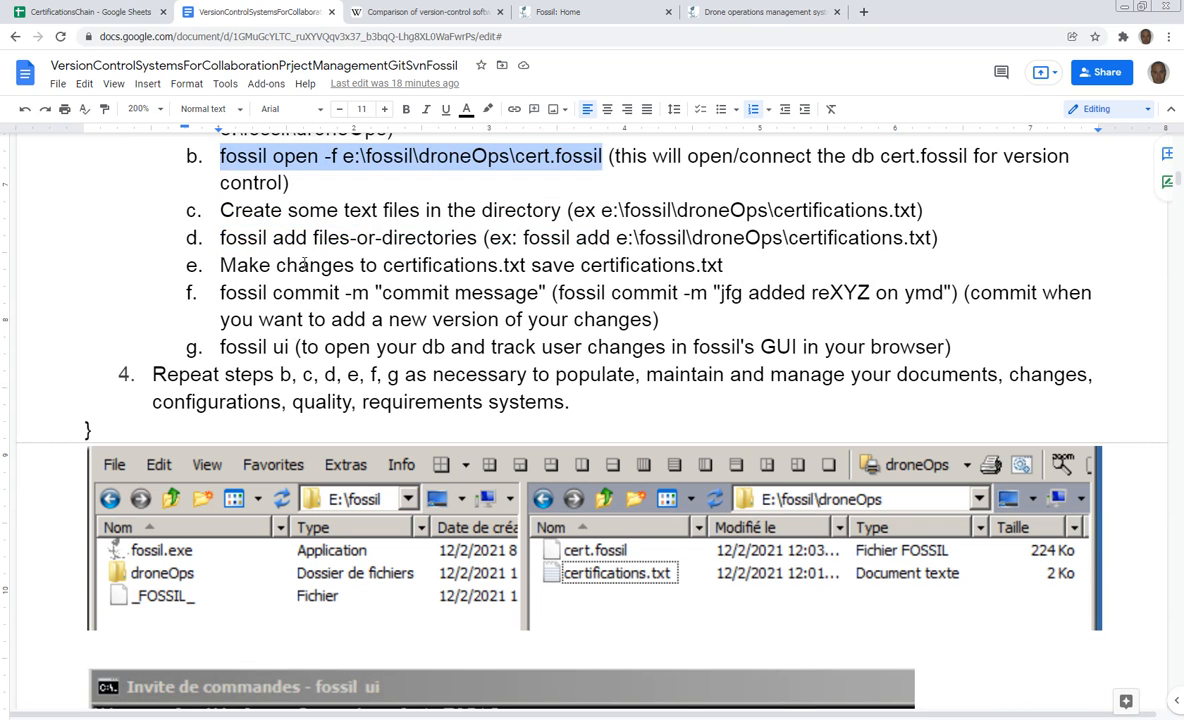
mouse_move(352, 270)
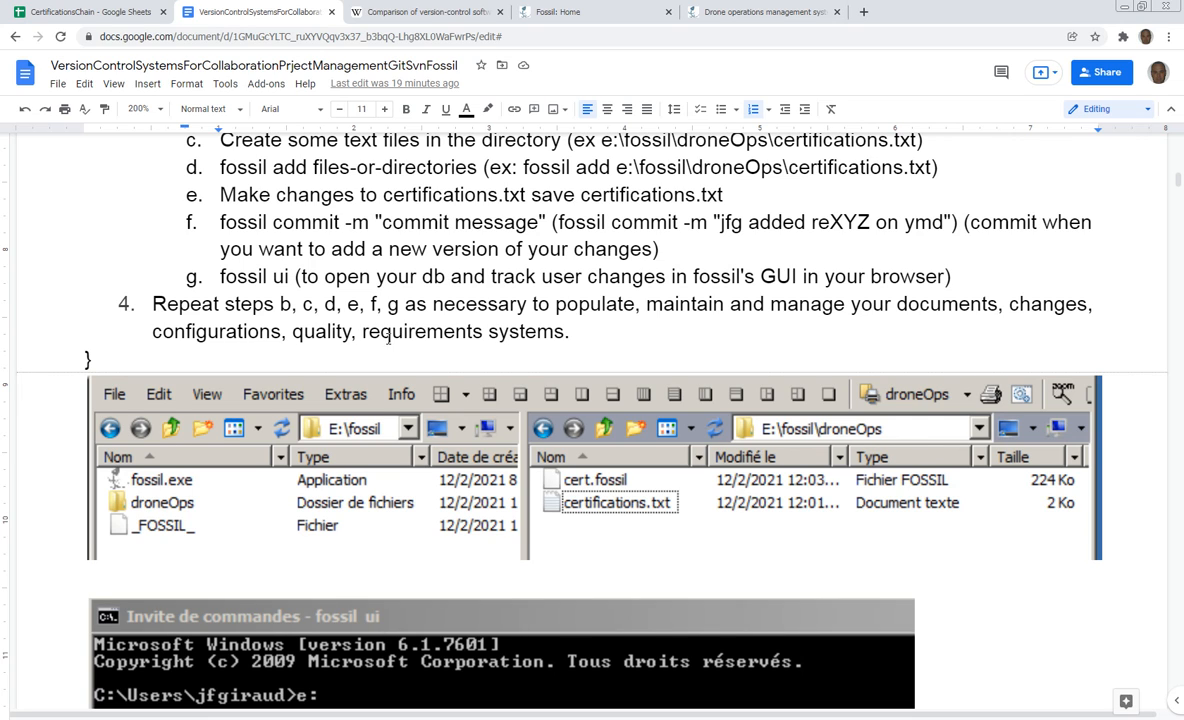
scroll("down", 3)
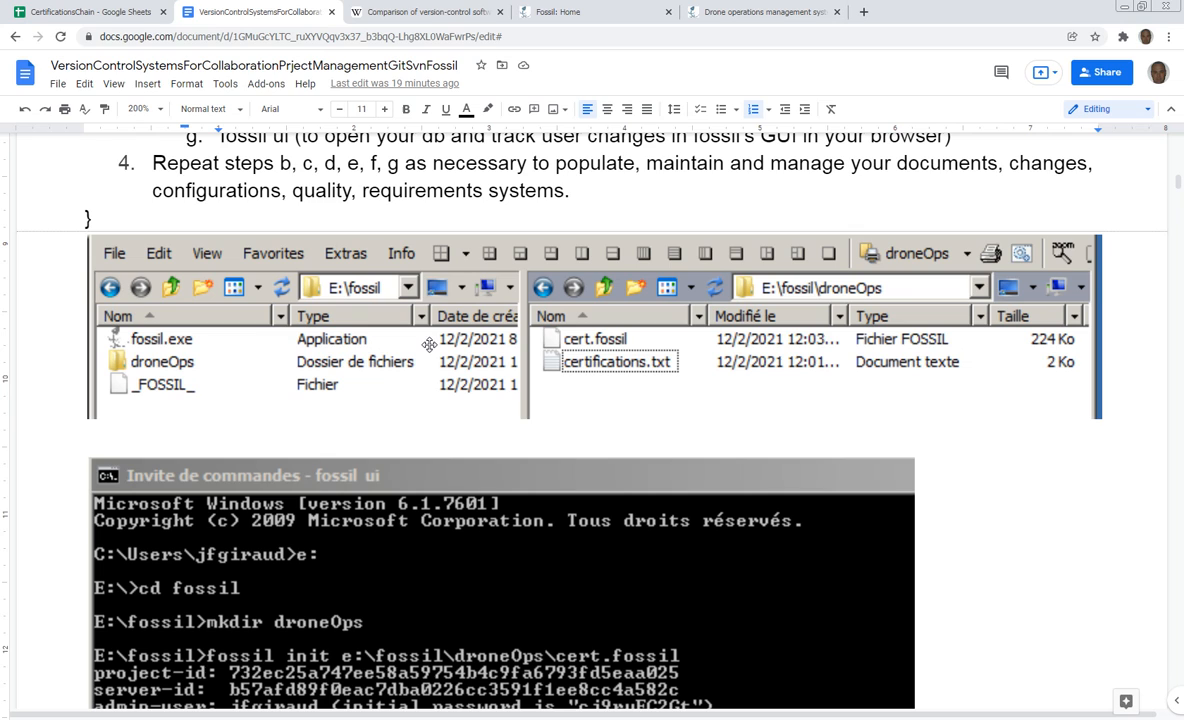
mouse_move(422, 360)
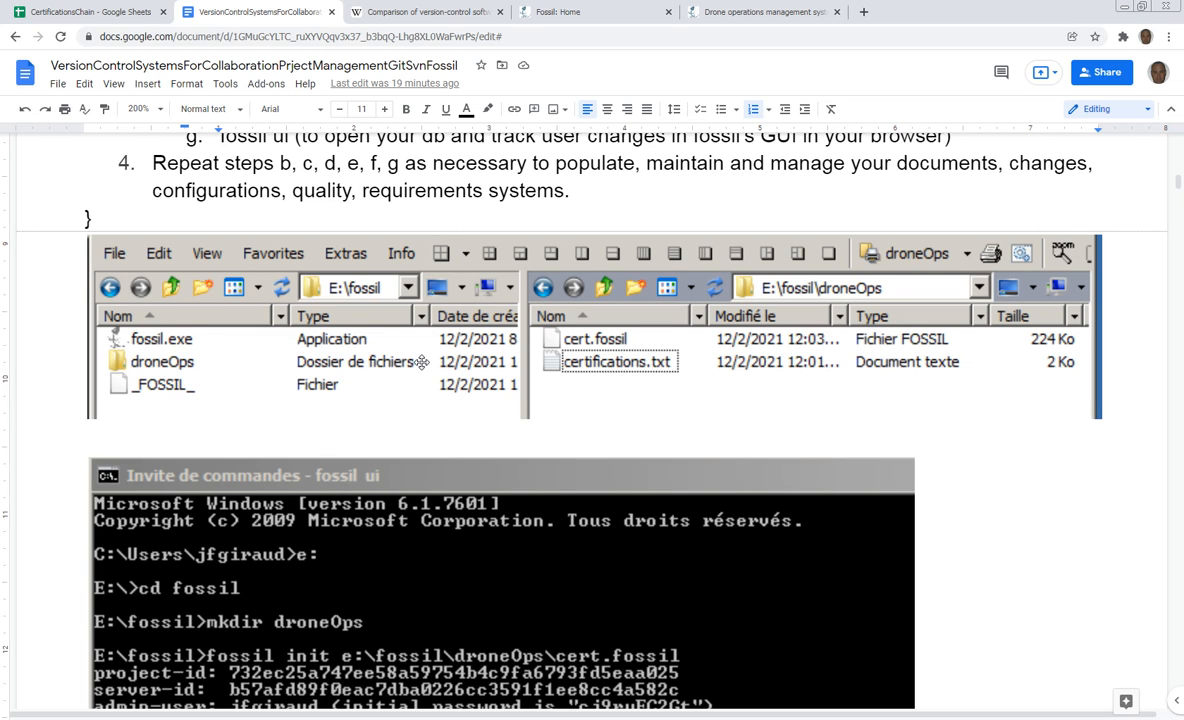
scroll("down", 3)
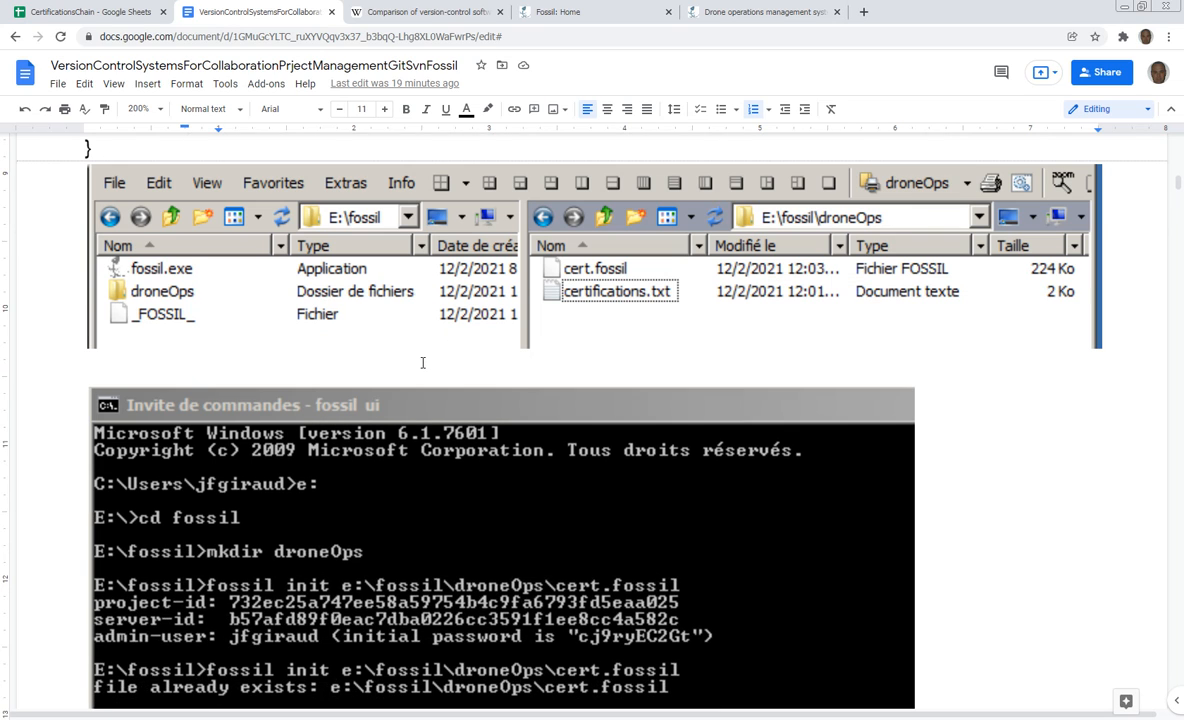
mouse_move(322, 216)
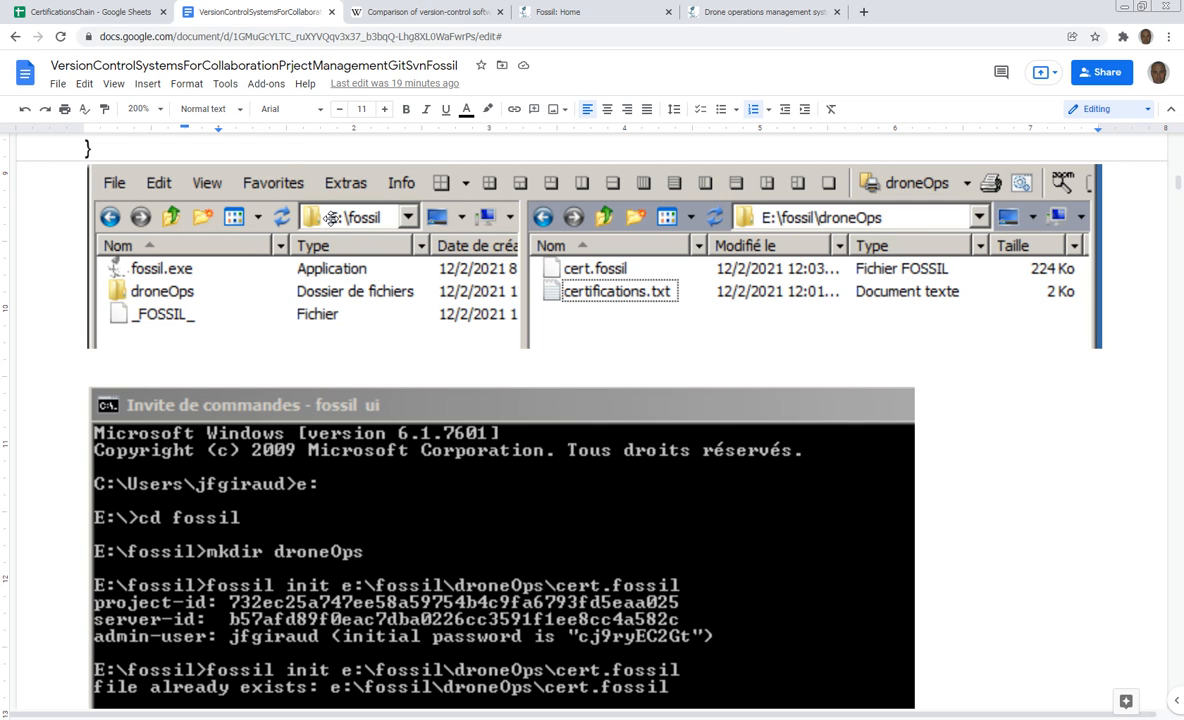
mouse_move(304, 336)
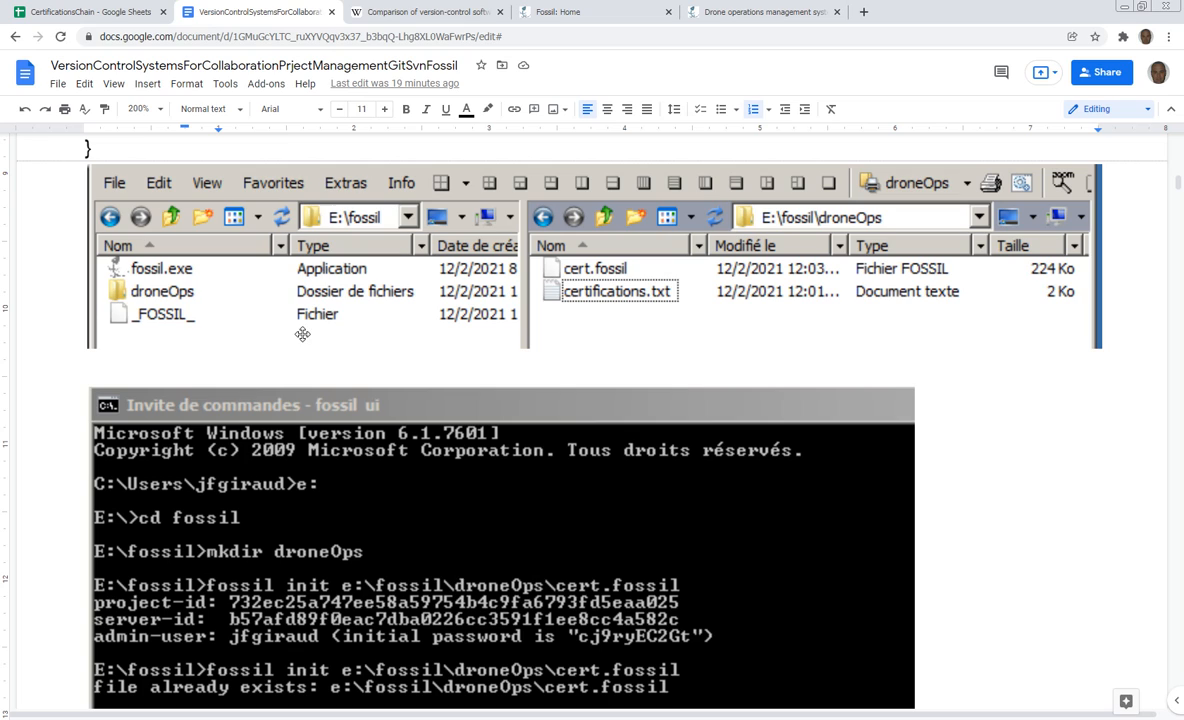
mouse_move(308, 344)
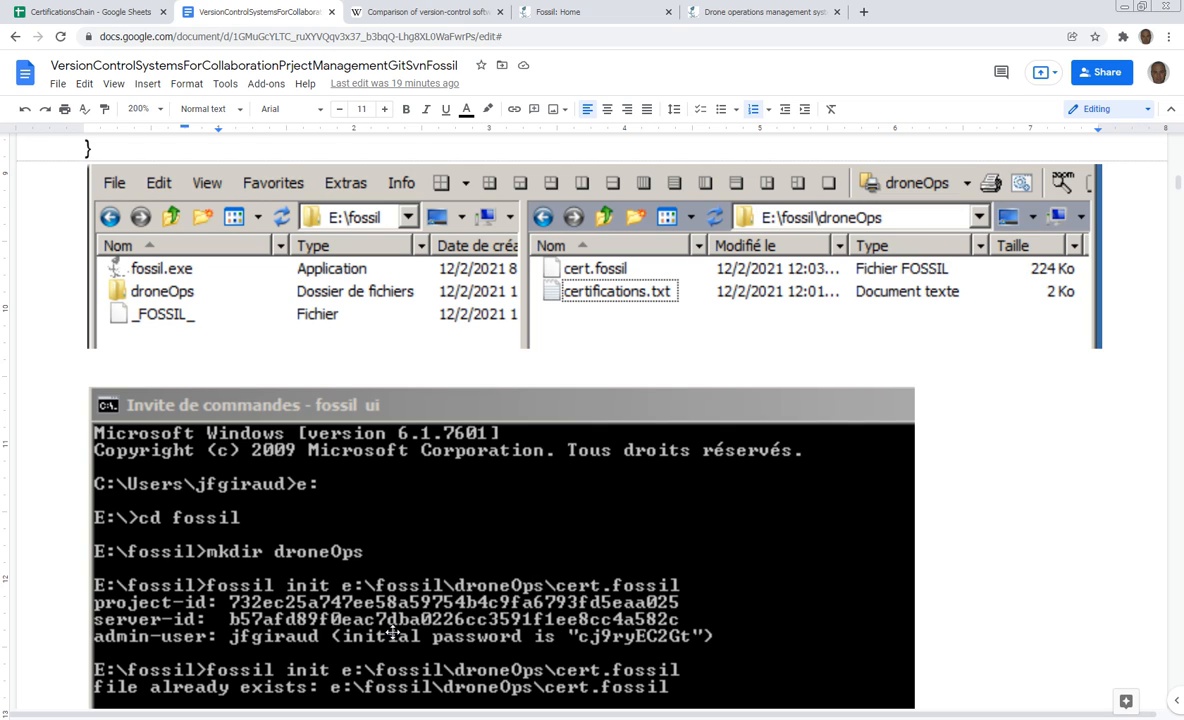
mouse_move(420, 628)
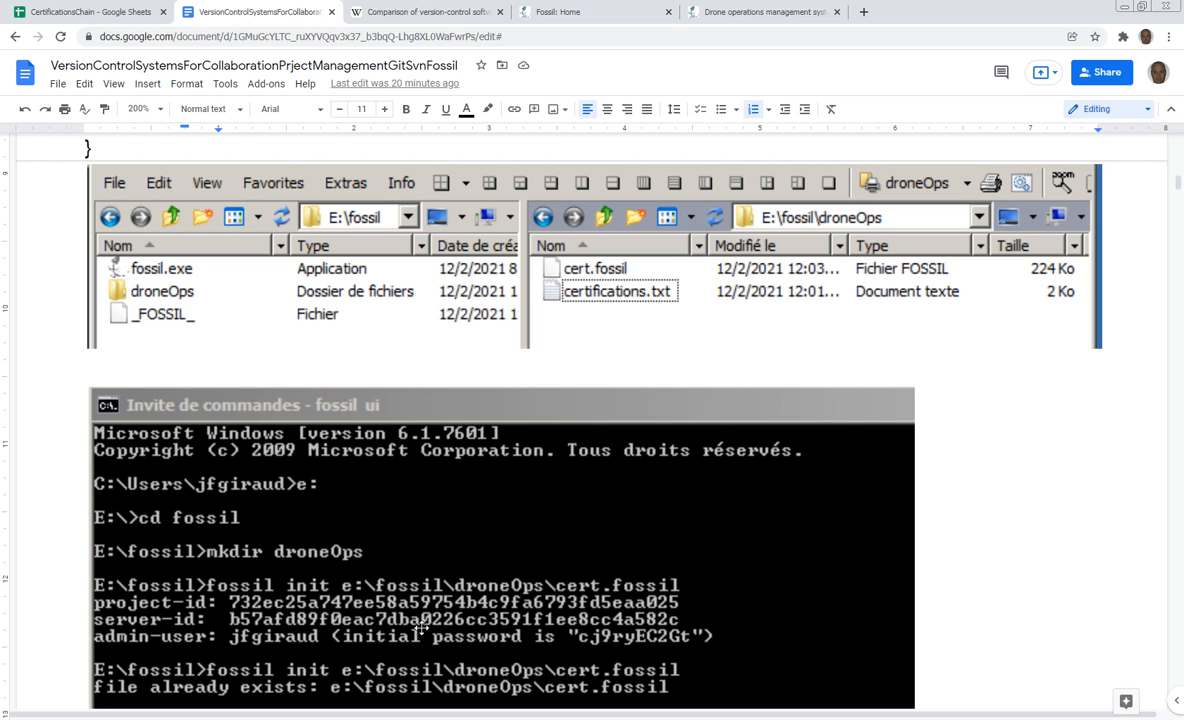
mouse_move(402, 652)
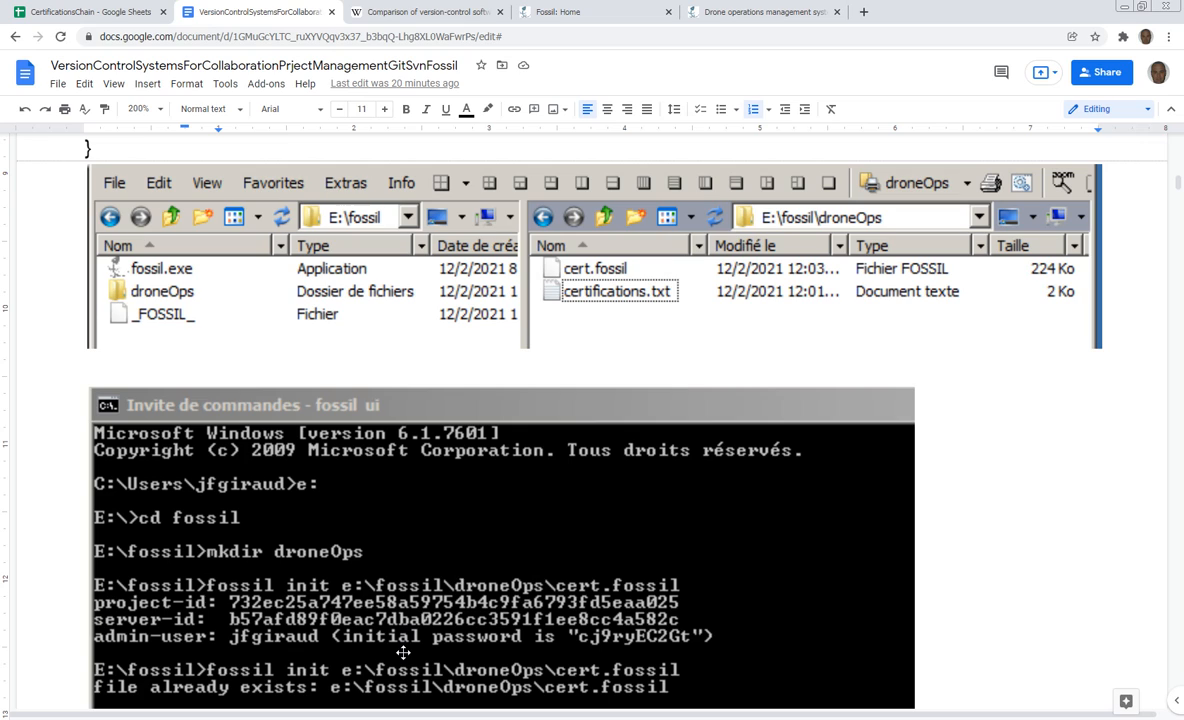
mouse_move(536, 480)
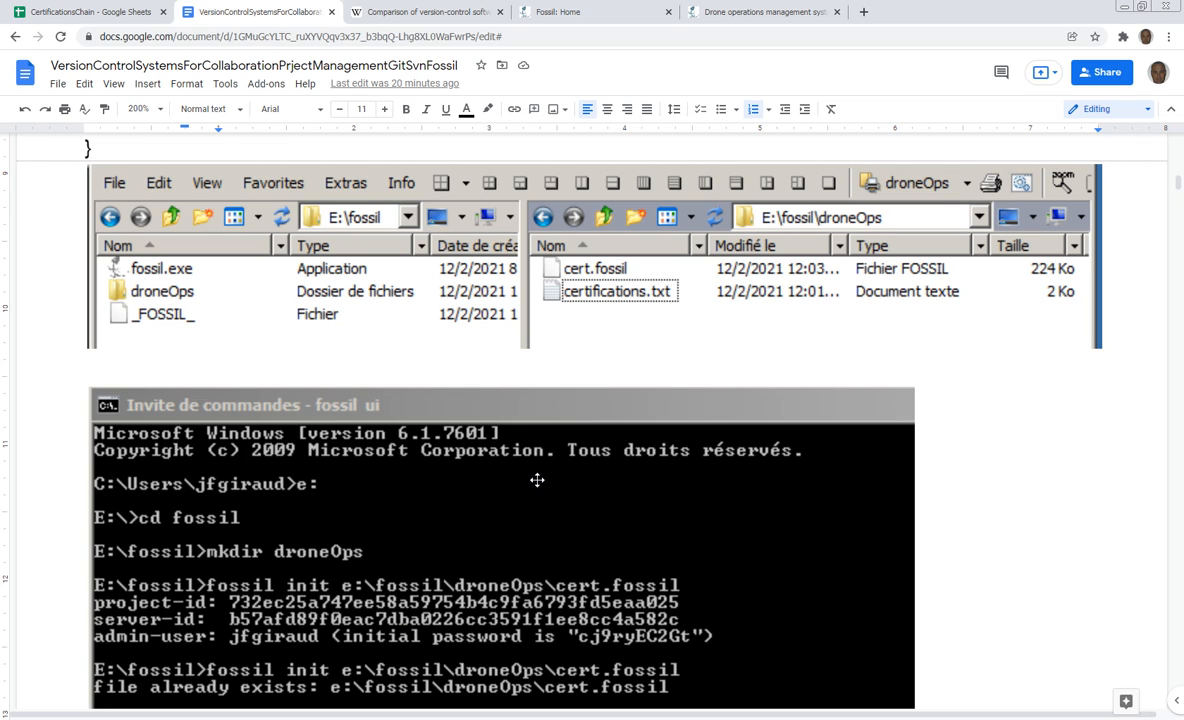
scroll("down", 3)
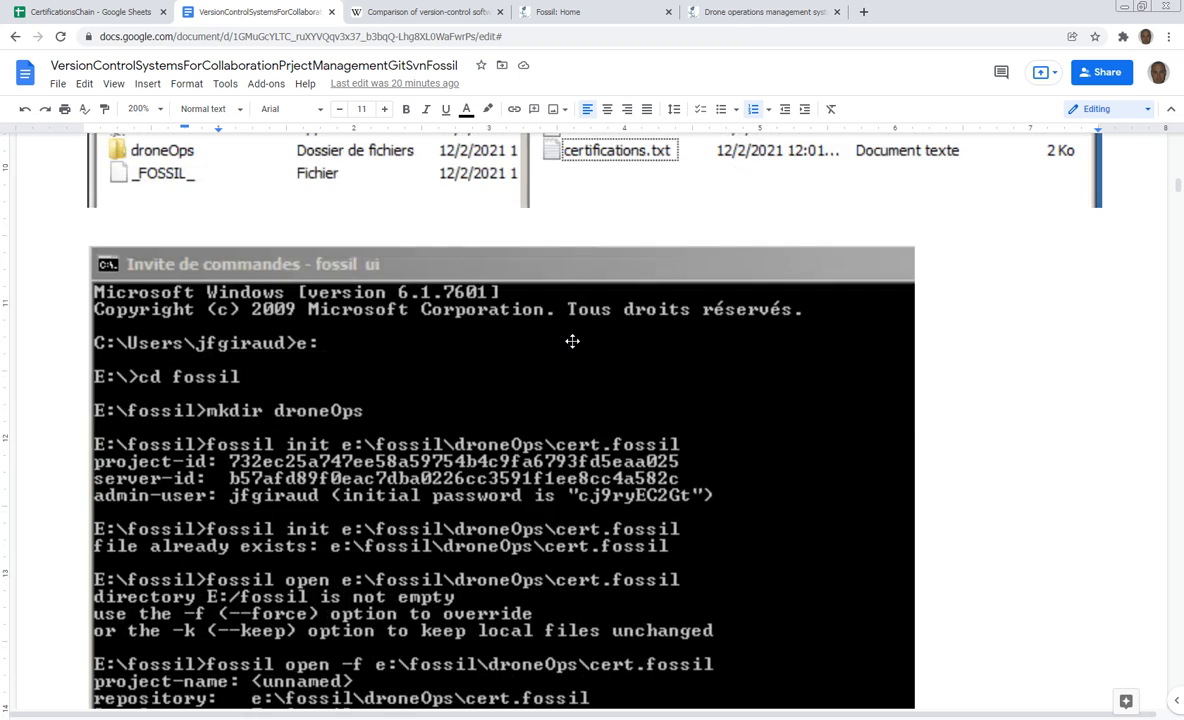
scroll("down", 3)
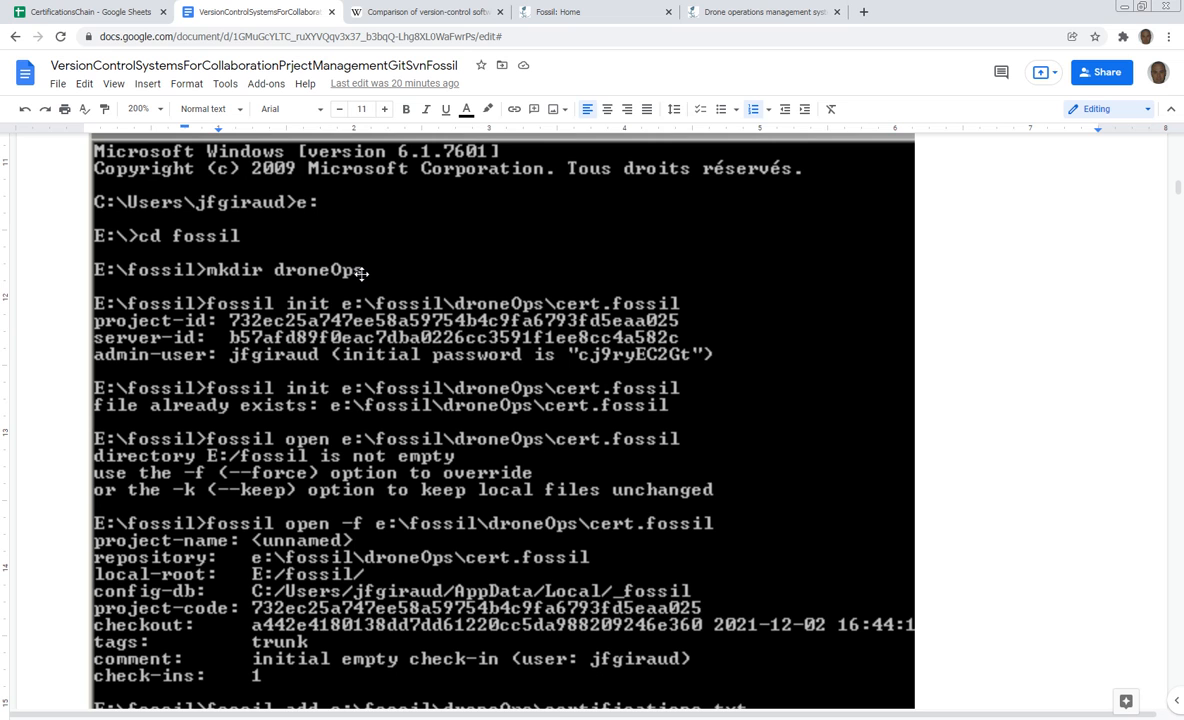
scroll("down", 3)
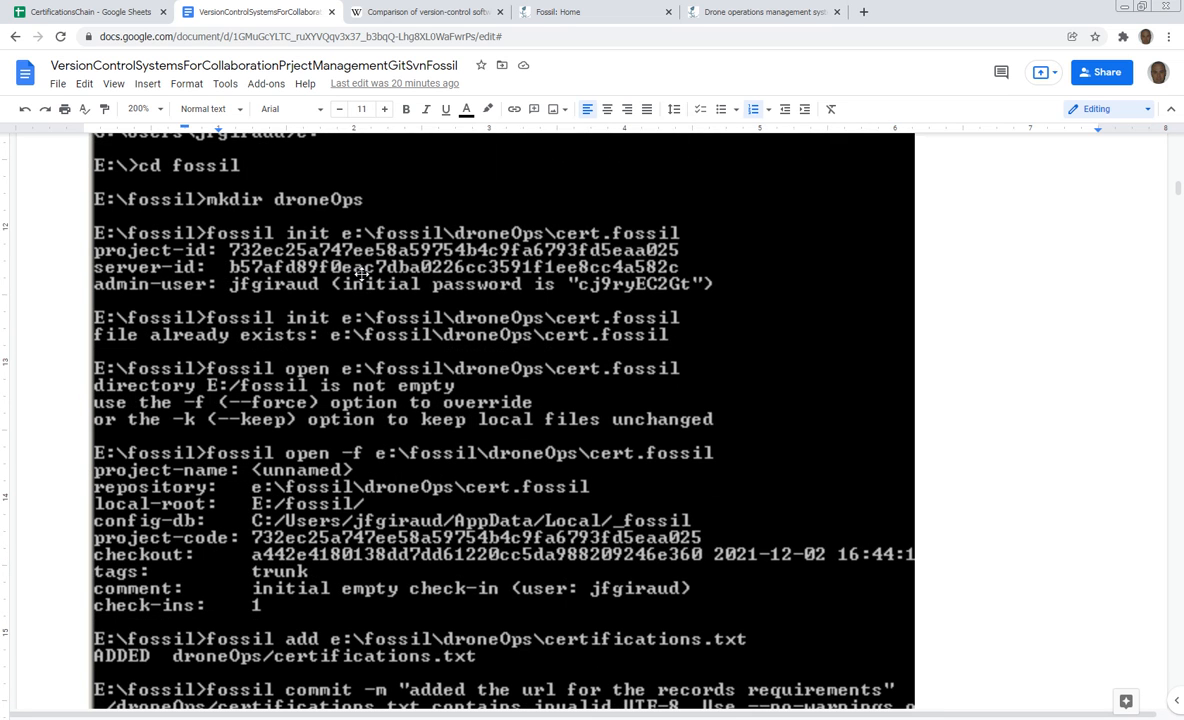
scroll("down", 3)
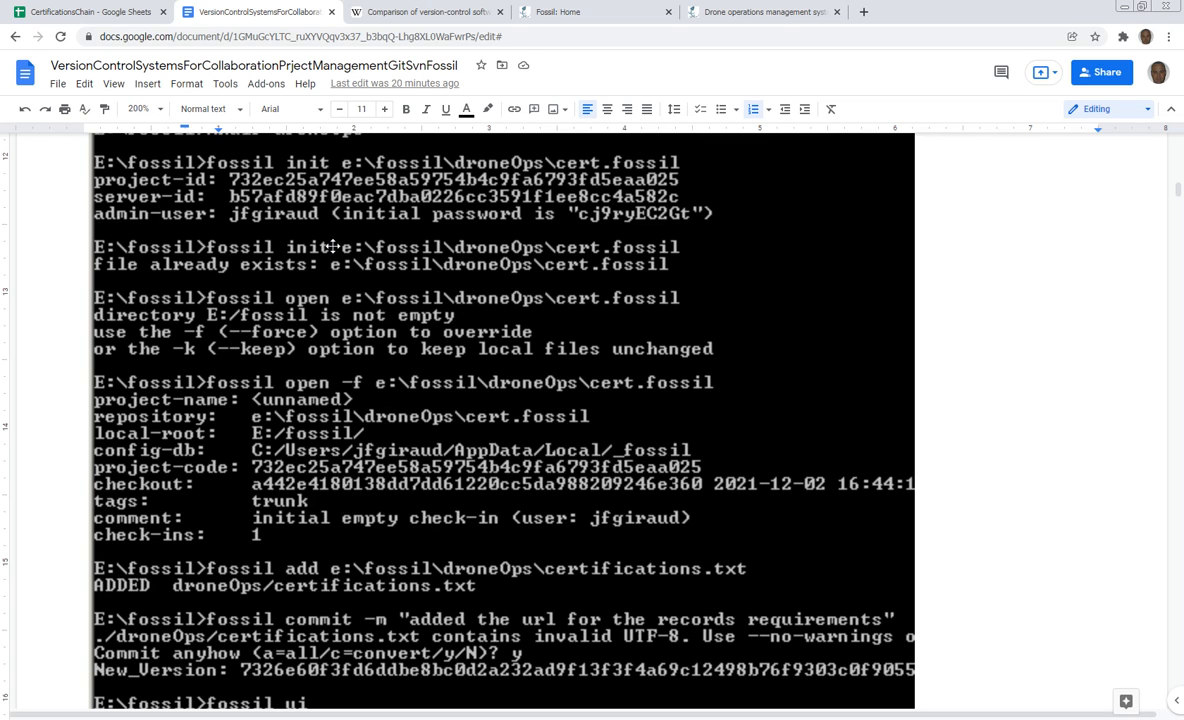
mouse_move(314, 324)
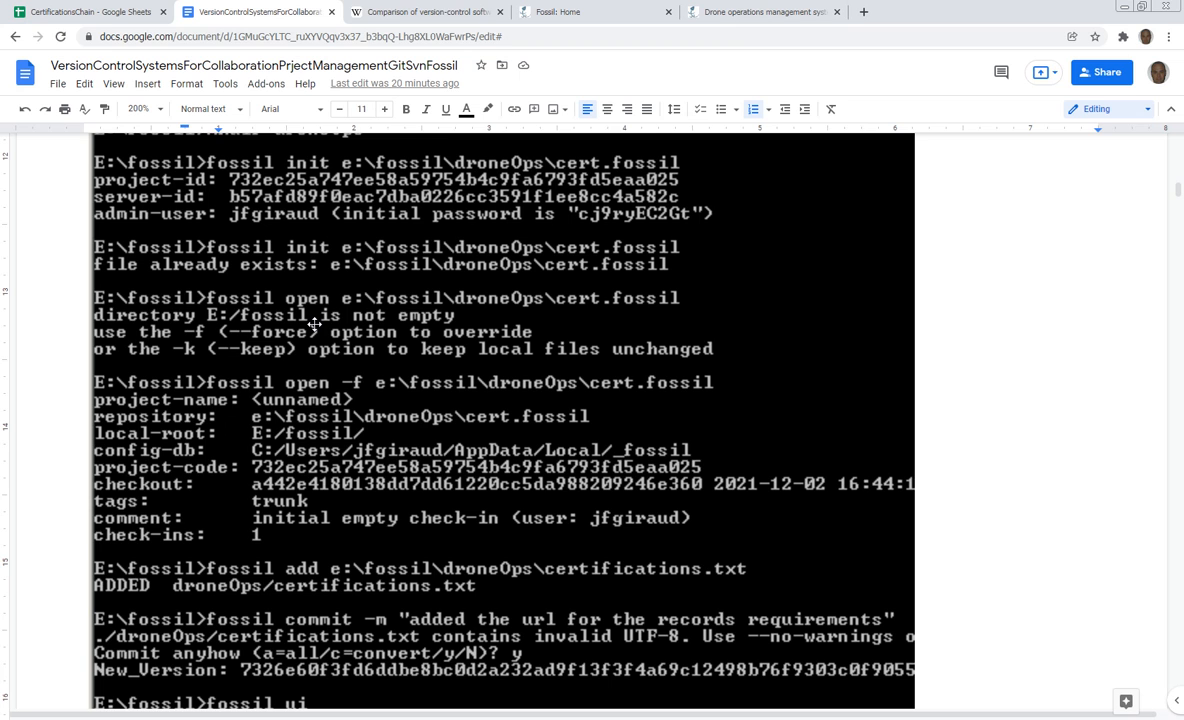
mouse_move(308, 300)
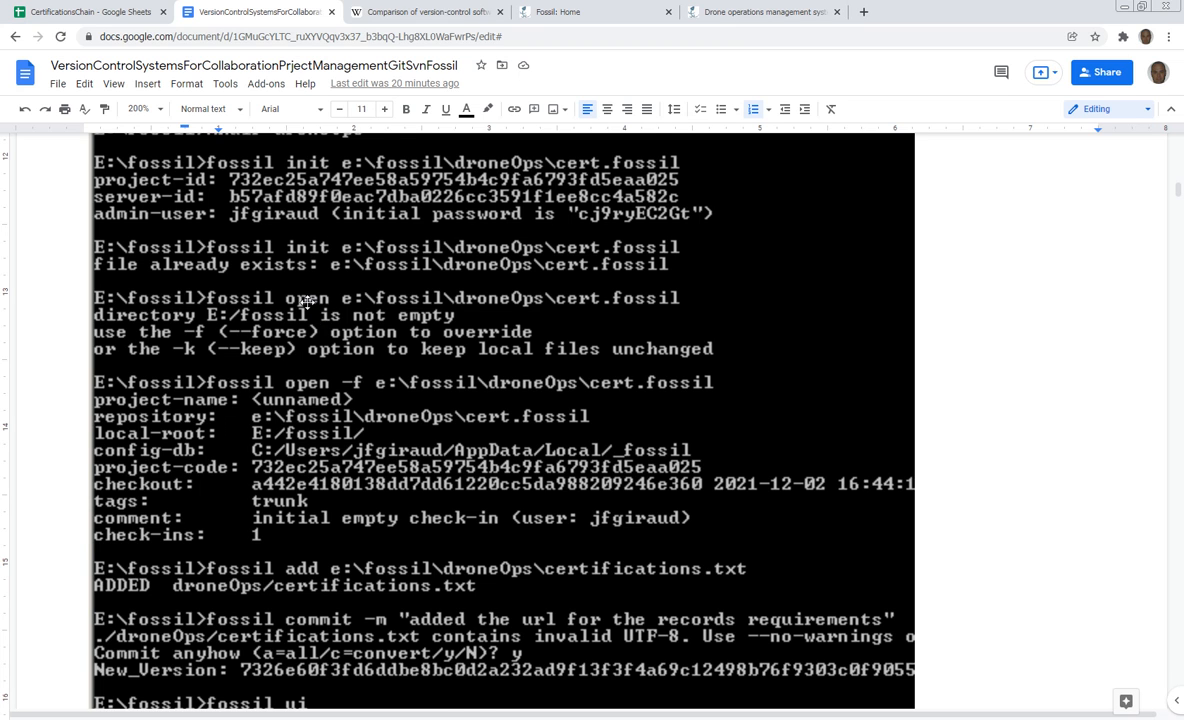
scroll("down", 3)
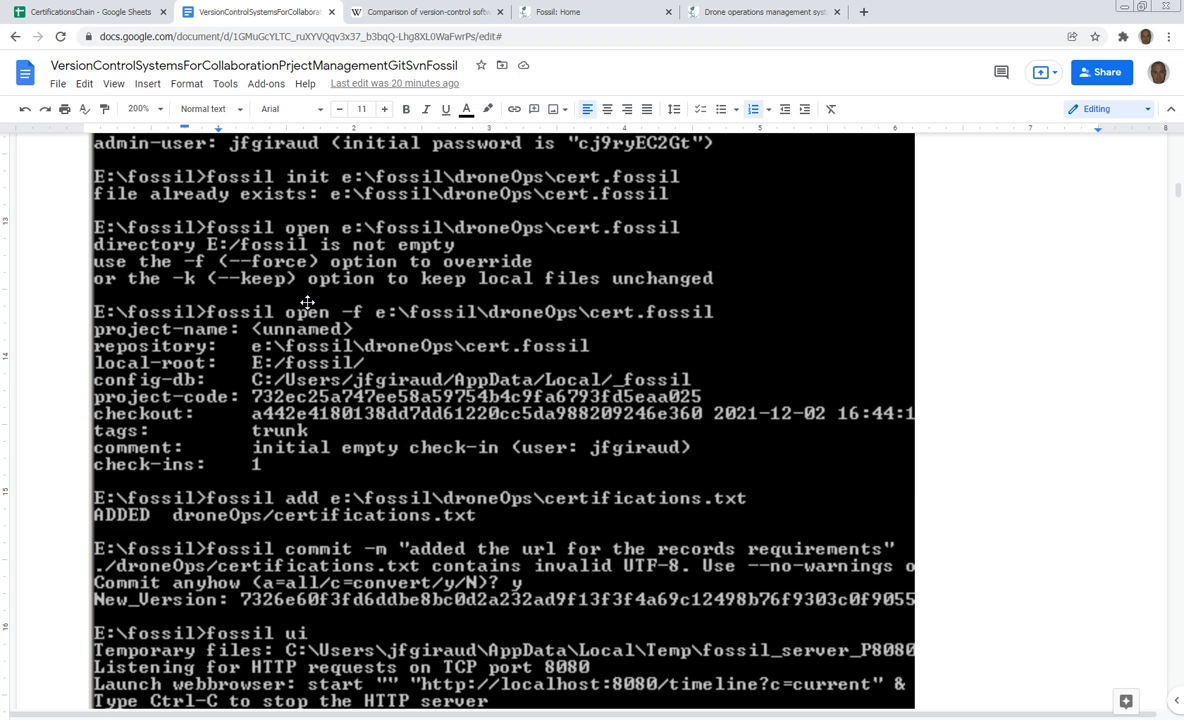
scroll("down", 3)
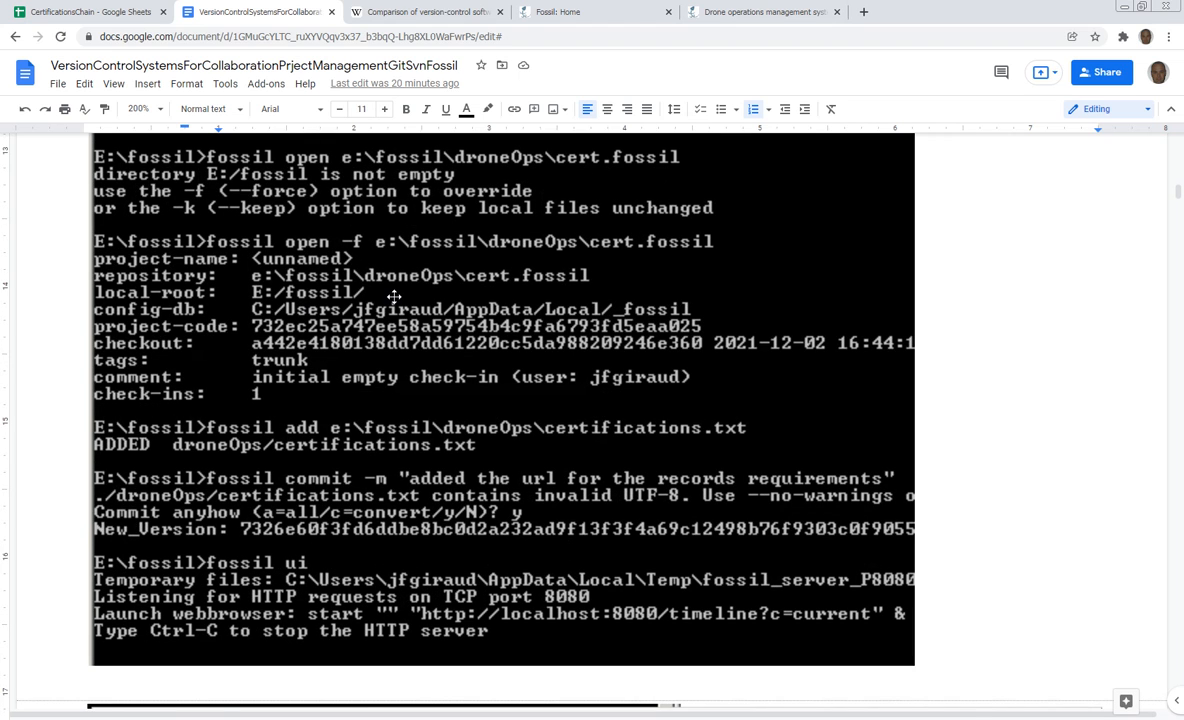
mouse_move(370, 272)
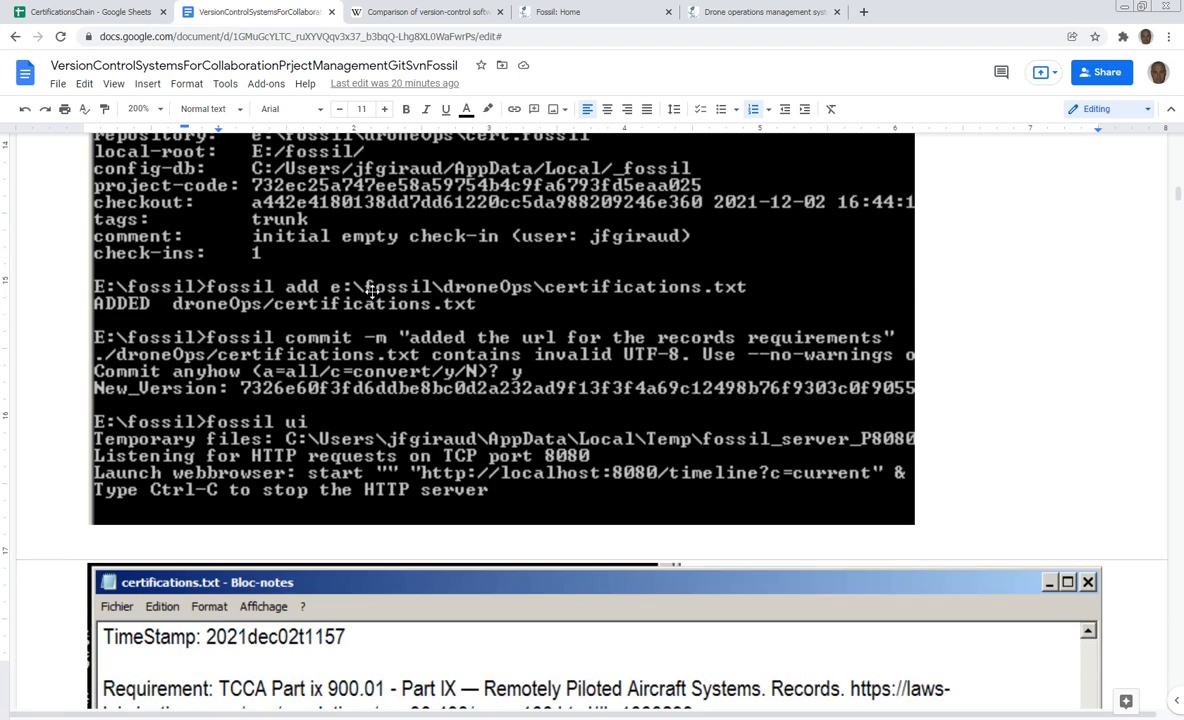
mouse_move(350, 290)
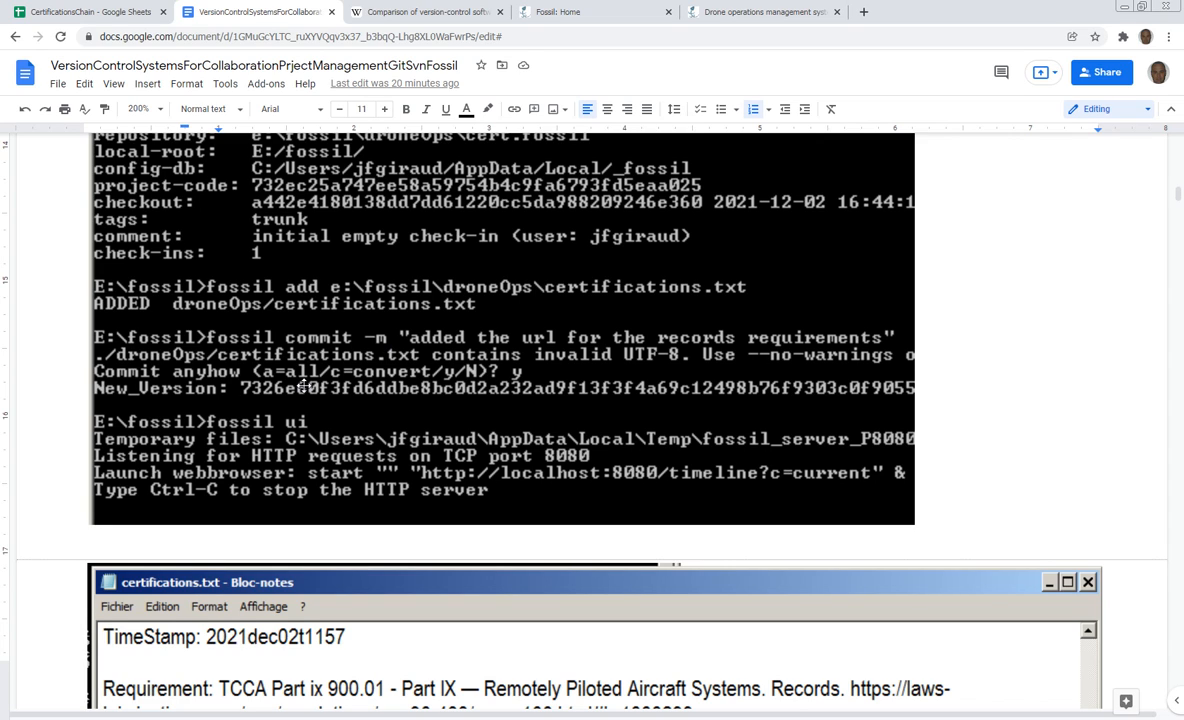
mouse_move(324, 346)
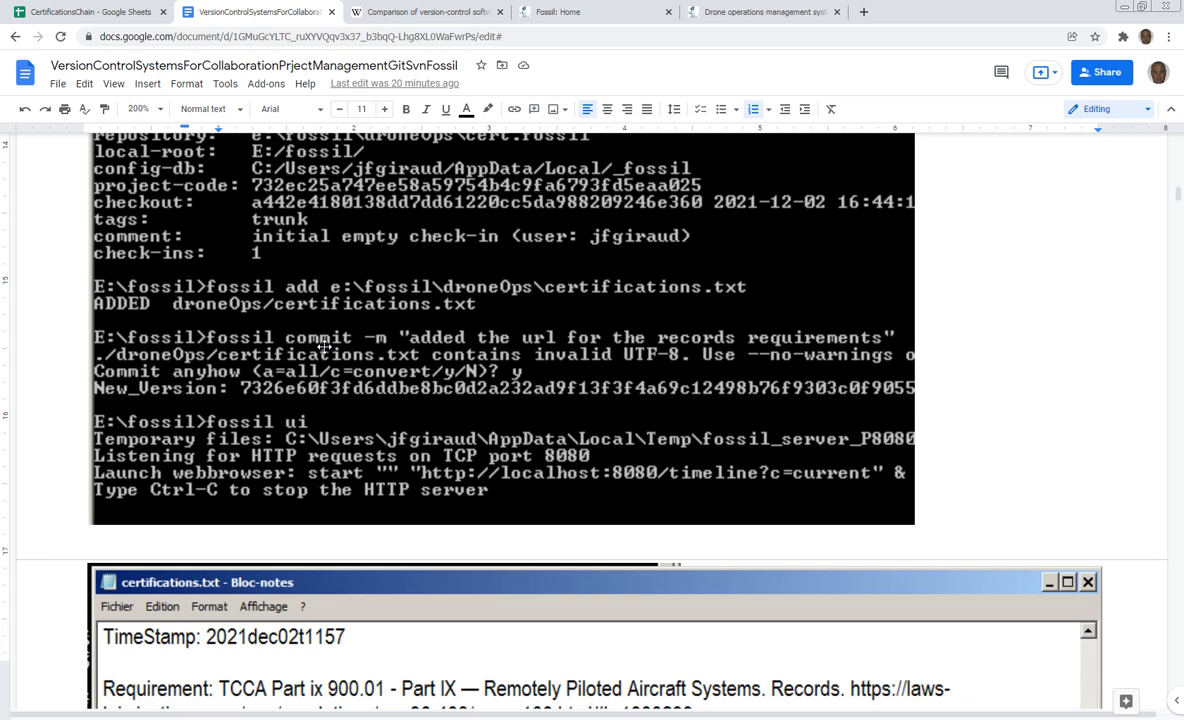
mouse_move(408, 376)
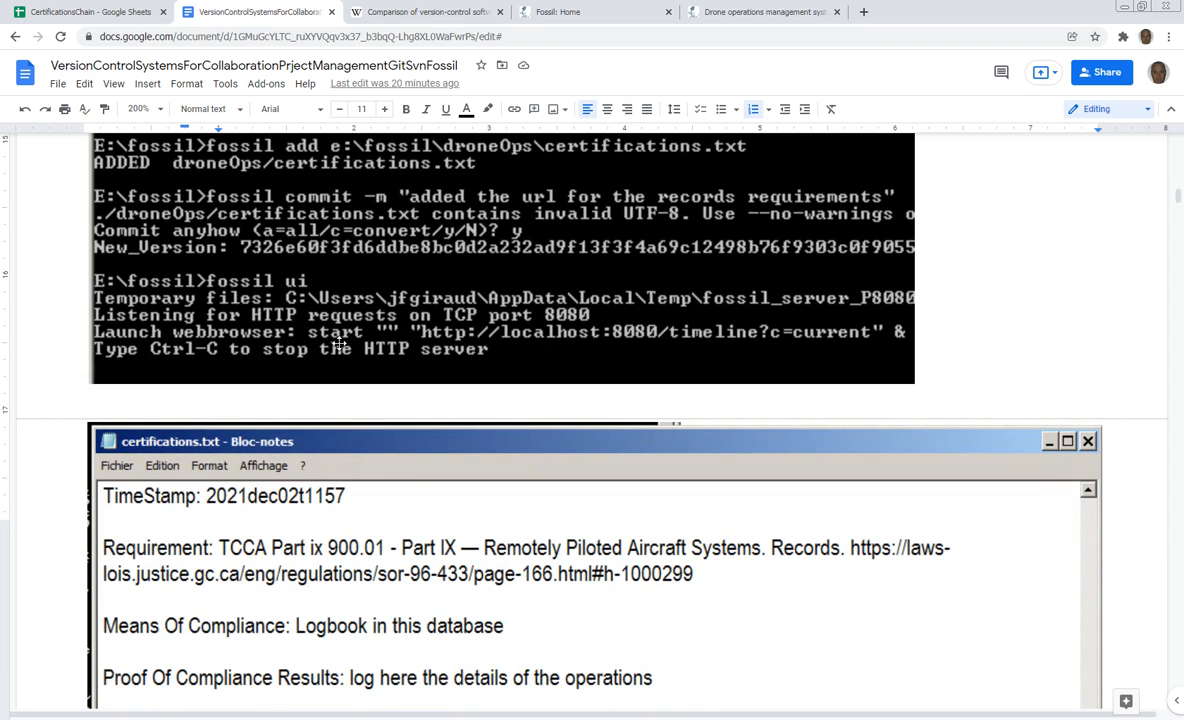
mouse_move(296, 284)
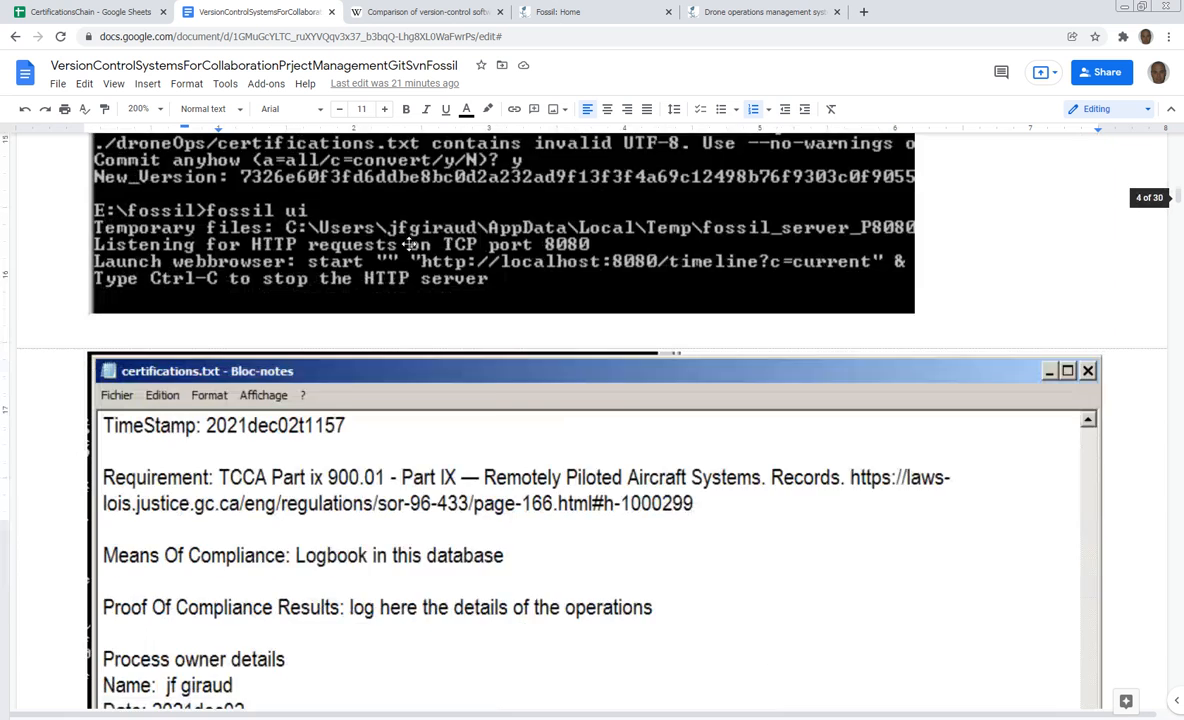
scroll("down", 3)
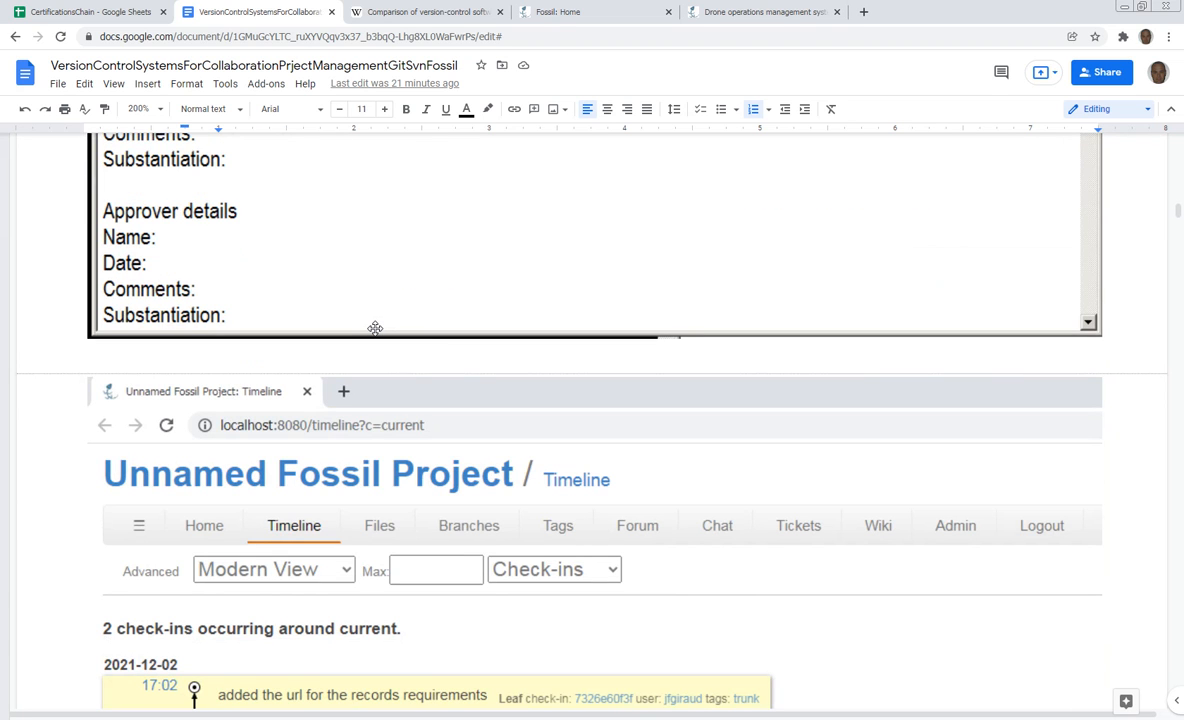
scroll("down", 3)
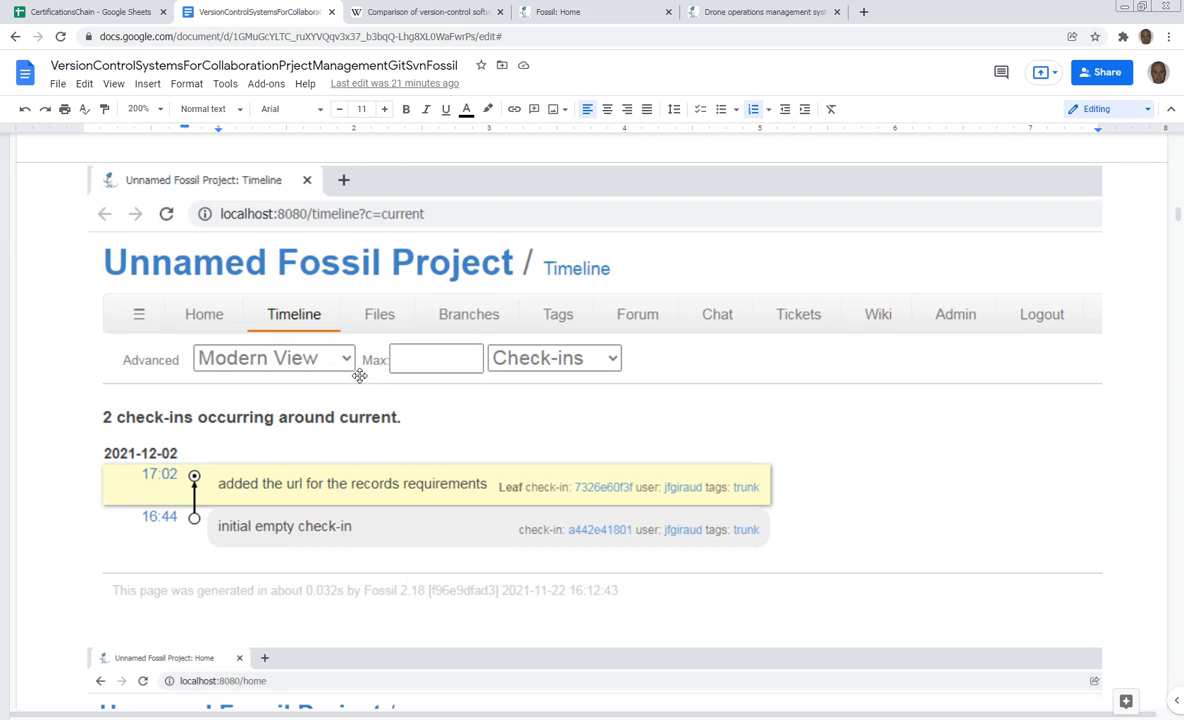
mouse_move(276, 472)
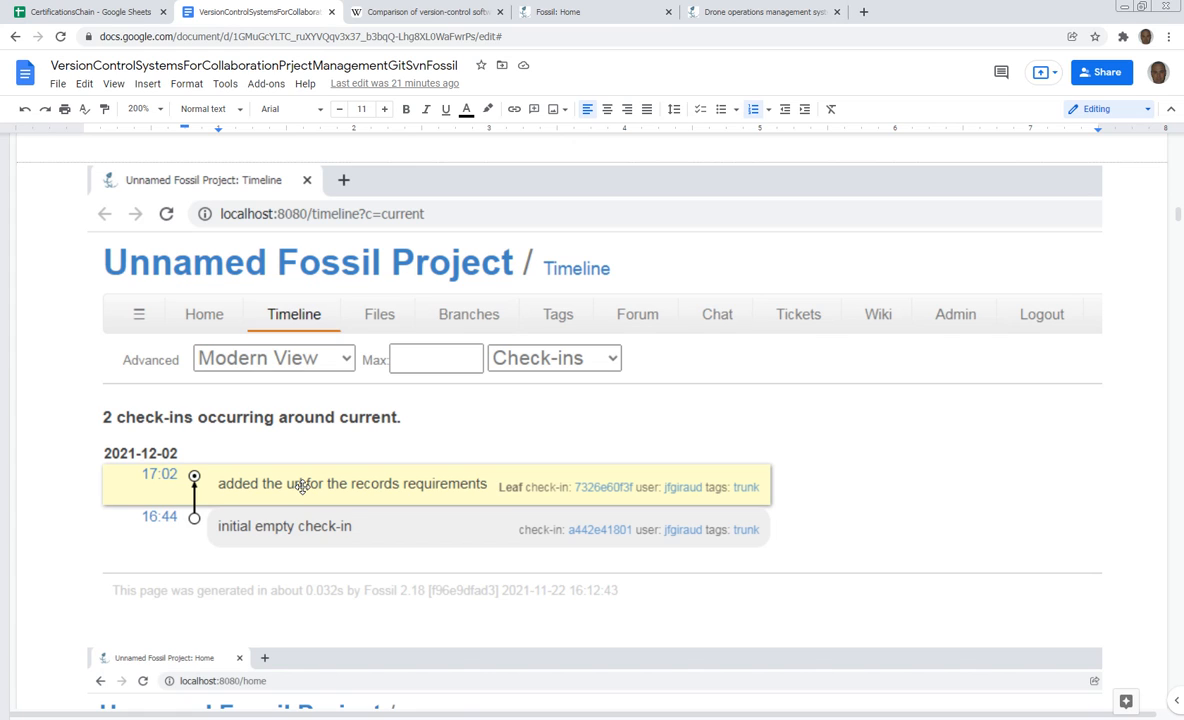
mouse_move(276, 488)
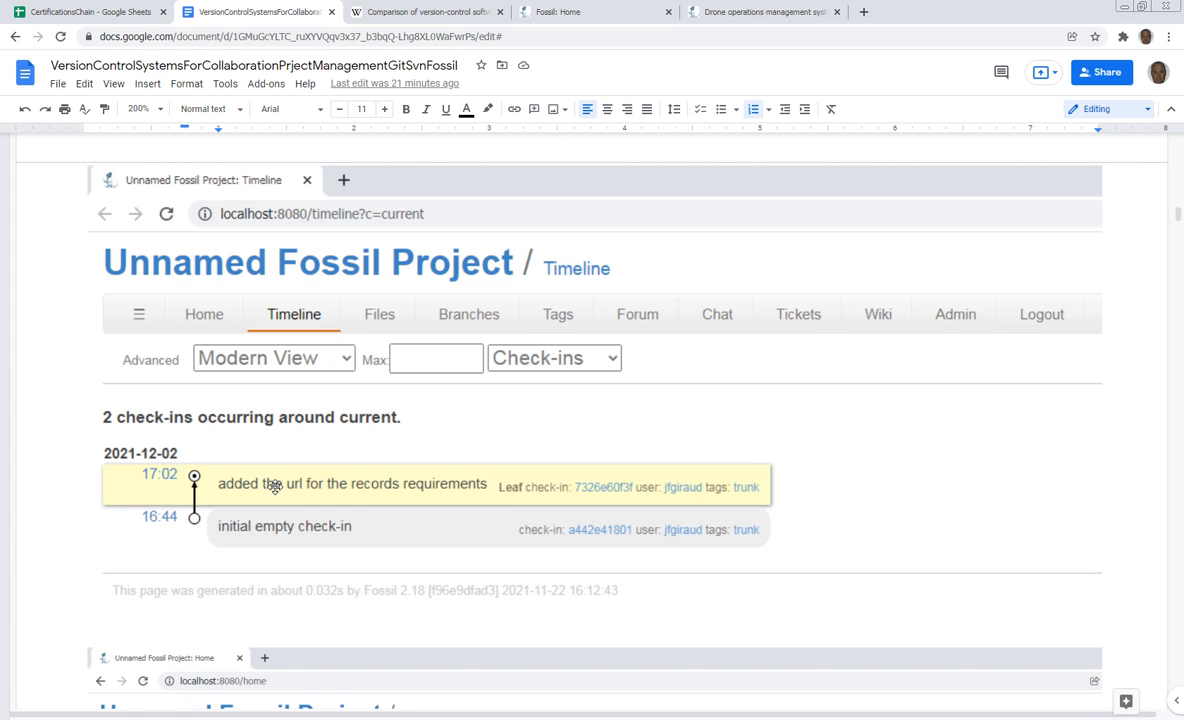
scroll("down", 3)
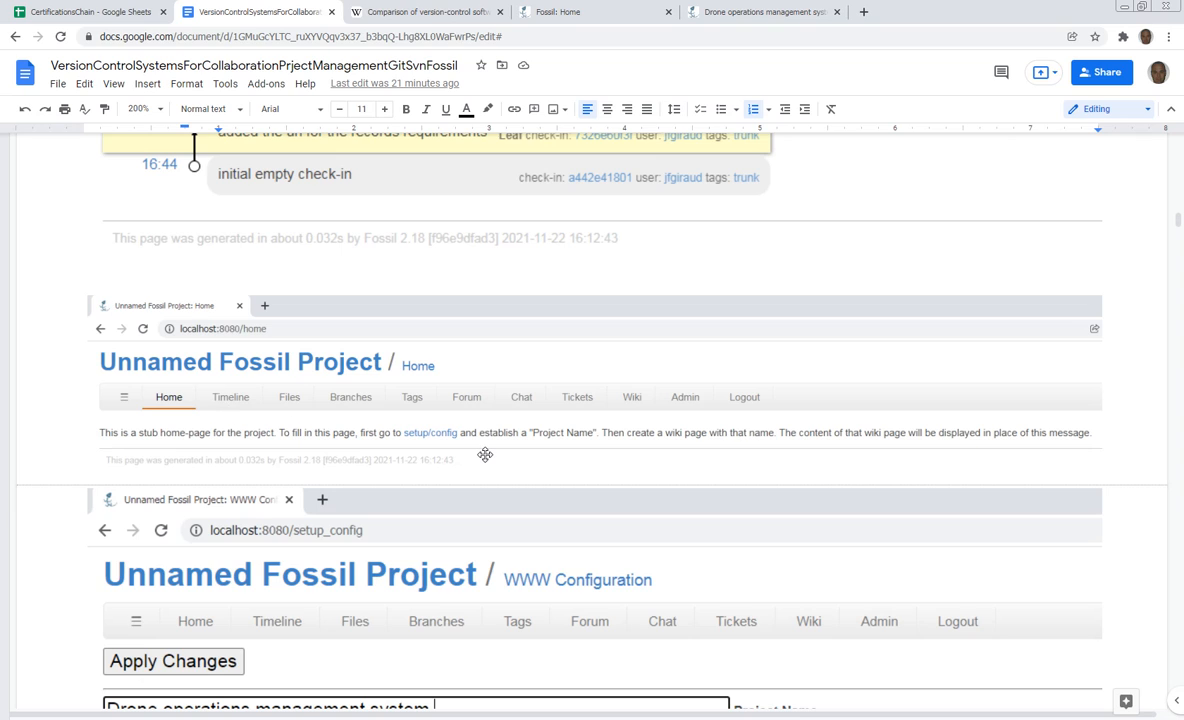
mouse_move(472, 442)
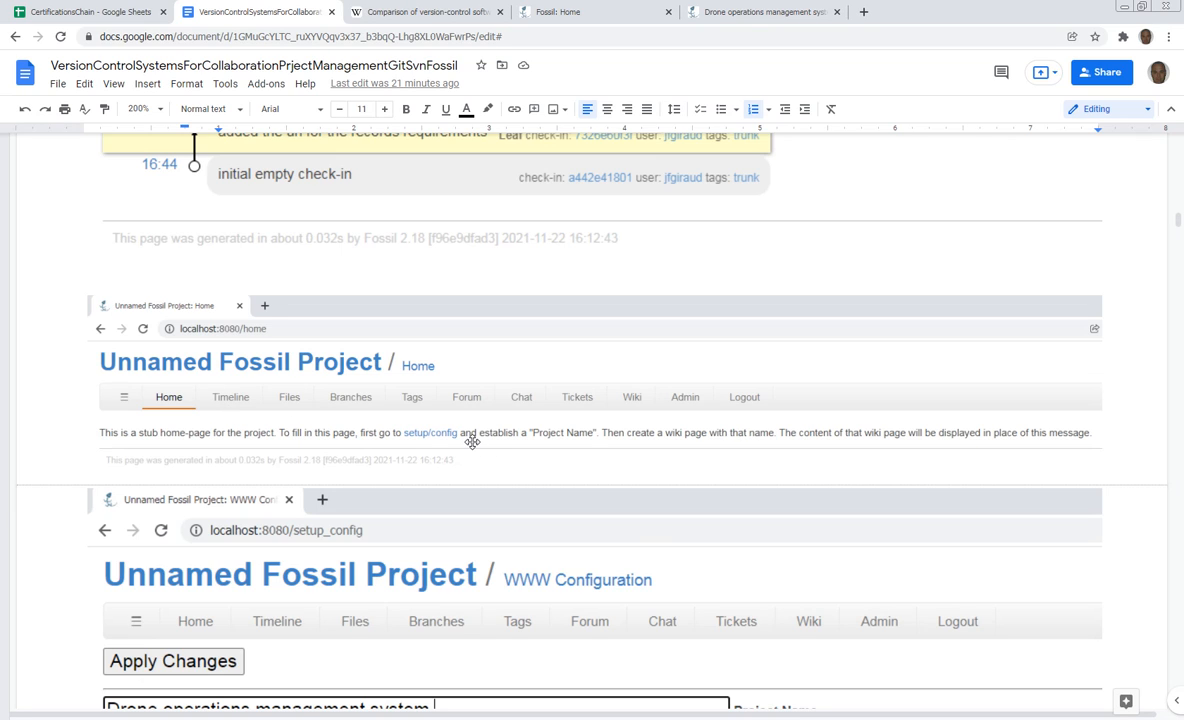
mouse_move(470, 444)
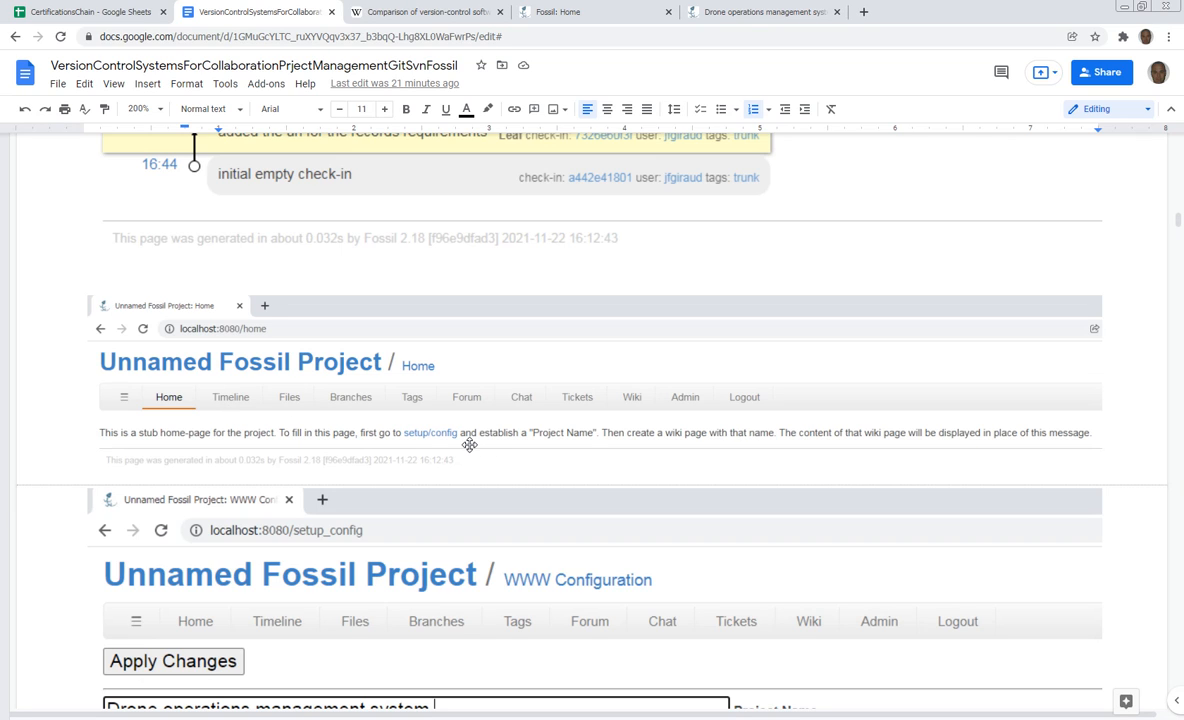
mouse_move(418, 428)
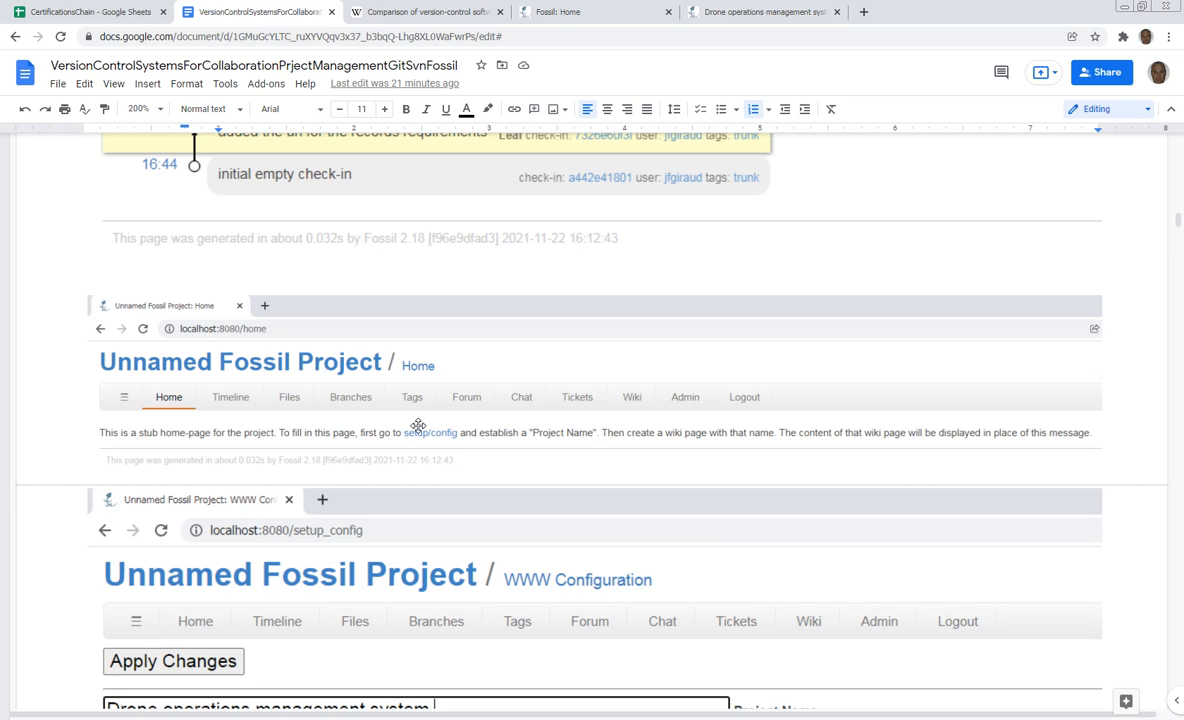
scroll("down", 3)
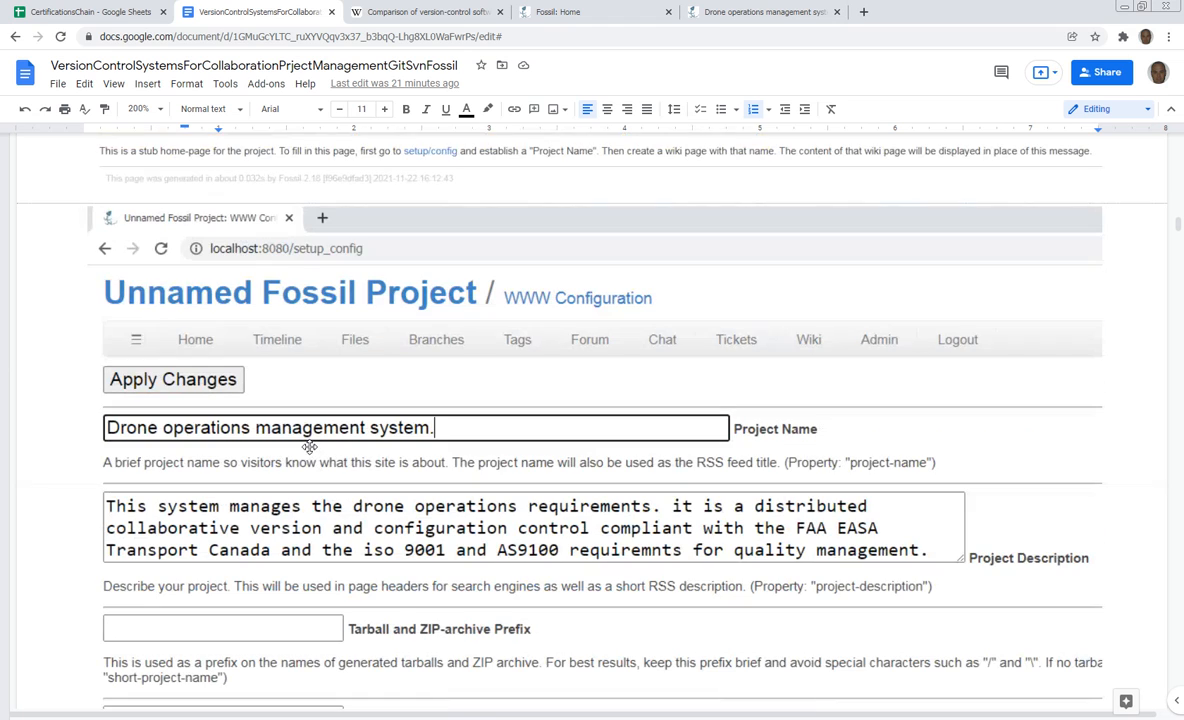
mouse_move(278, 332)
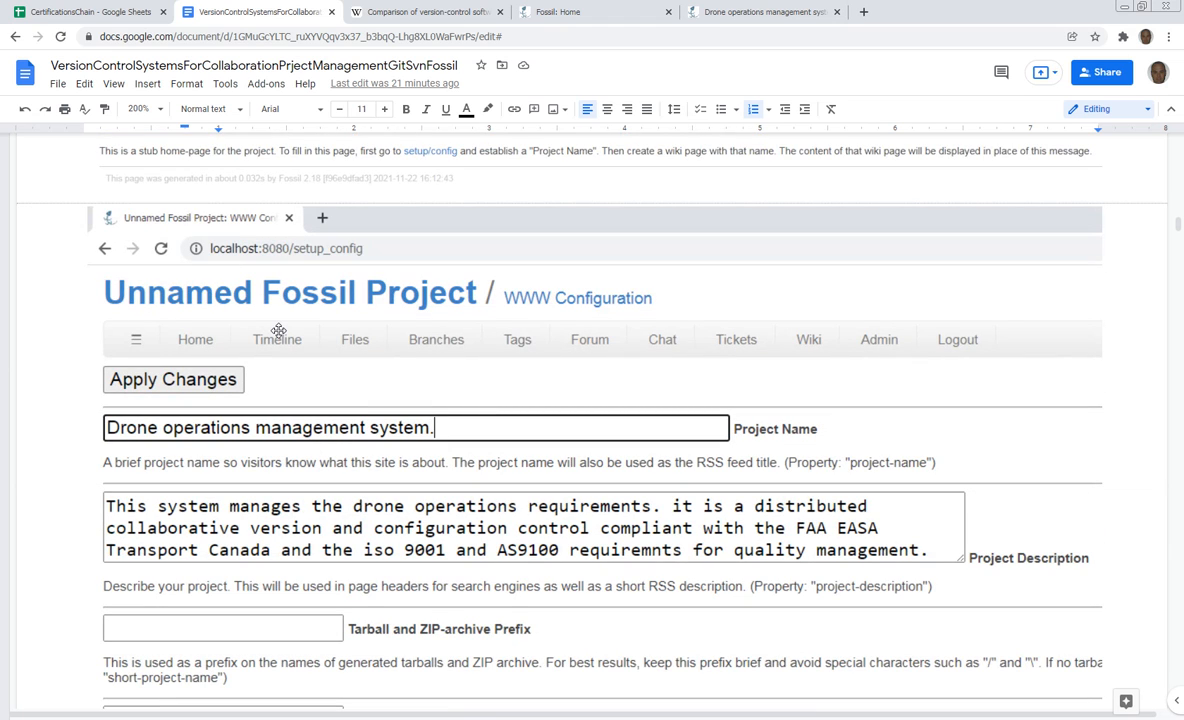
mouse_move(344, 452)
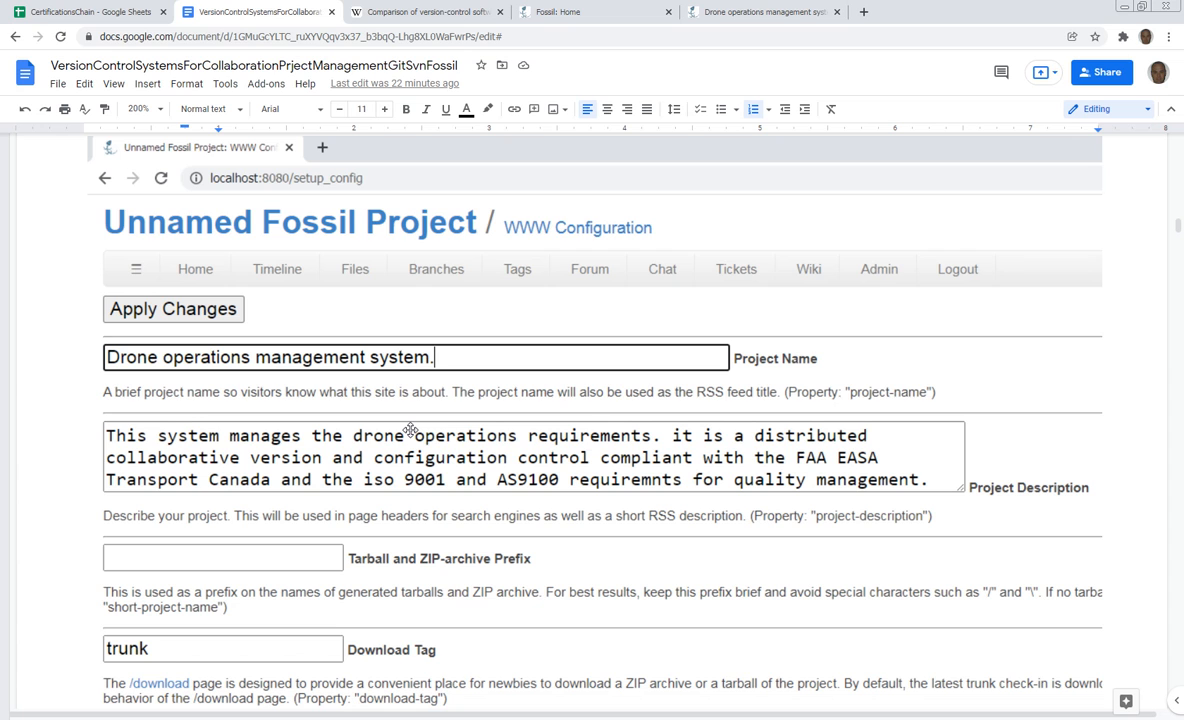
scroll("down", 3)
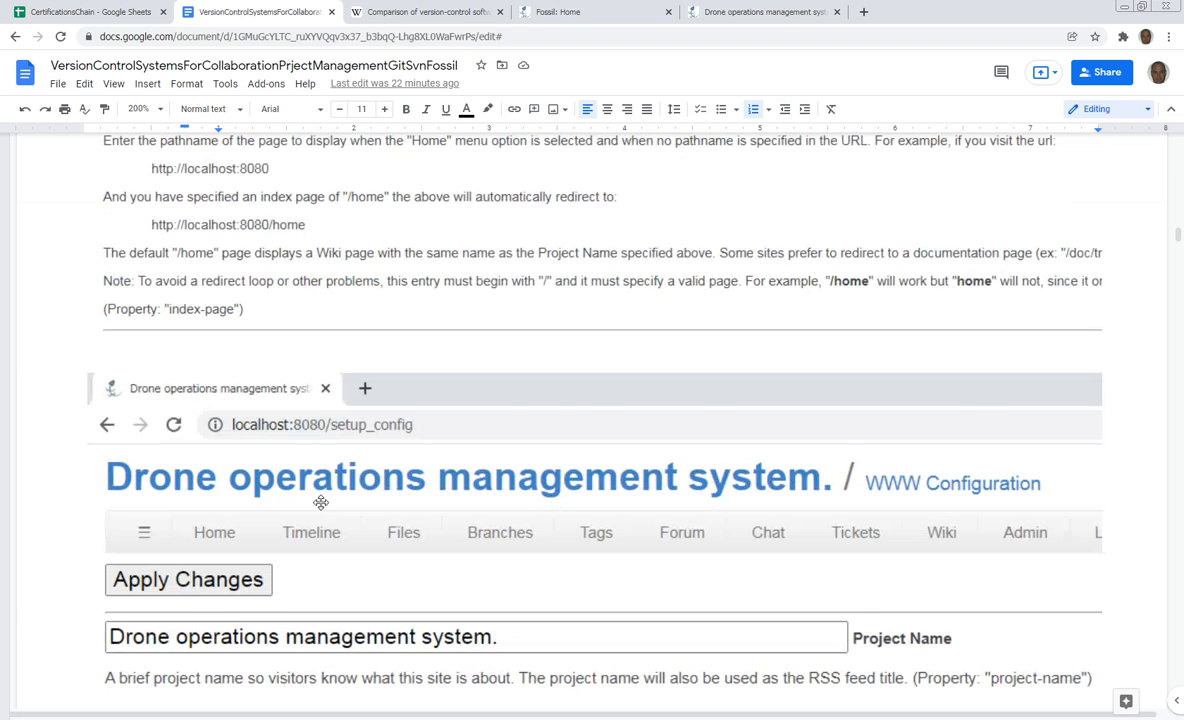
scroll("down", 3)
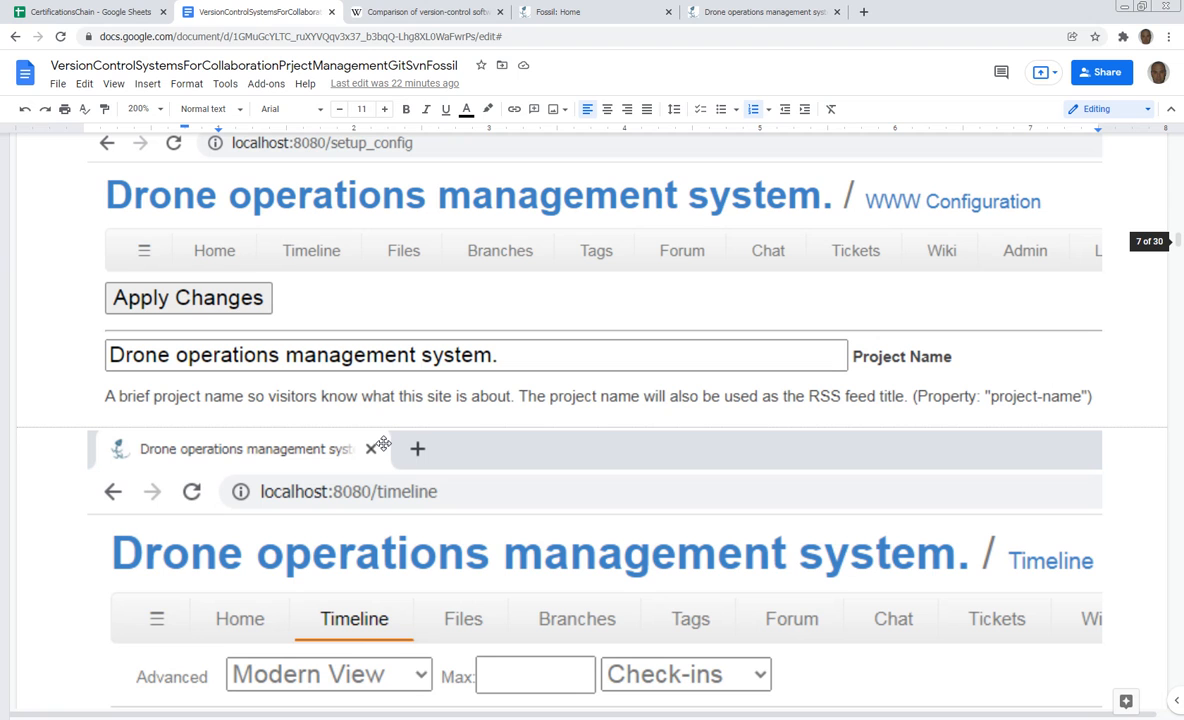
scroll("down", 3)
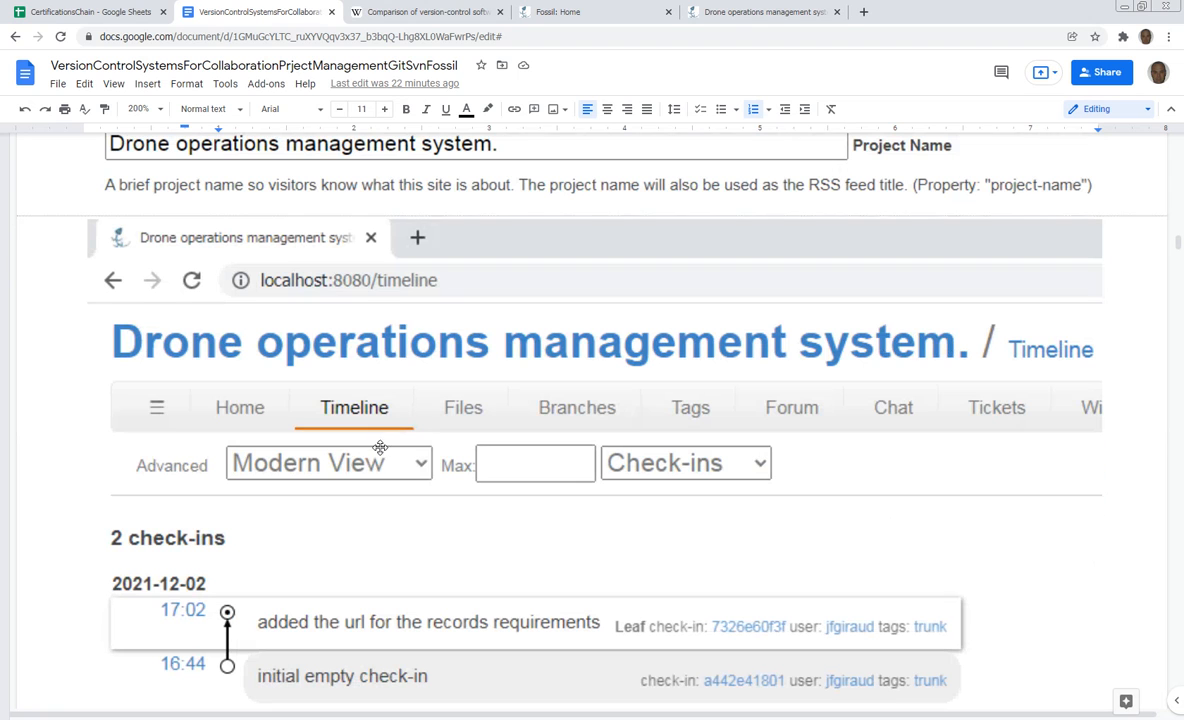
mouse_move(388, 476)
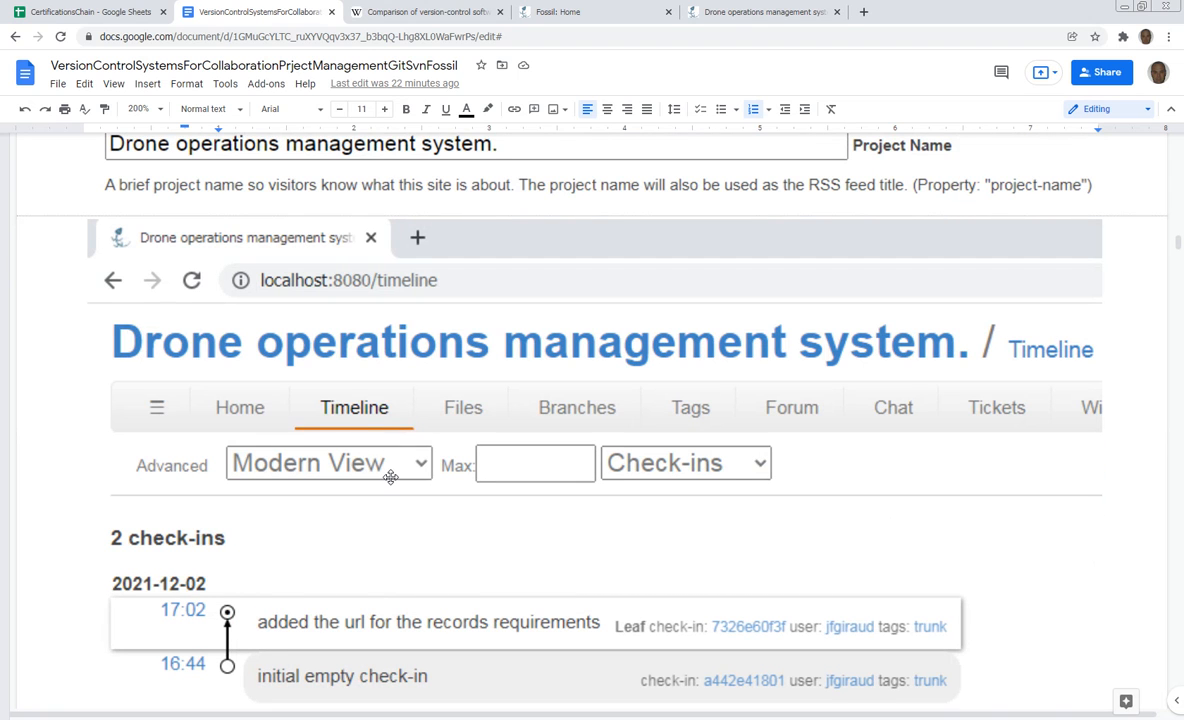
scroll("down", 3)
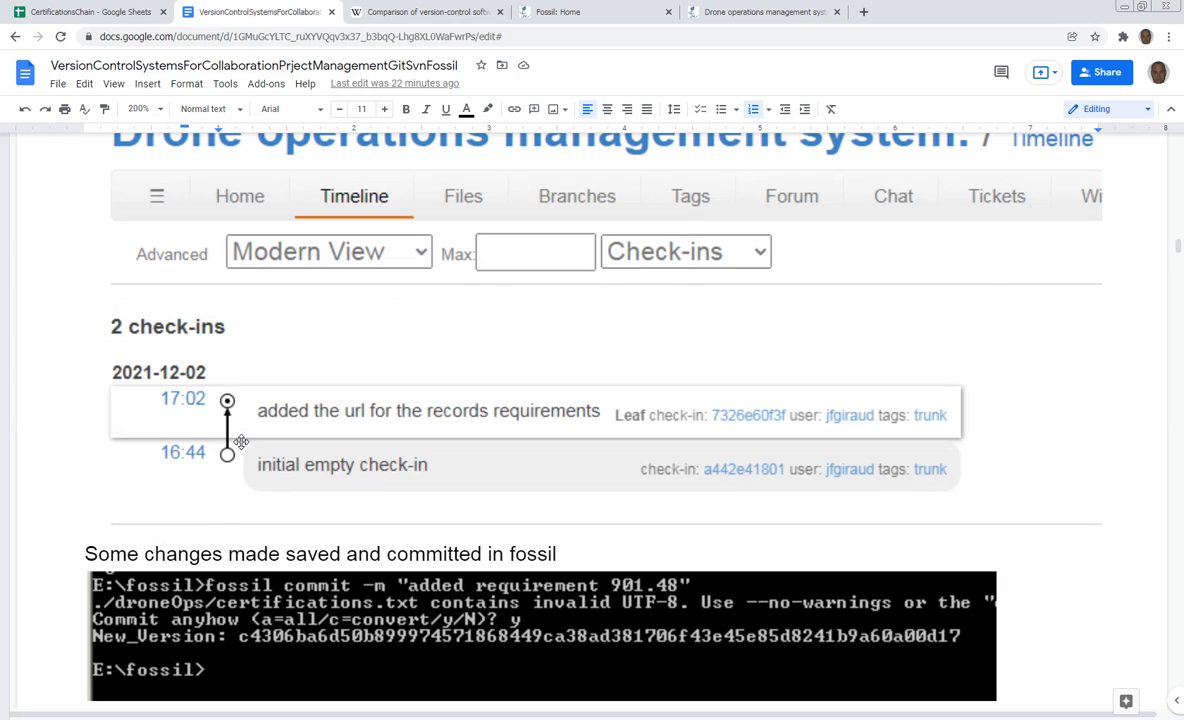
scroll("down", 3)
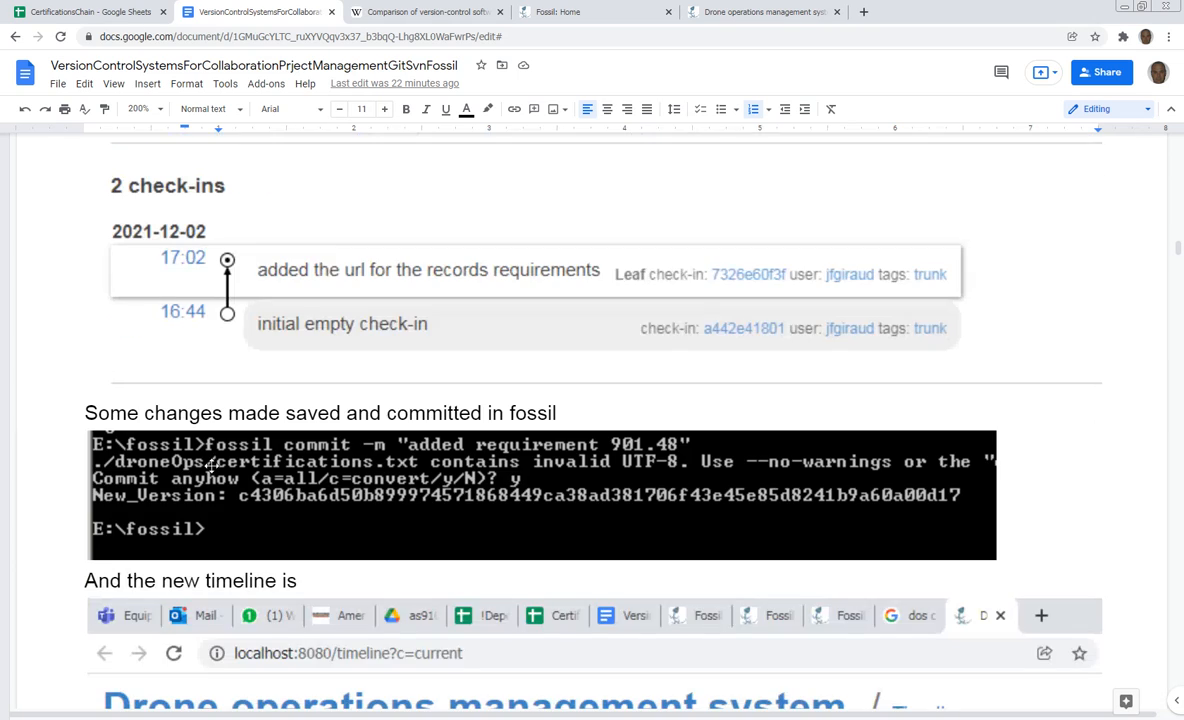
mouse_move(208, 500)
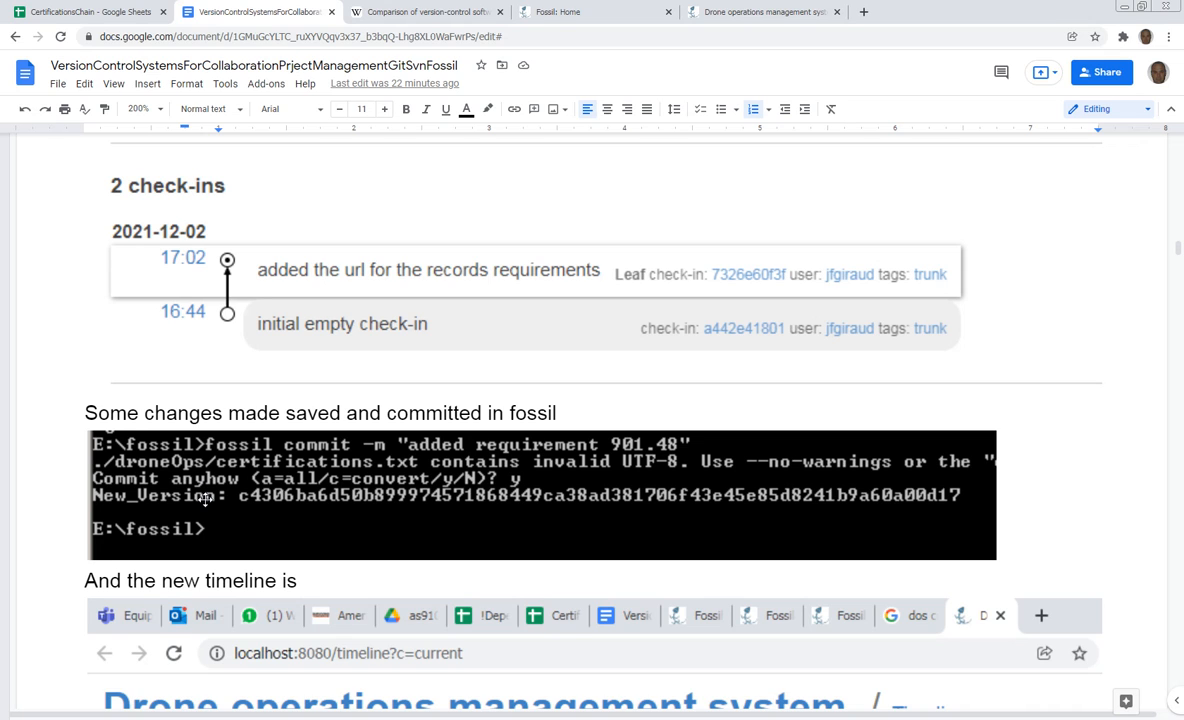
scroll("down", 3)
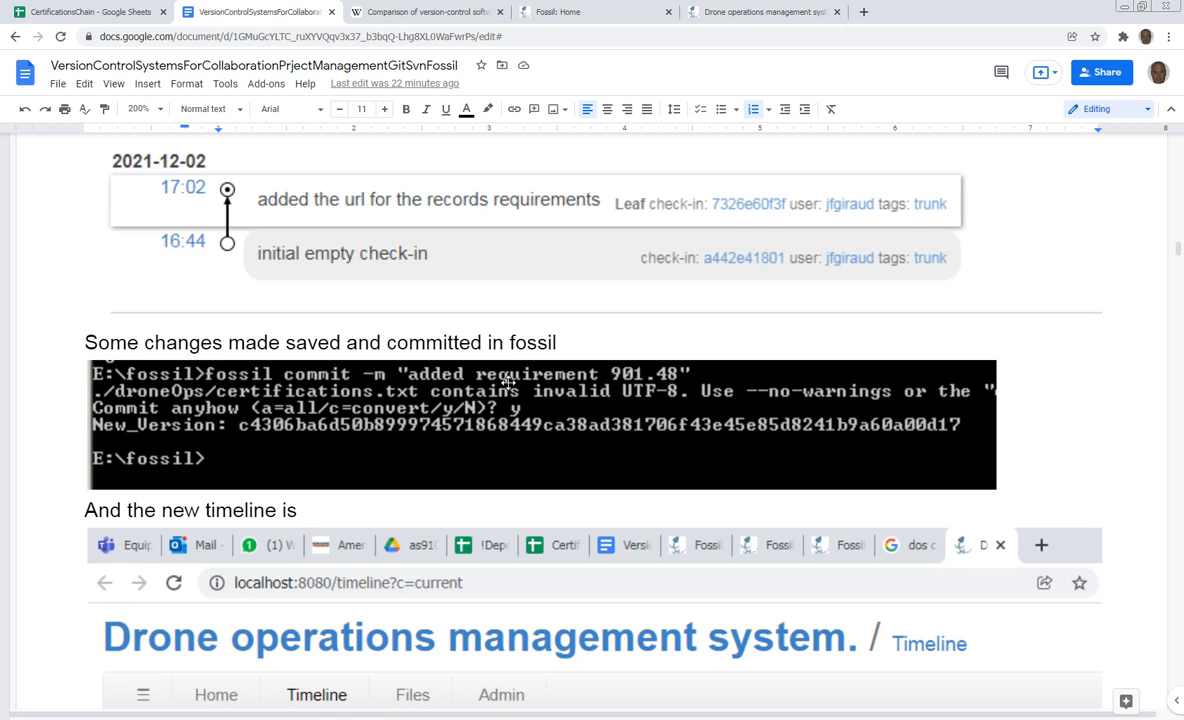
mouse_move(572, 384)
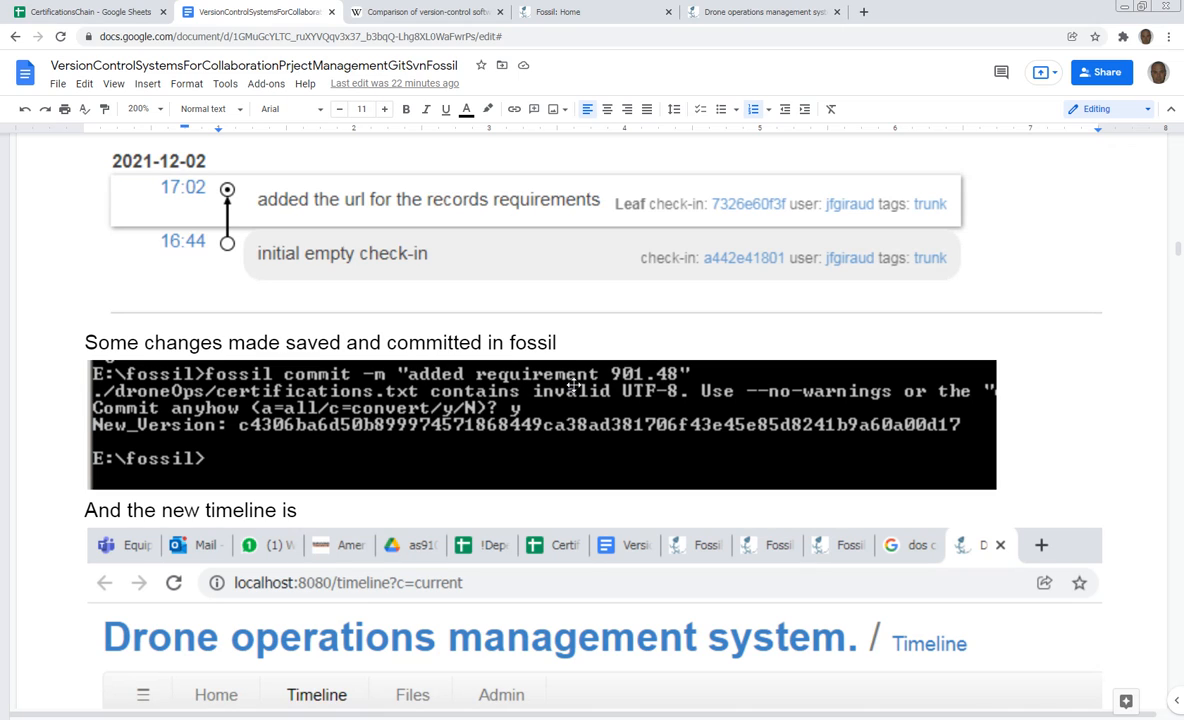
mouse_move(414, 410)
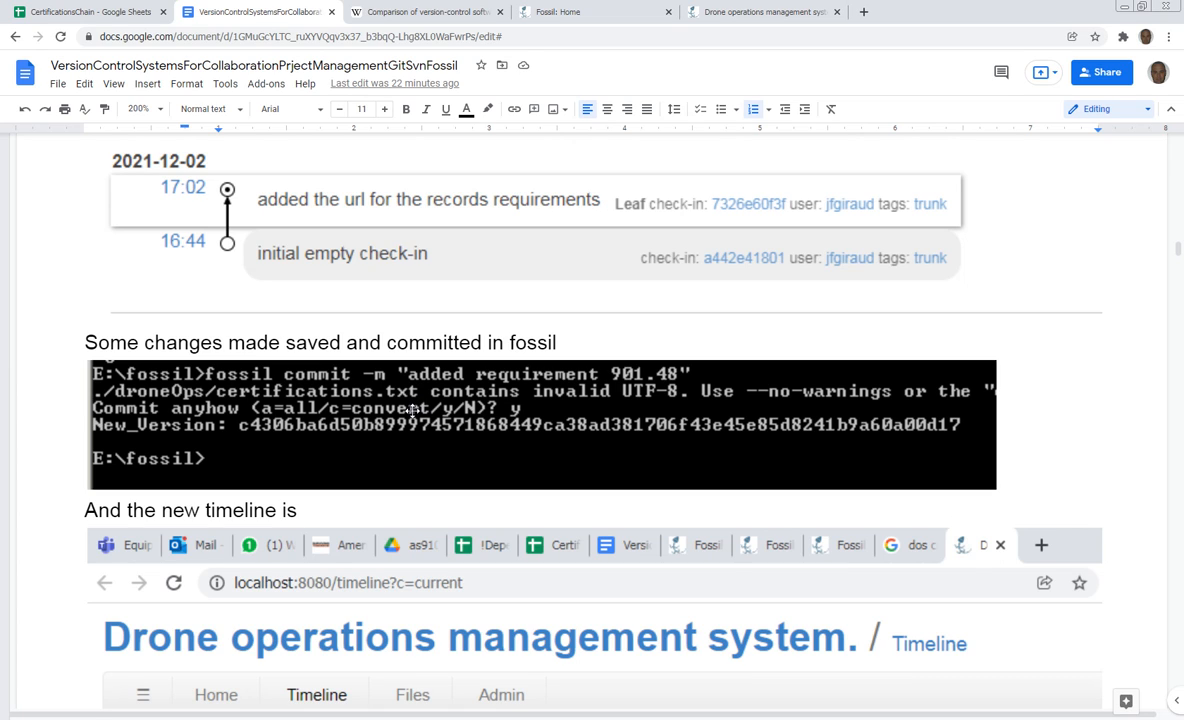
Scroll past the timeline screenshot to the check-in overview with its SHA3-256 hash and certifications.txt diff.
scroll("down", 3)
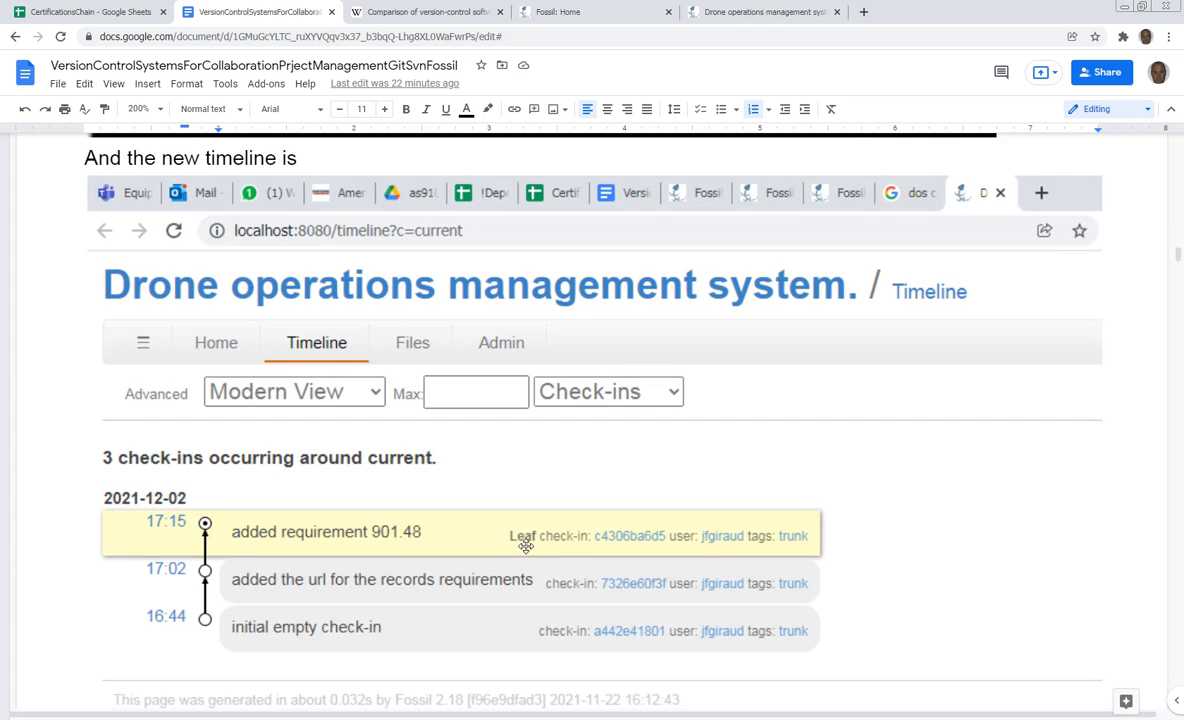
mouse_move(808, 540)
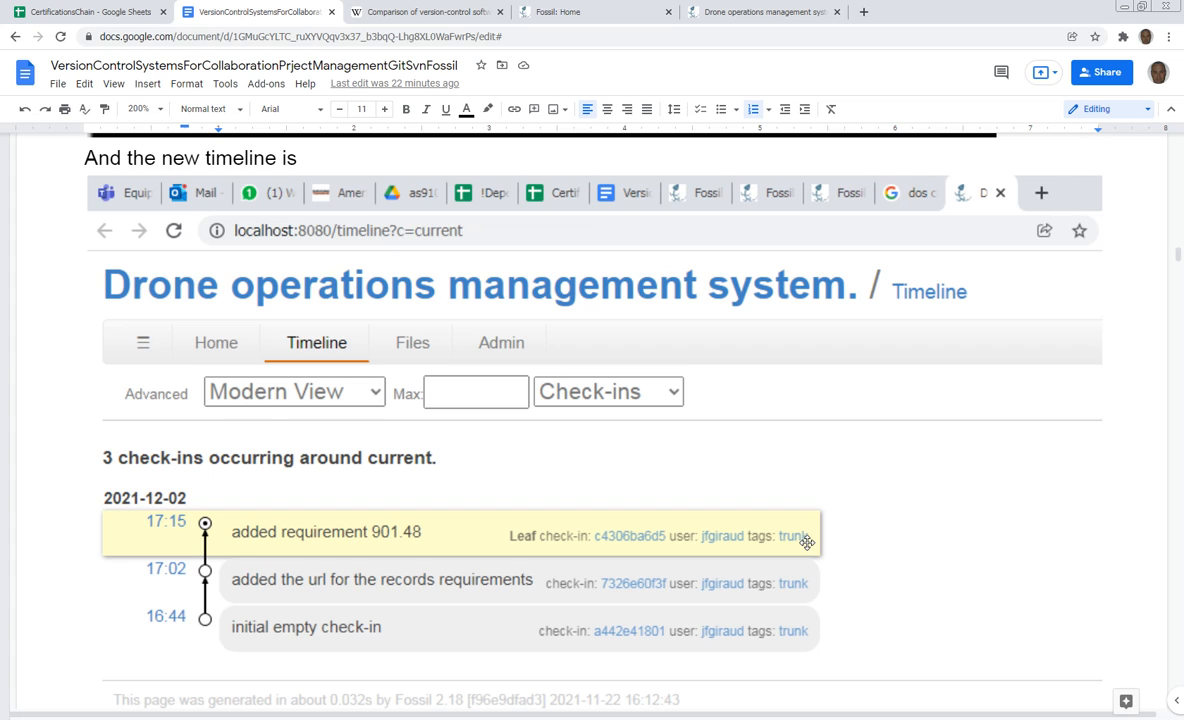
mouse_move(622, 544)
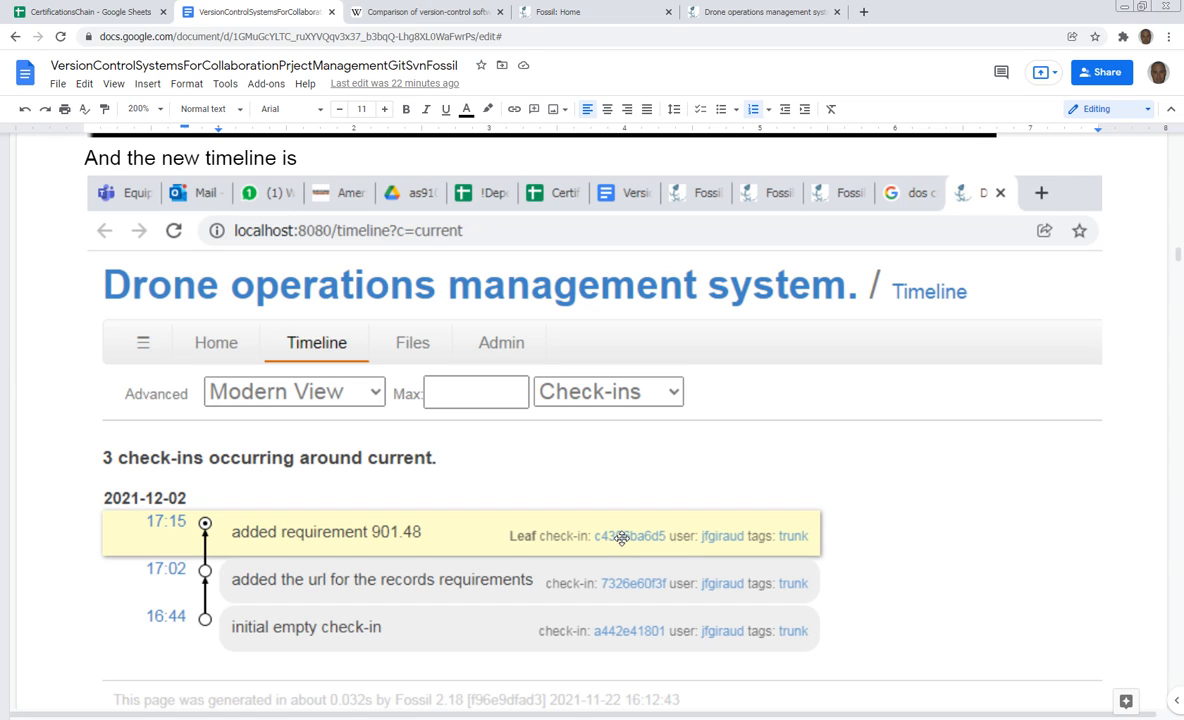
mouse_move(620, 612)
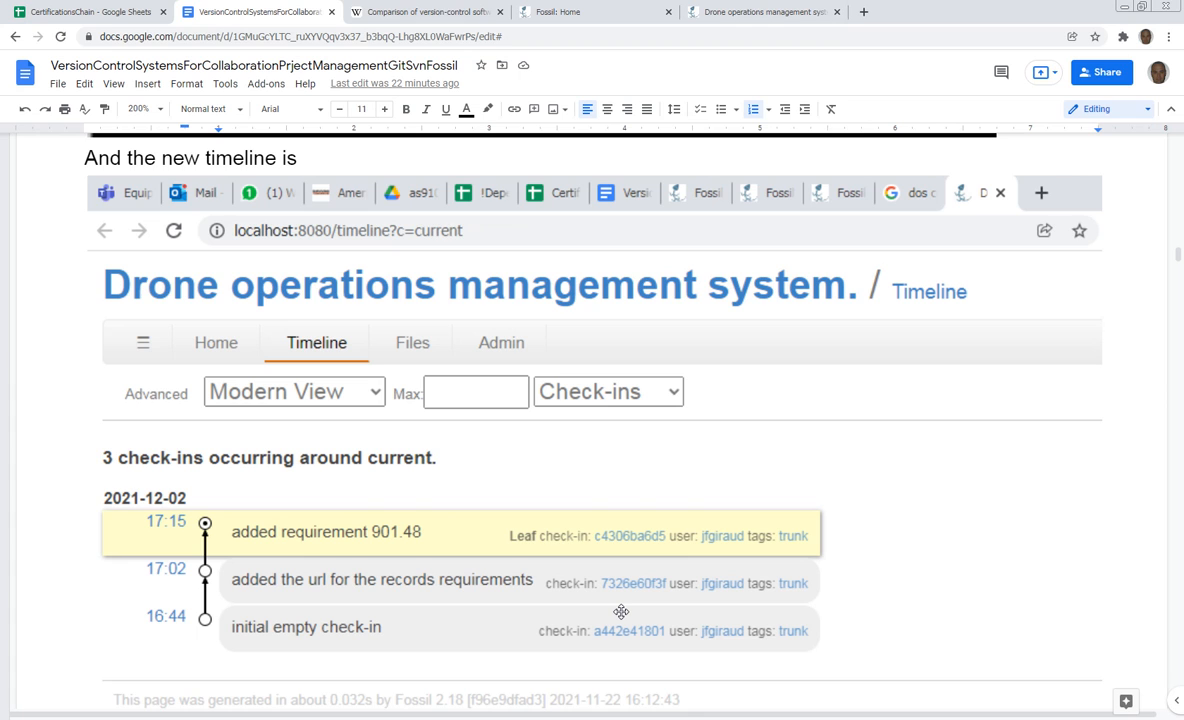
scroll("down", 3)
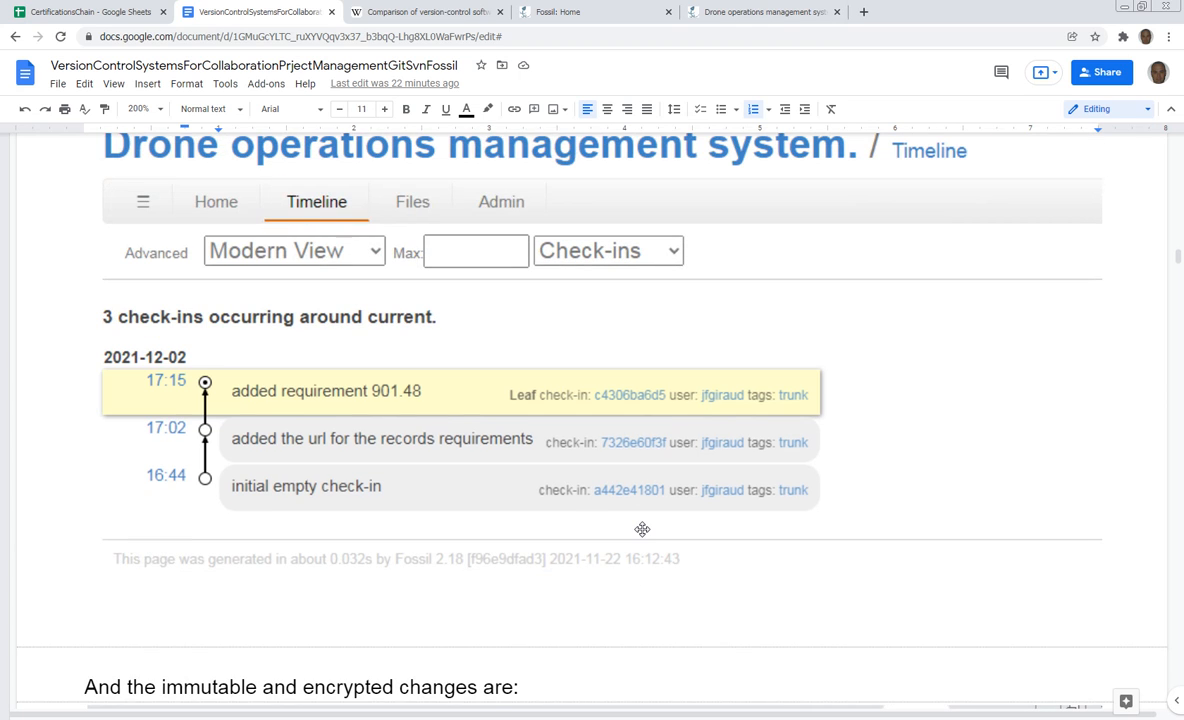
mouse_move(498, 282)
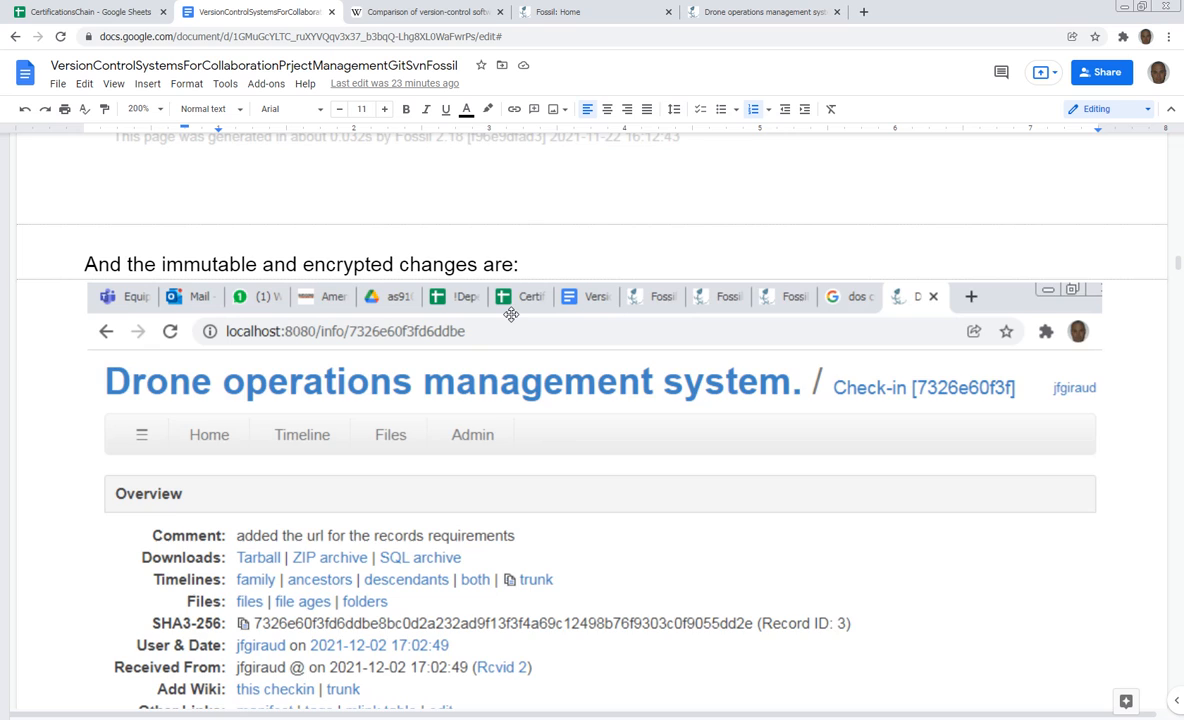
scroll("down", 3)
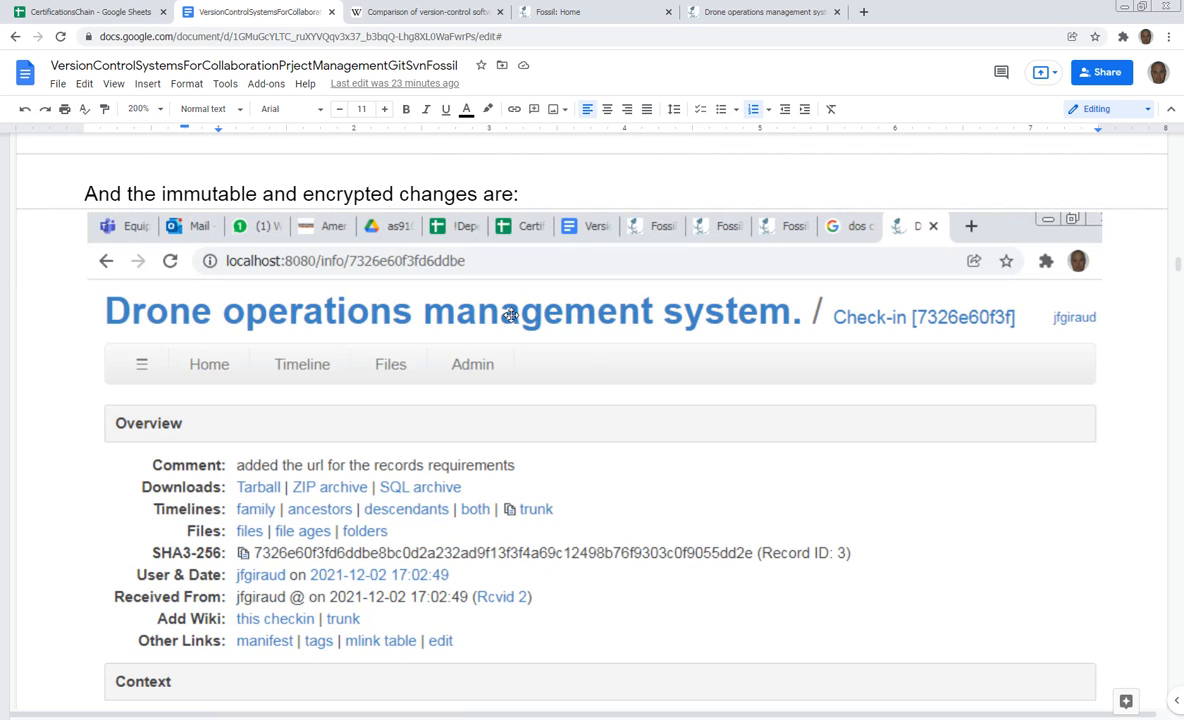
scroll("down", 3)
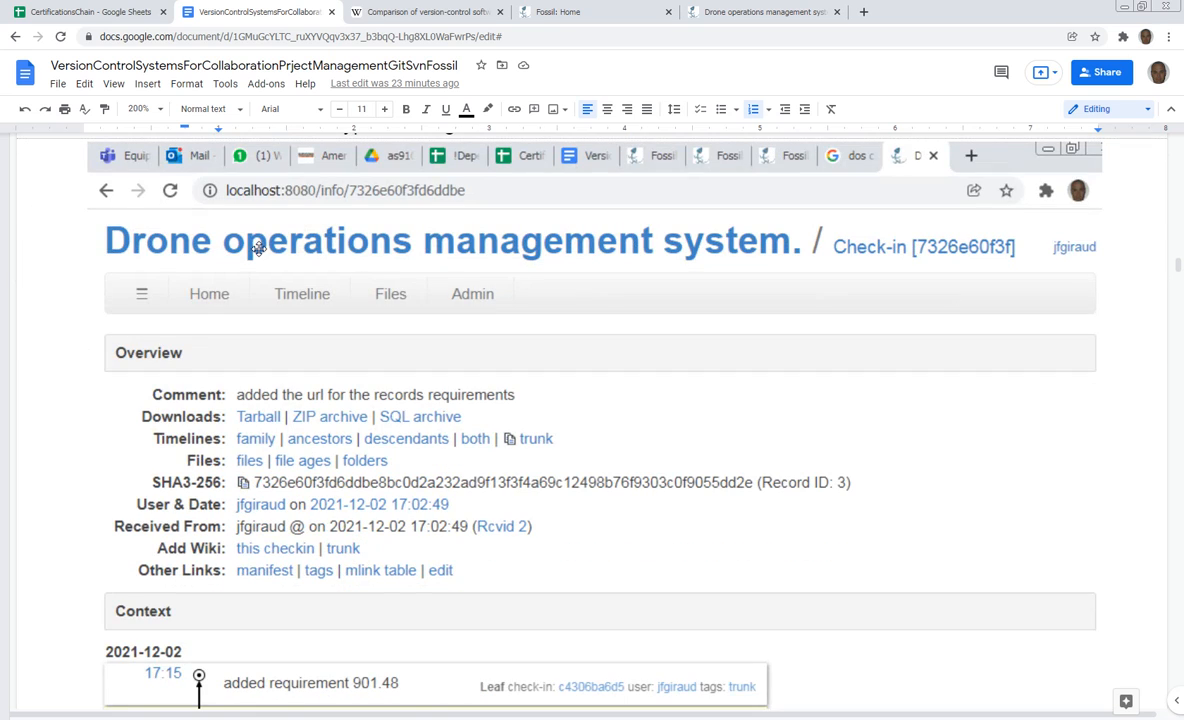
mouse_move(498, 374)
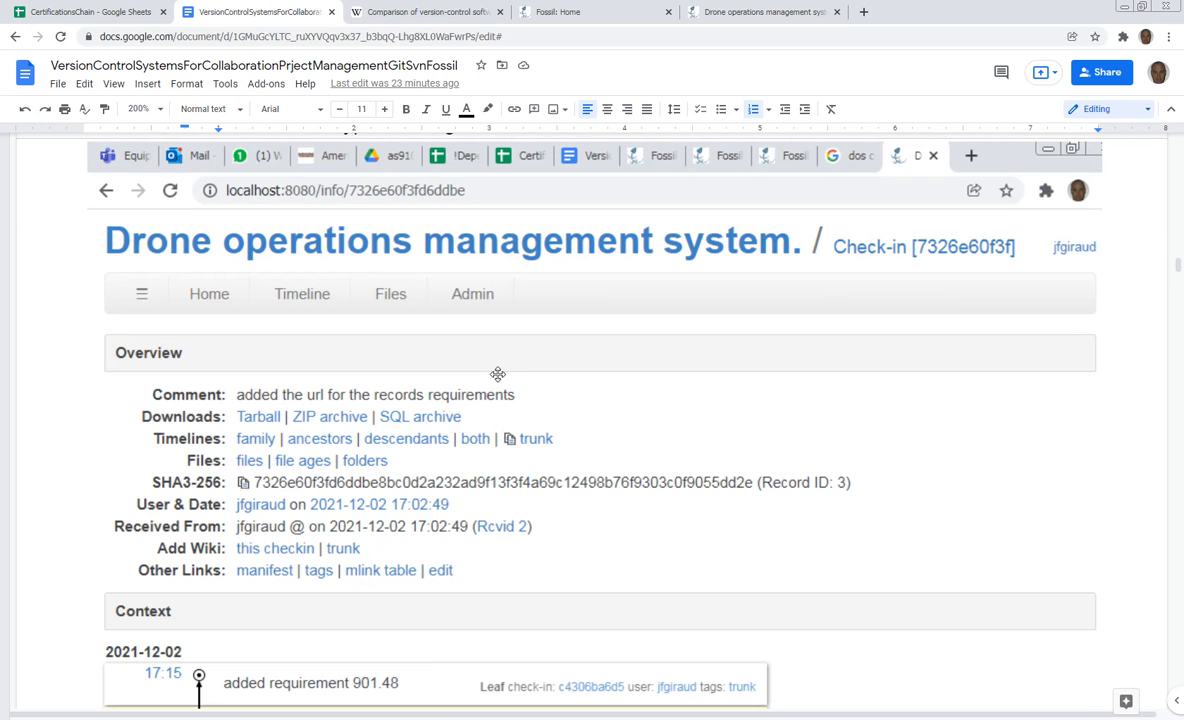
scroll("down", 3)
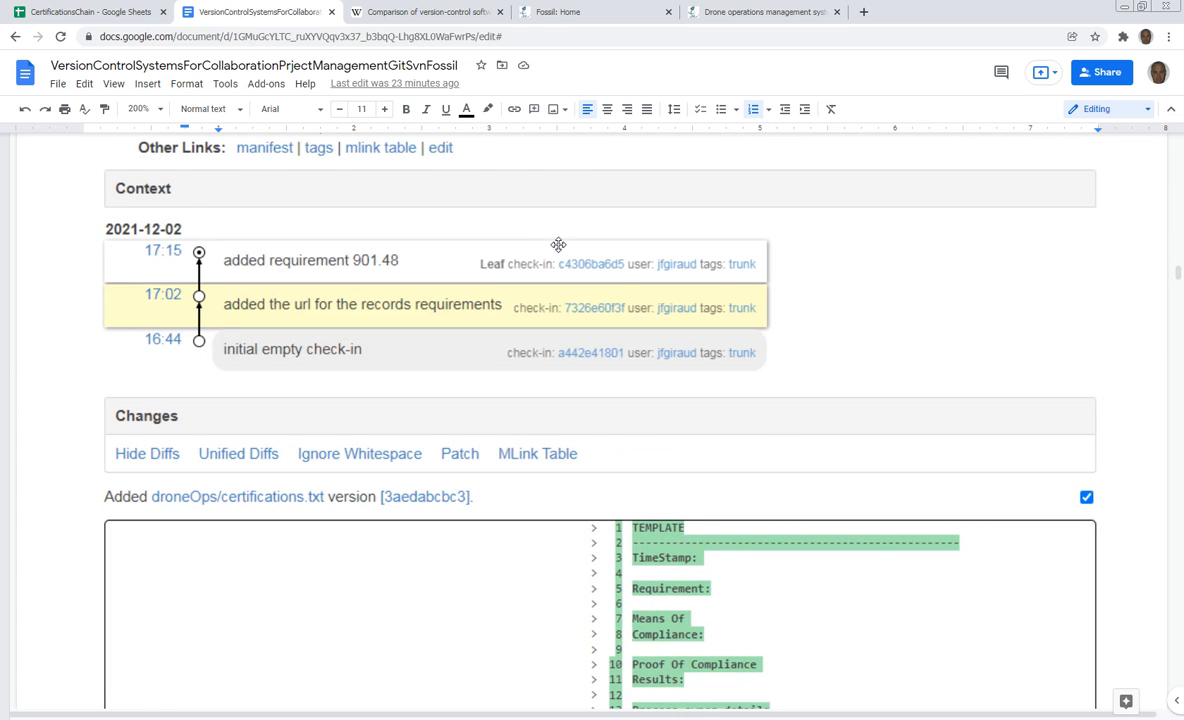
Scroll through the second check-in diff to the Fossil forum screenshot showing no posts found.
scroll("down", 3)
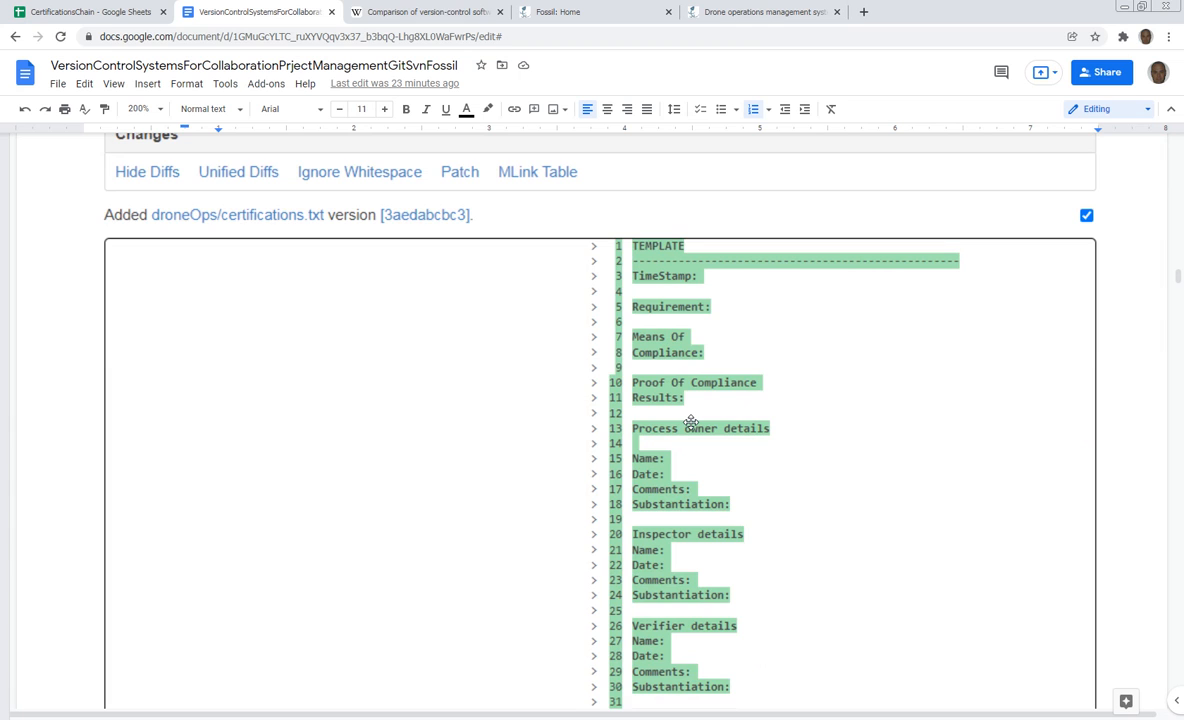
scroll("down", 3)
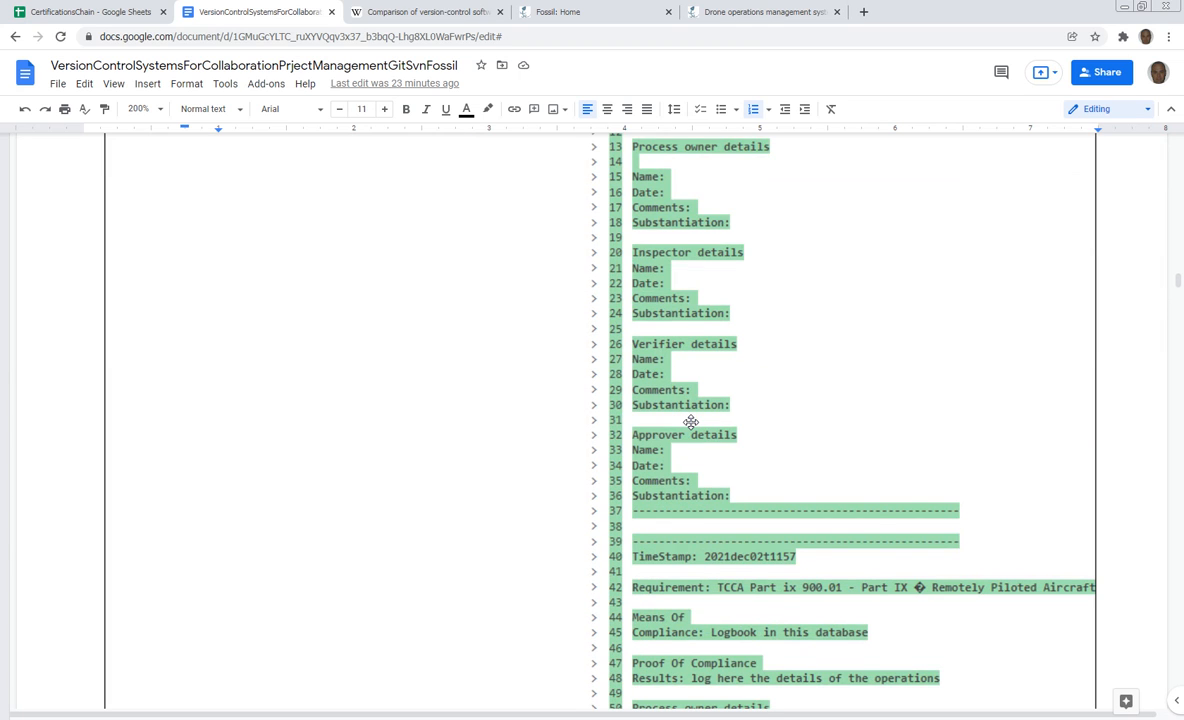
left_click(764, 12)
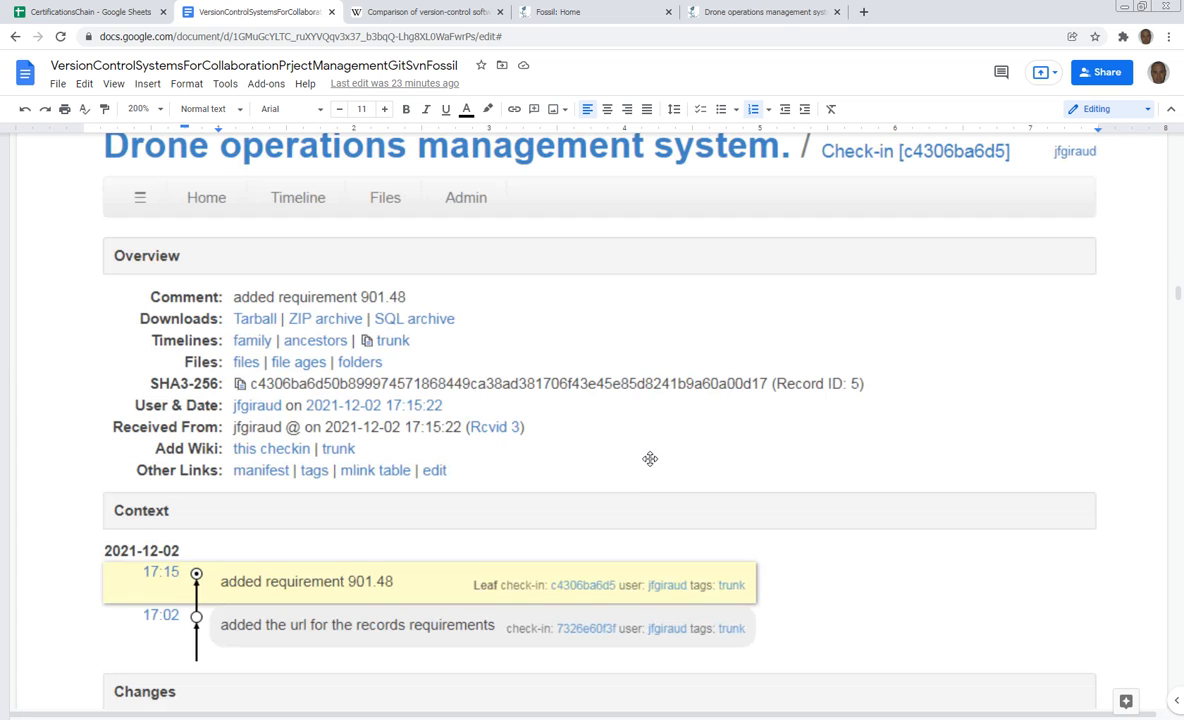
mouse_move(640, 480)
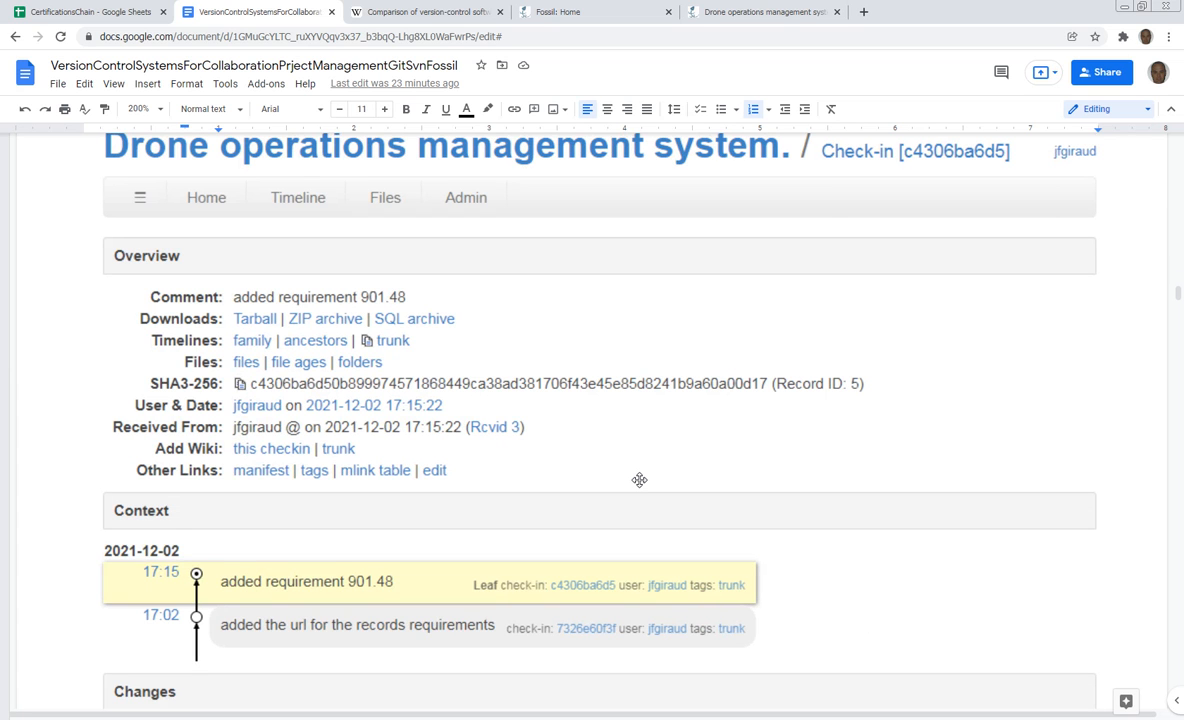
scroll("down", 3)
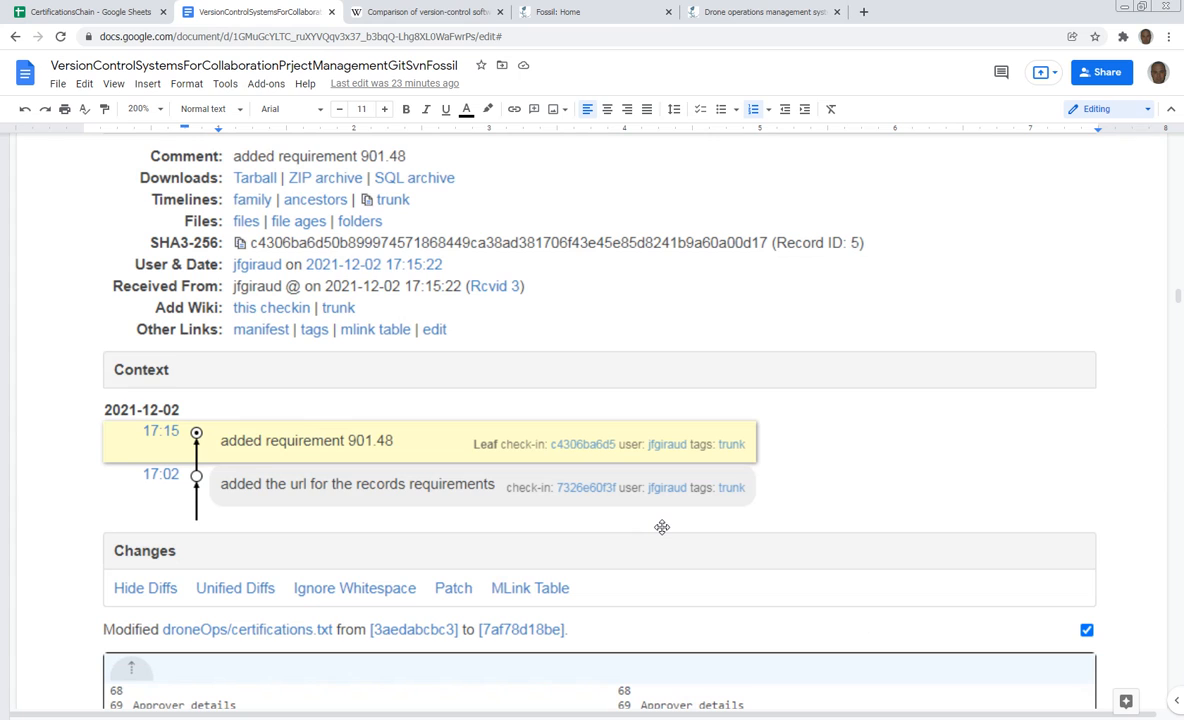
scroll("down", 3)
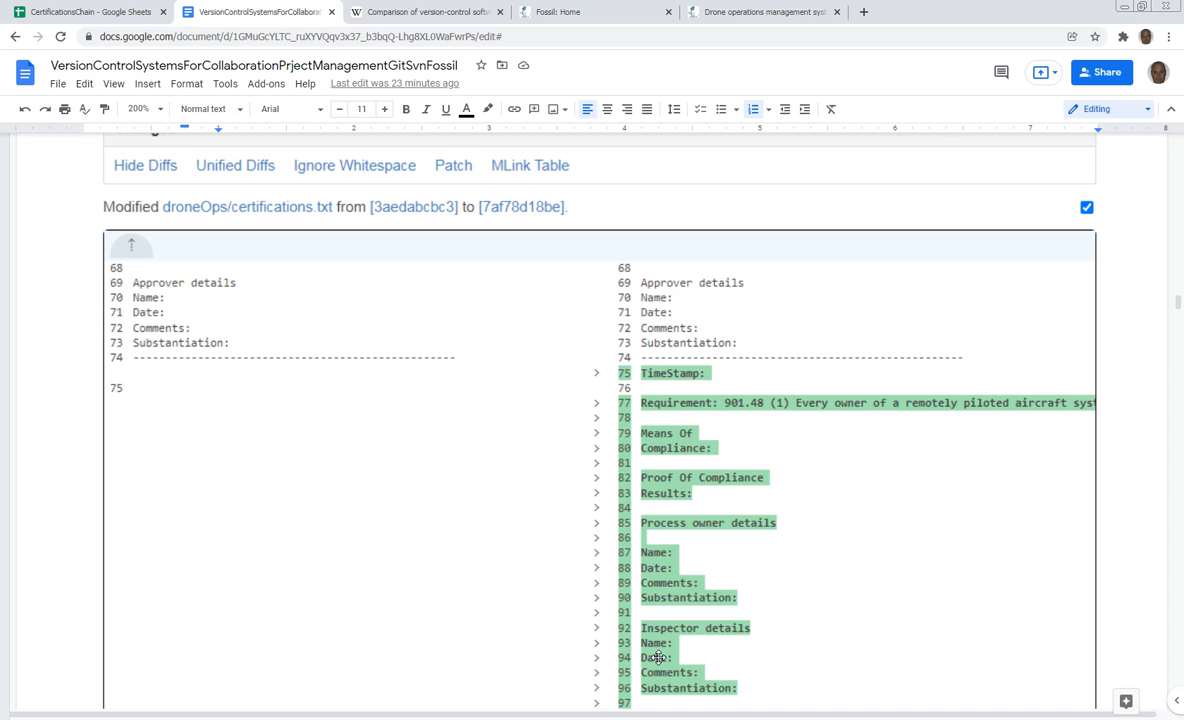
scroll("down", 3)
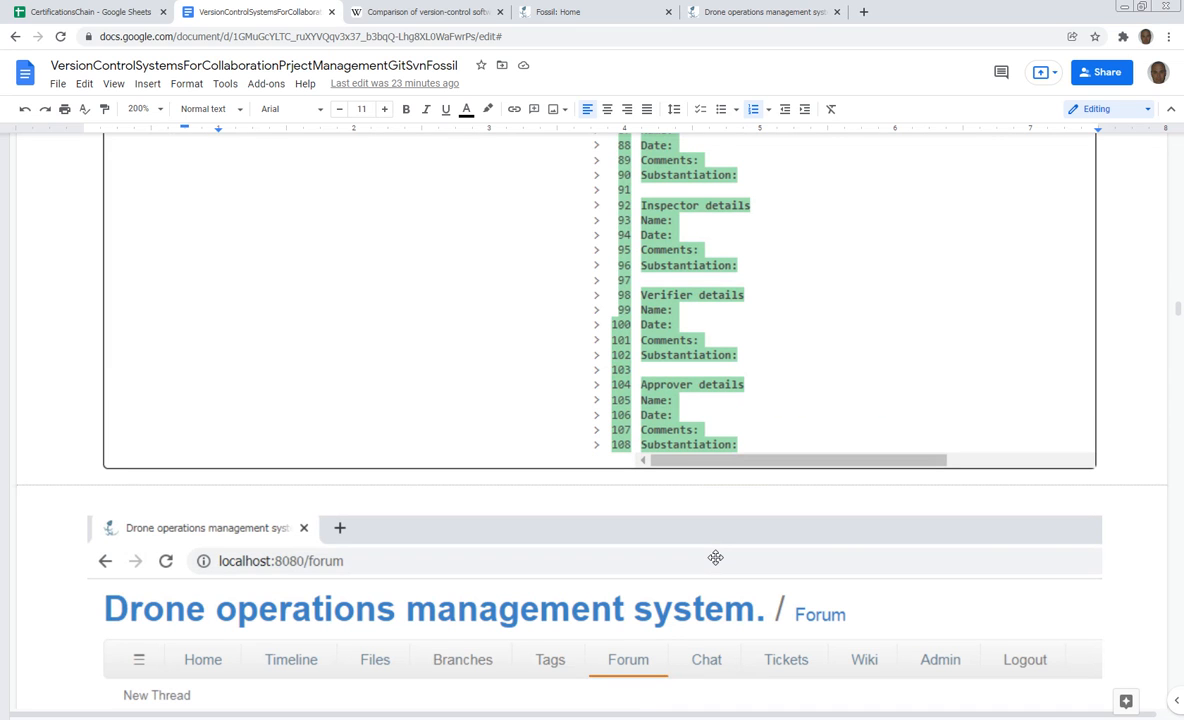
scroll("down", 3)
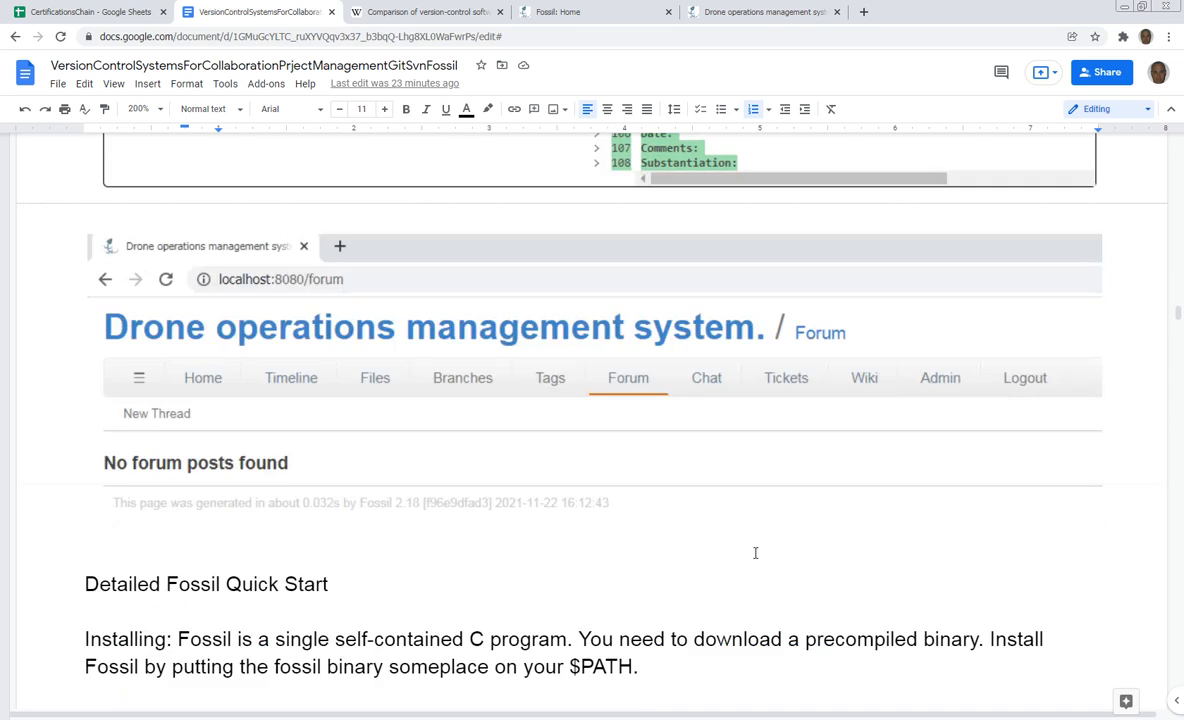
mouse_move(544, 452)
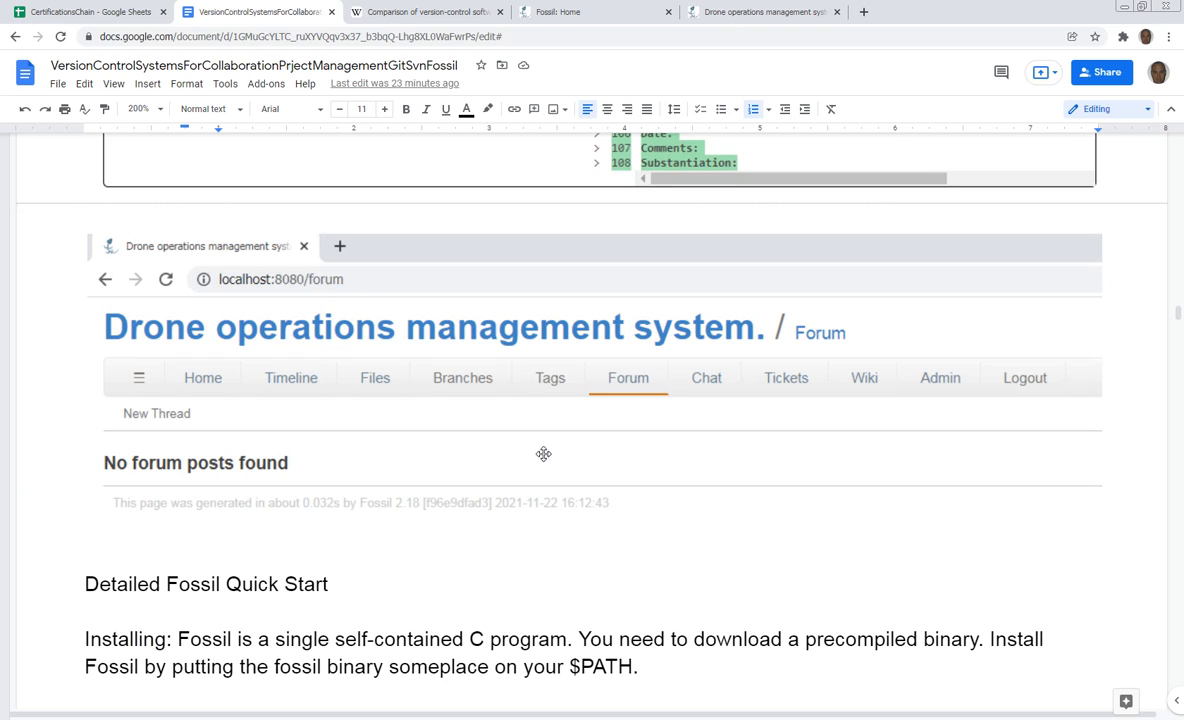
mouse_move(328, 392)
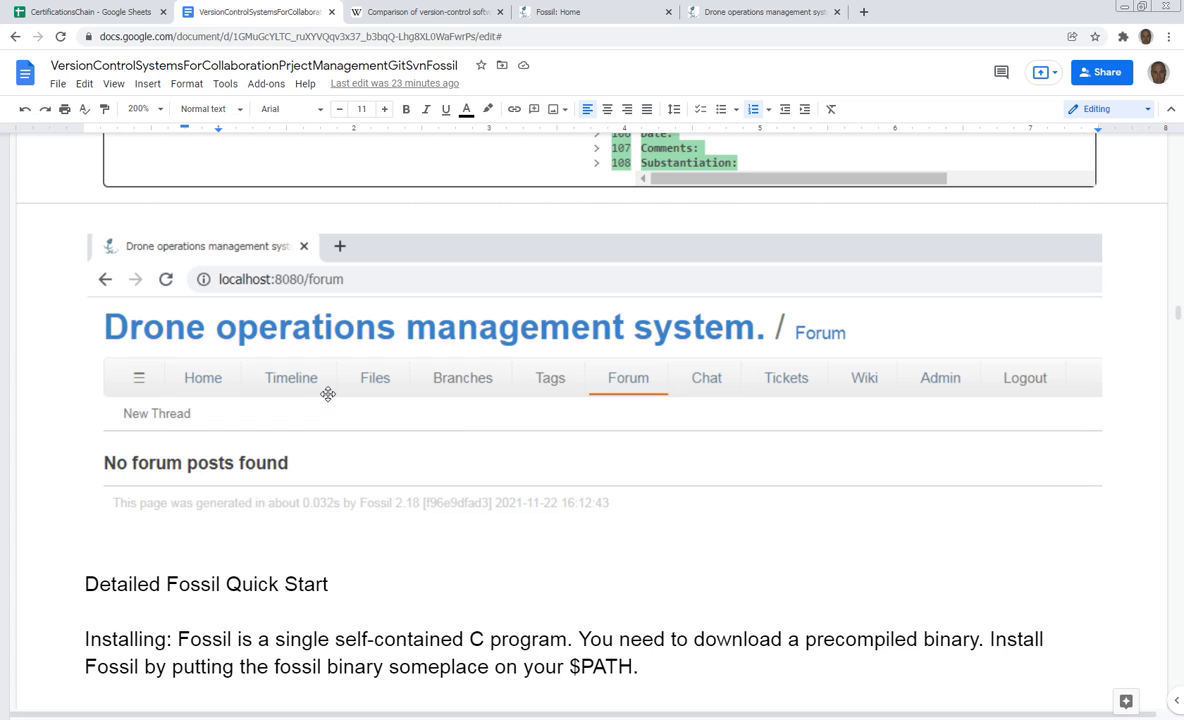
mouse_move(326, 408)
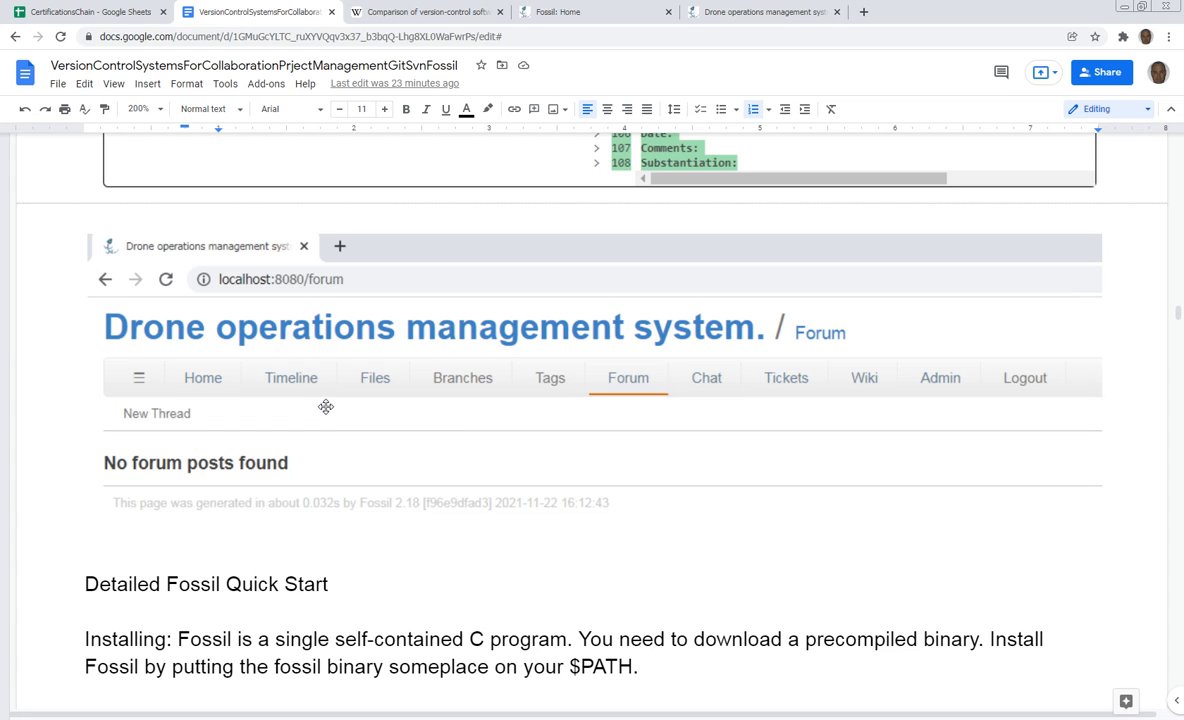
mouse_move(324, 396)
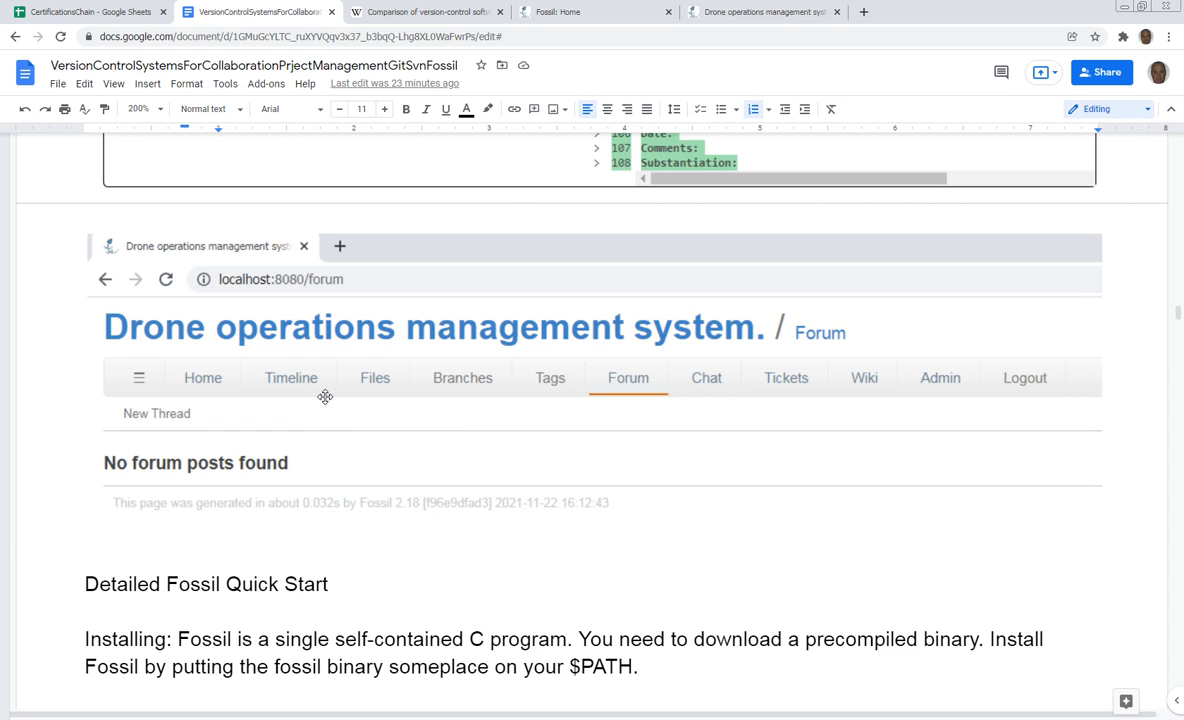
scroll("down", 3)
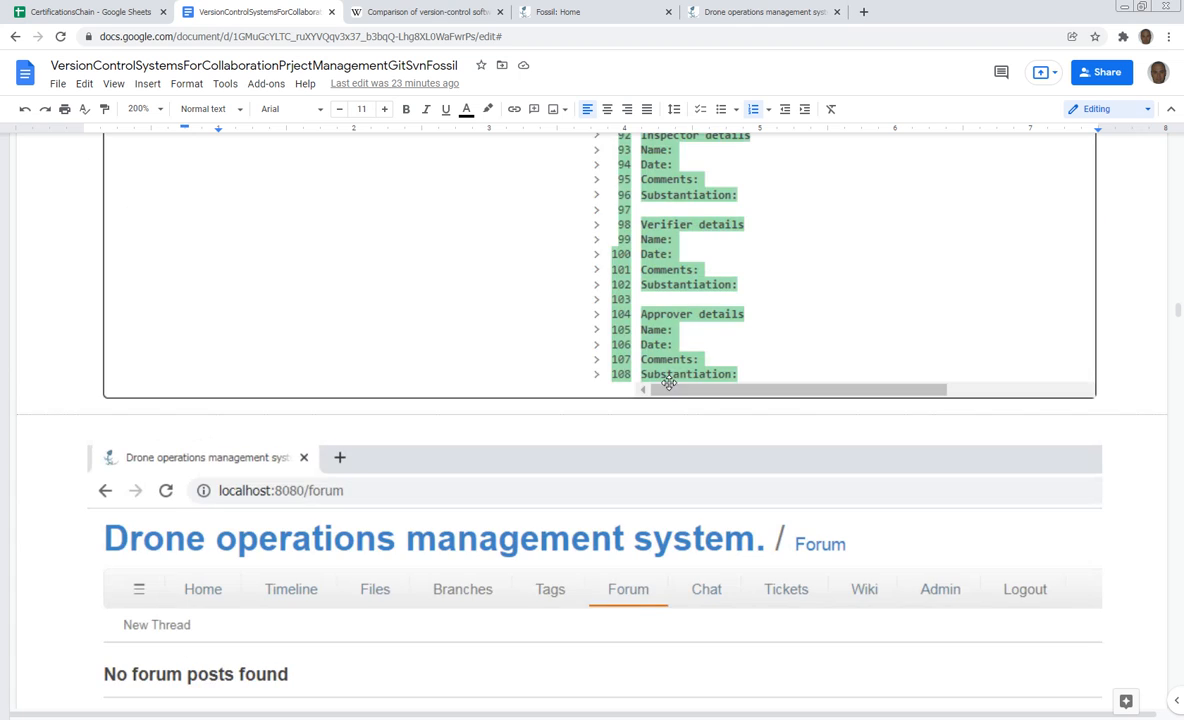
mouse_move(660, 380)
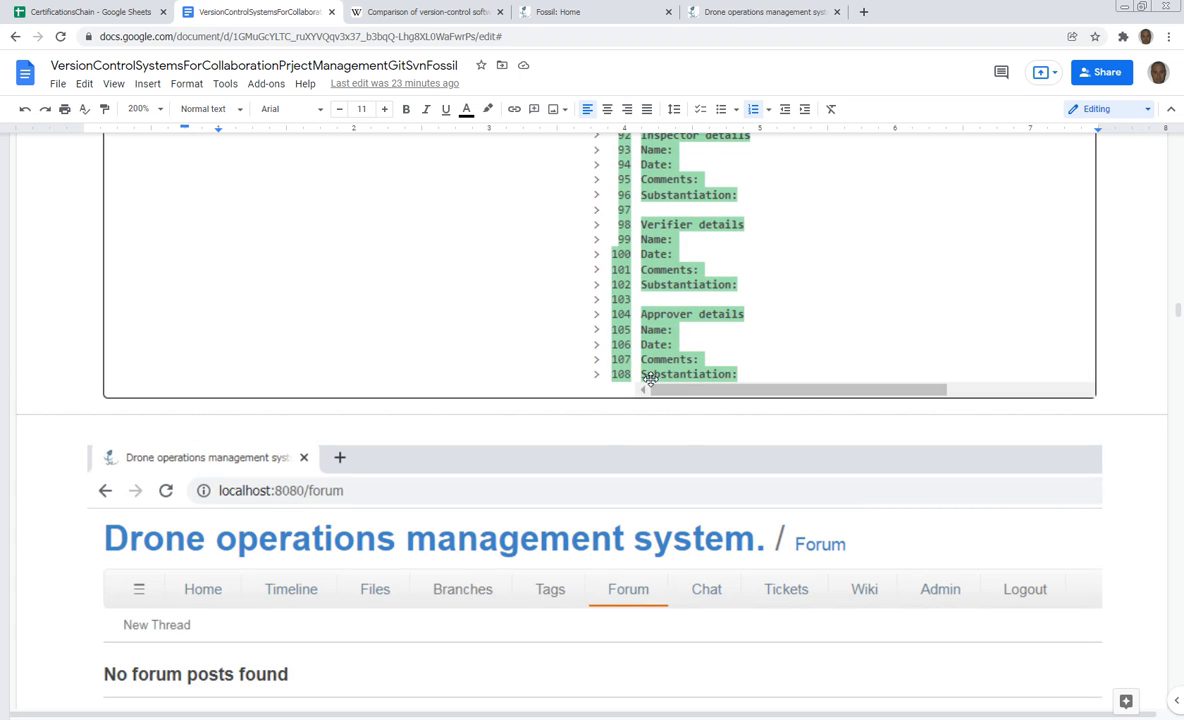